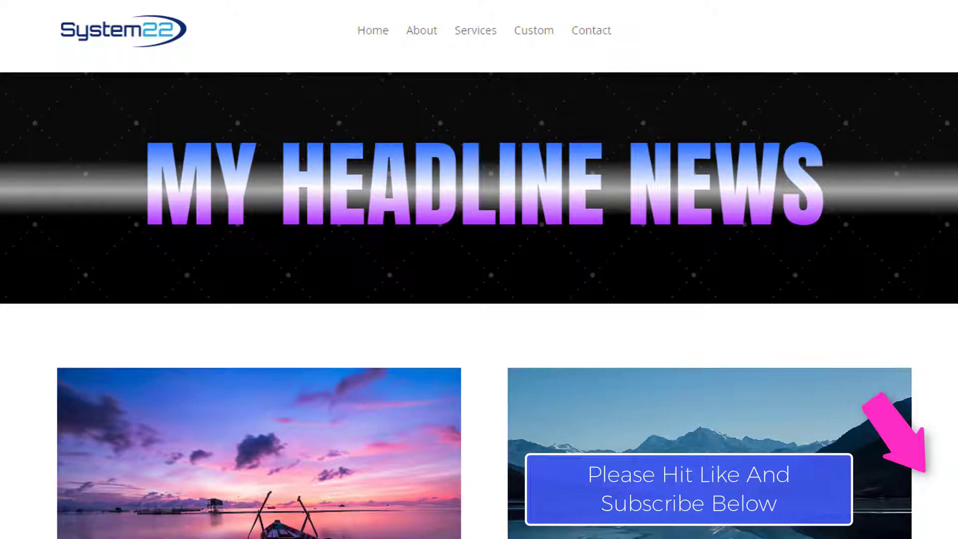
Browse the Supreme Modules Lite feature grid on supremmodules.com, then return to the builder tab
{"action": "left_click", "coordinate": [165, 8]}
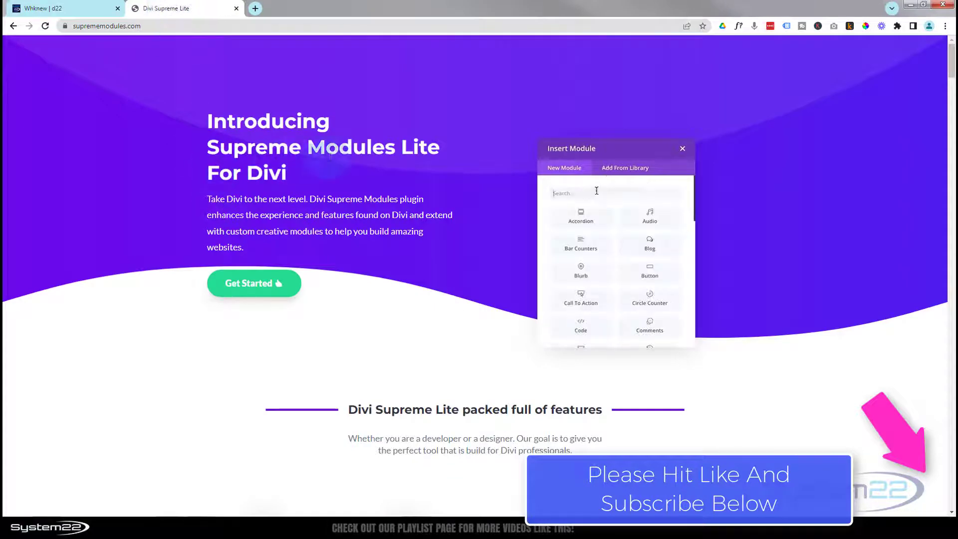
{"action": "mouse_move", "coordinate": [335, 397]}
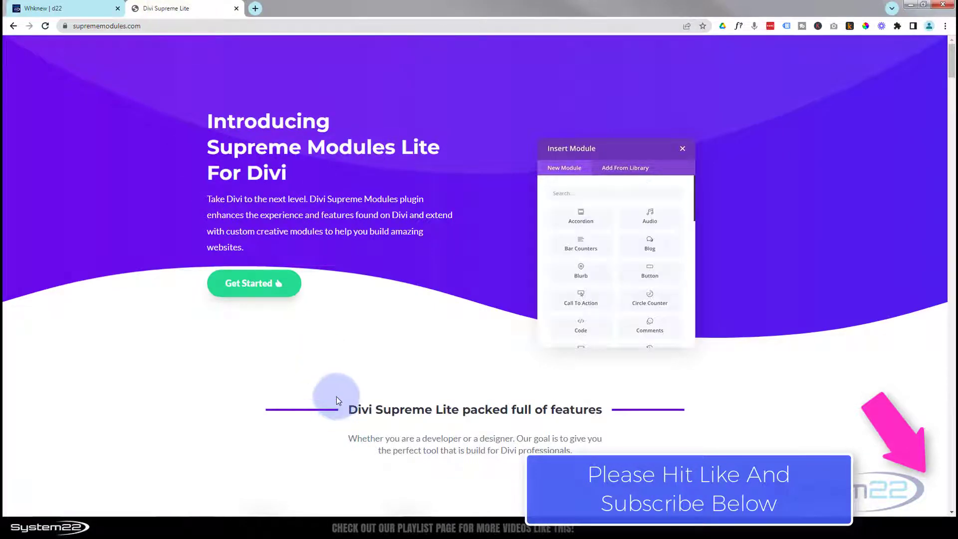
{"action": "scroll", "scroll_direction": "down", "scroll_amount": 3}
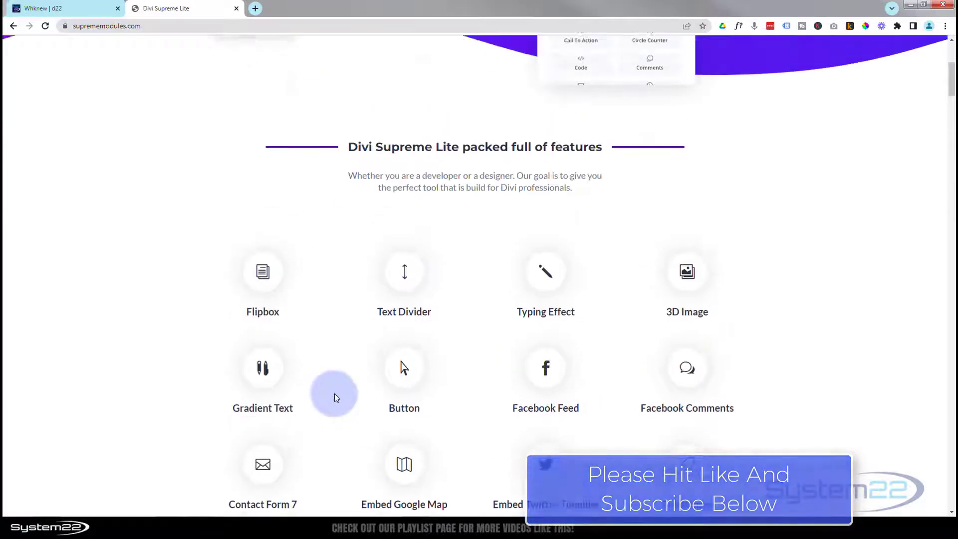
{"action": "left_click", "coordinate": [61, 8]}
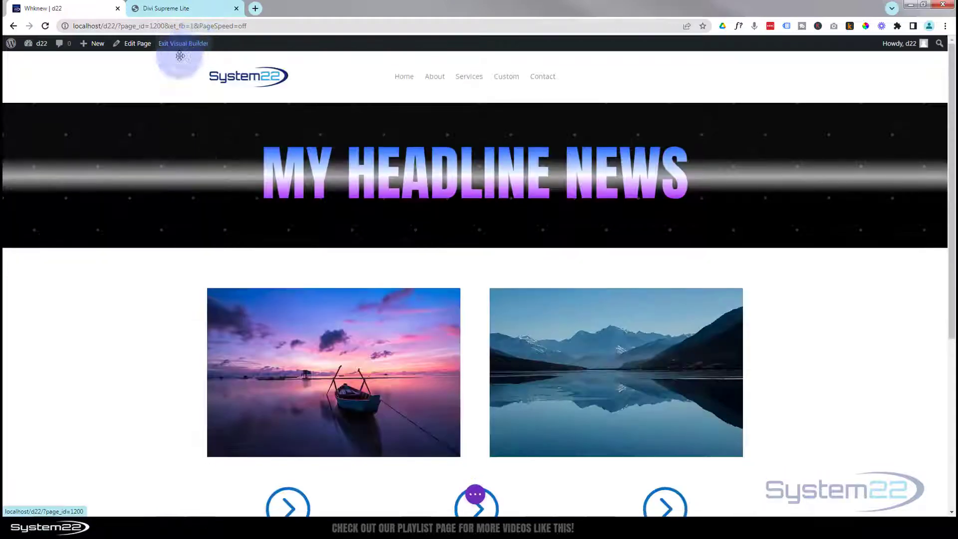
{"action": "mouse_move", "coordinate": [158, 149]}
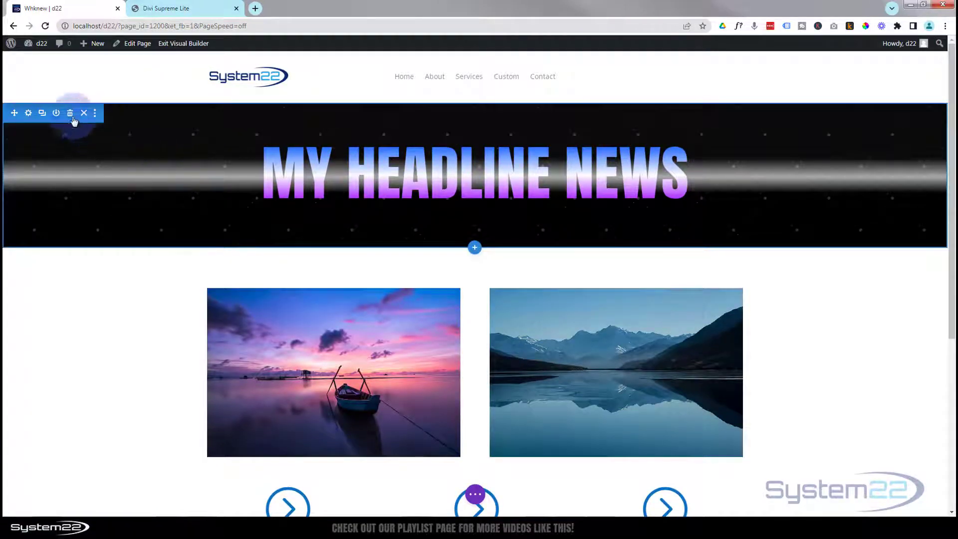
Delete the MY HEADLINE NEWS hero section with its toolbar trash icon
{"action": "left_click", "coordinate": [70, 113]}
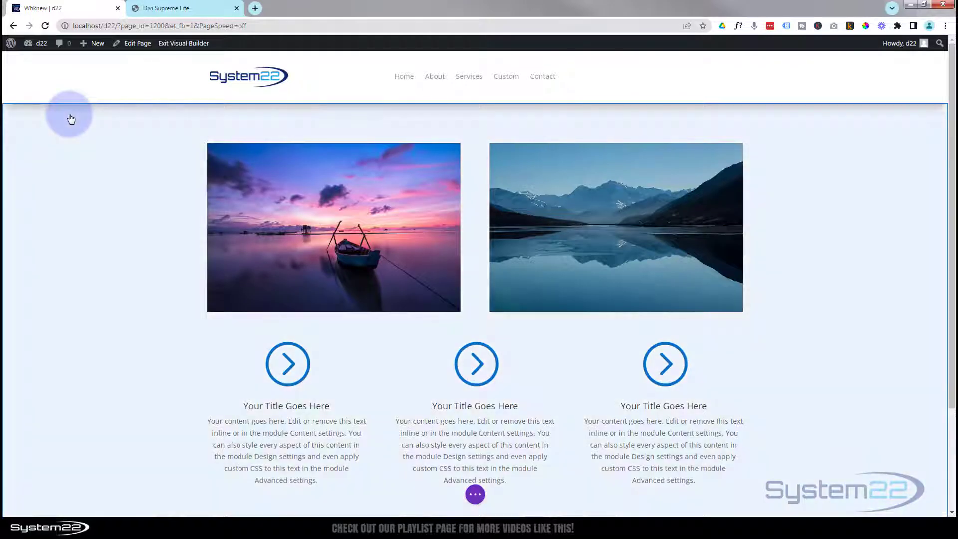
{"action": "mouse_move", "coordinate": [11, 43]}
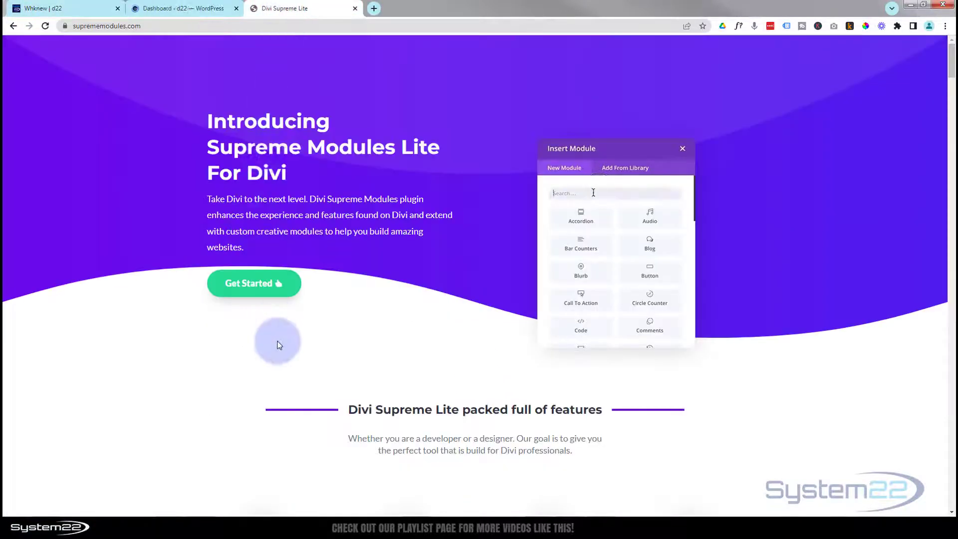
Open Divi Supreme General Settings from the WordPress Dashboard sidebar
{"action": "scroll", "scroll_direction": "down", "scroll_amount": 3}
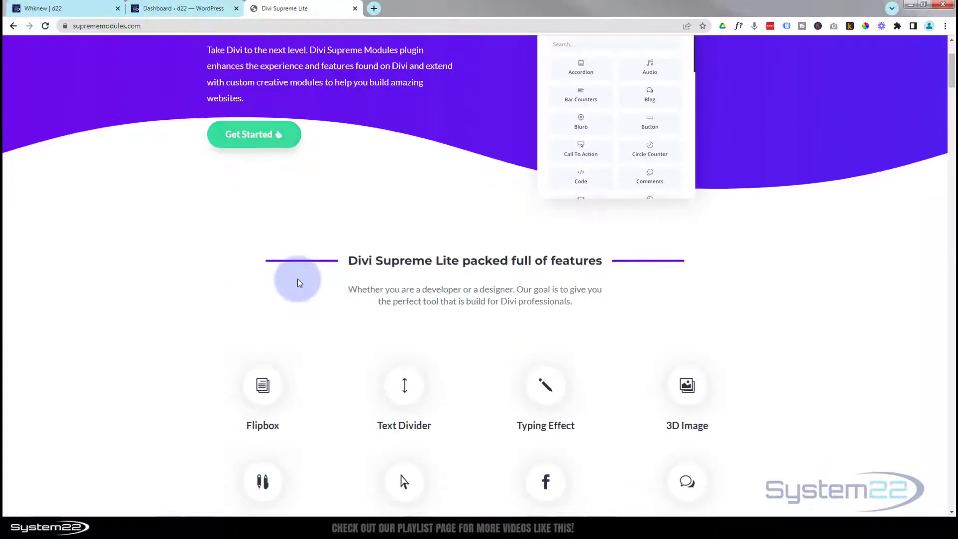
{"action": "left_click", "coordinate": [183, 9]}
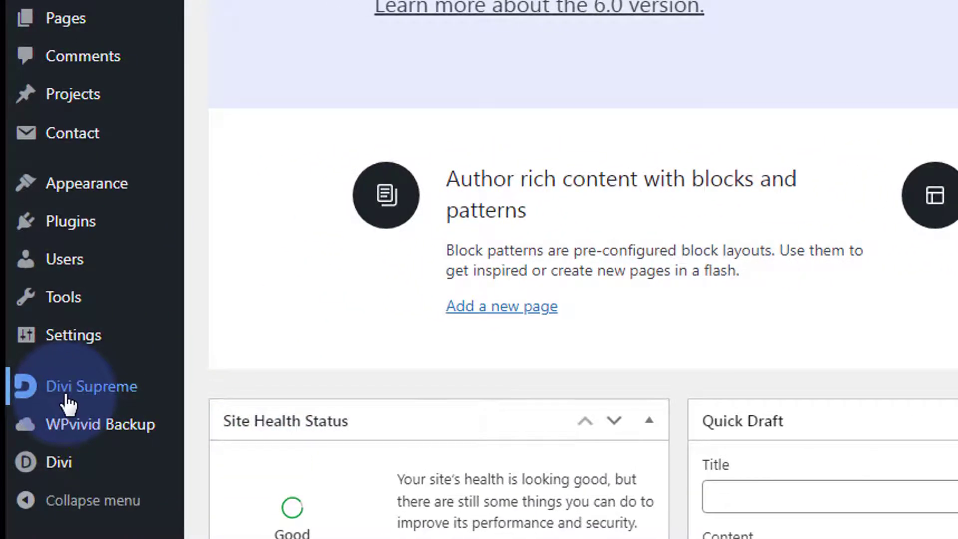
{"action": "left_click", "coordinate": [90, 387]}
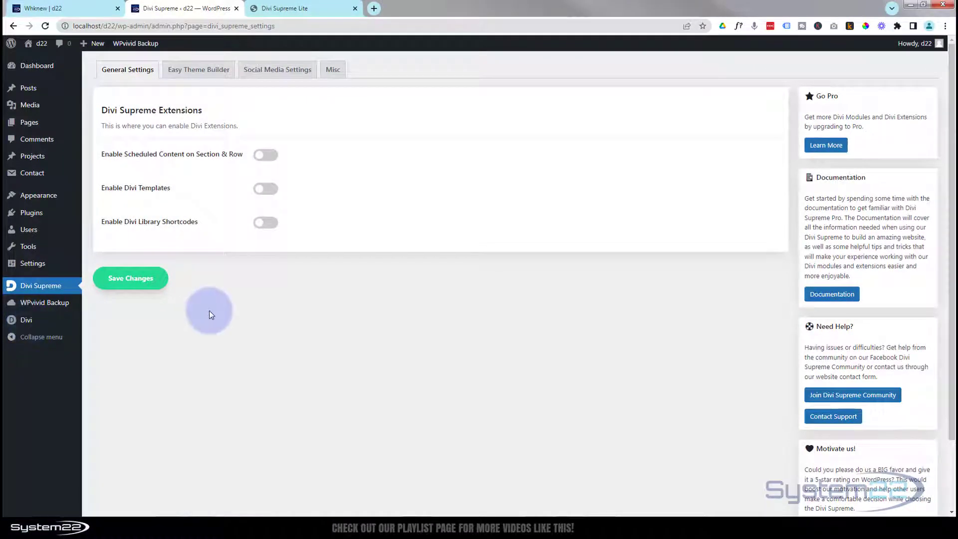
{"action": "mouse_move", "coordinate": [225, 232]}
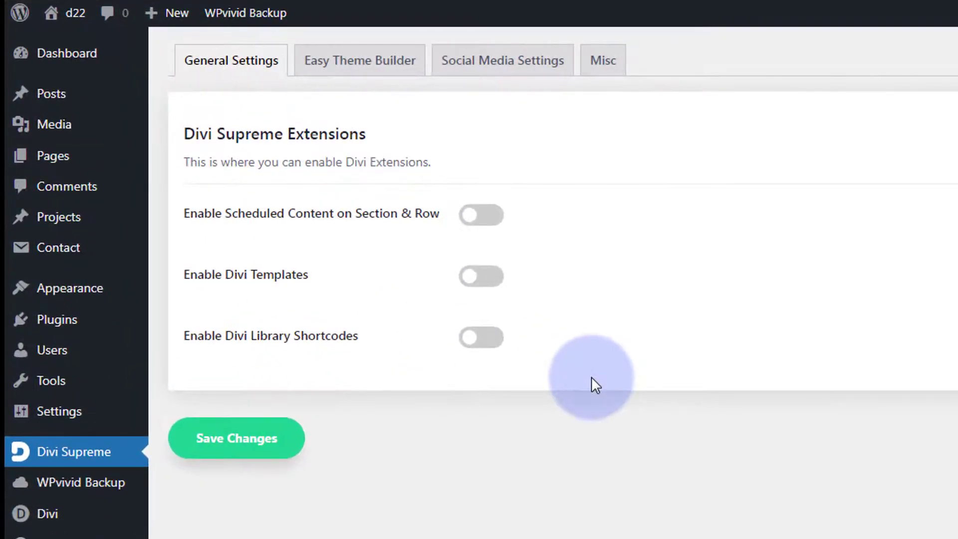
{"action": "mouse_move", "coordinate": [74, 482]}
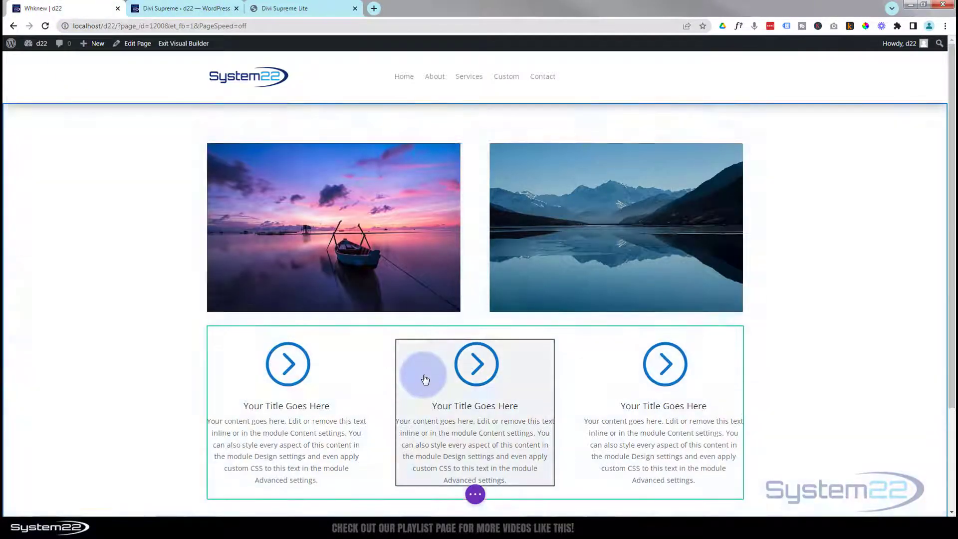
Add a regular section with a single full-width column at the page bottom
{"action": "scroll", "scroll_direction": "down", "scroll_amount": 3}
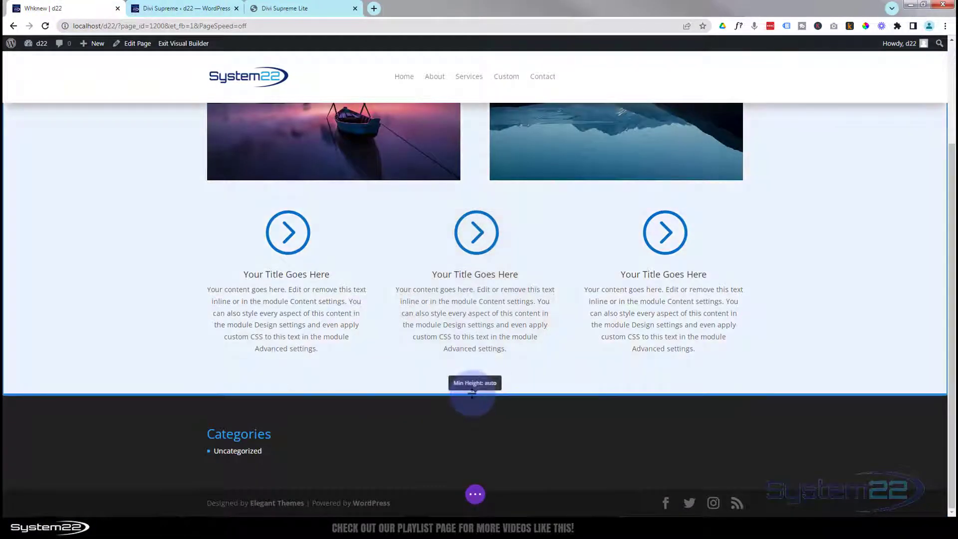
{"action": "left_click", "coordinate": [474, 389]}
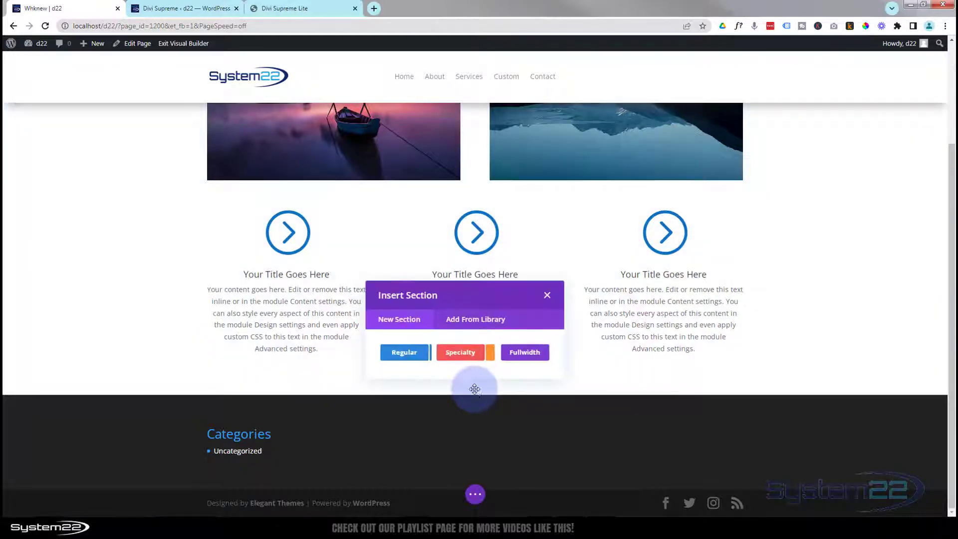
{"action": "left_click", "coordinate": [403, 352]}
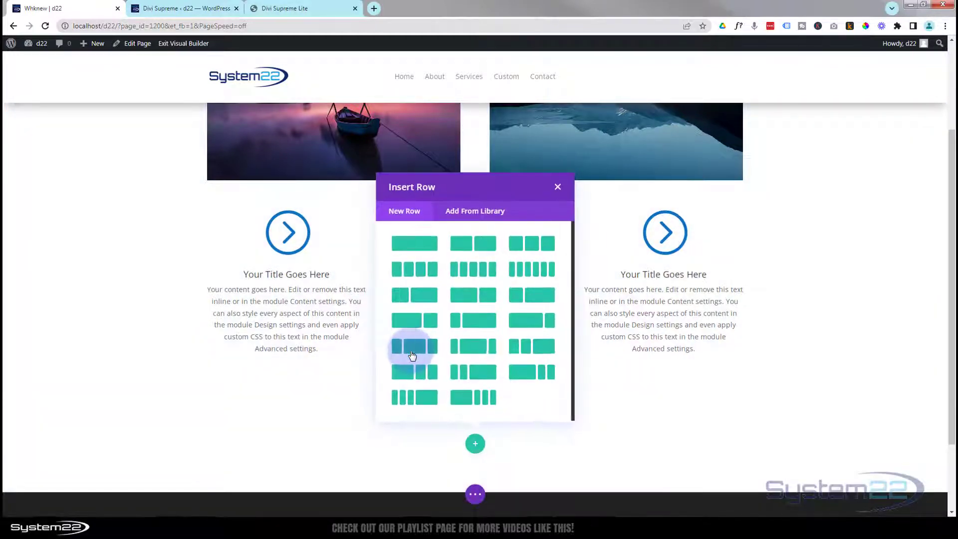
{"action": "mouse_move", "coordinate": [414, 243]}
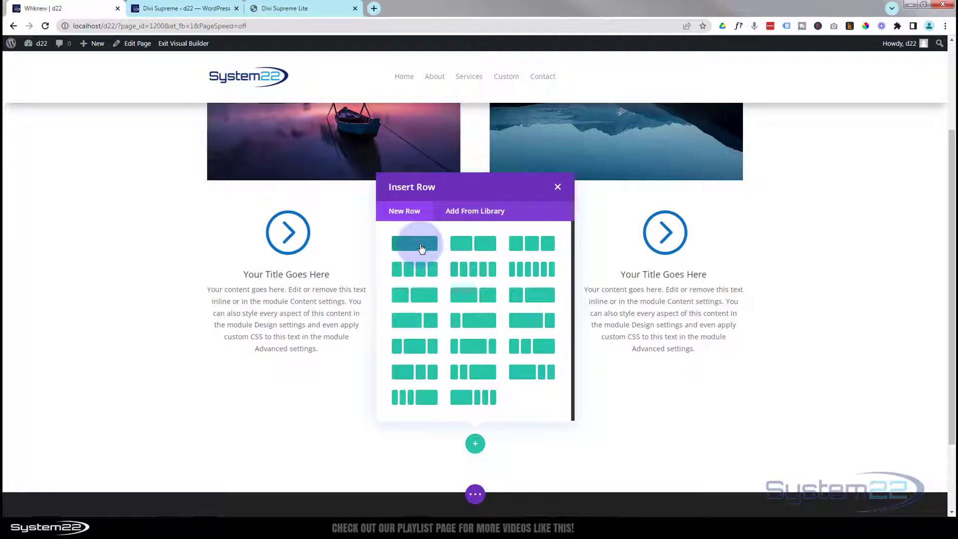
{"action": "left_click", "coordinate": [414, 243]}
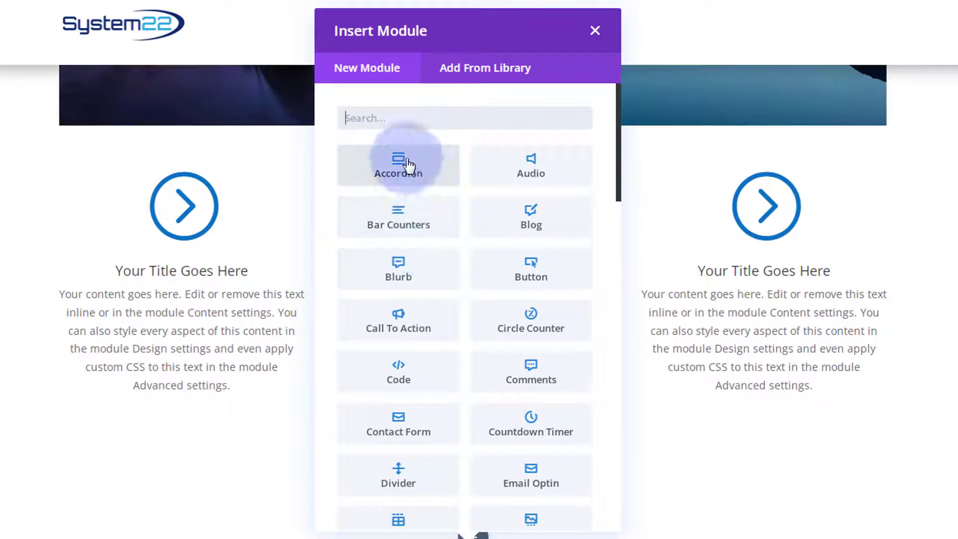
Scroll the Insert Module list down to the Supreme modules
{"action": "scroll", "scroll_direction": "down", "scroll_amount": 3}
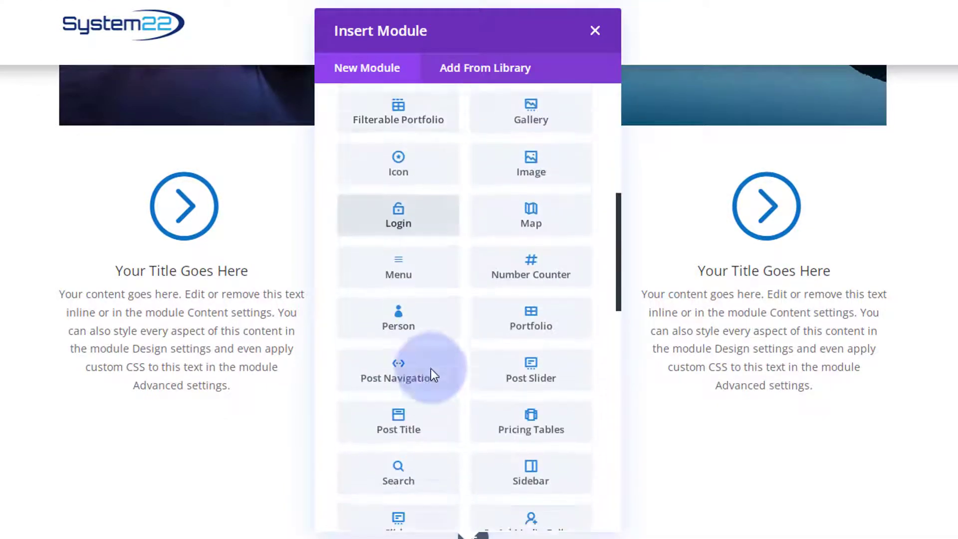
{"action": "scroll", "scroll_direction": "down", "scroll_amount": 3}
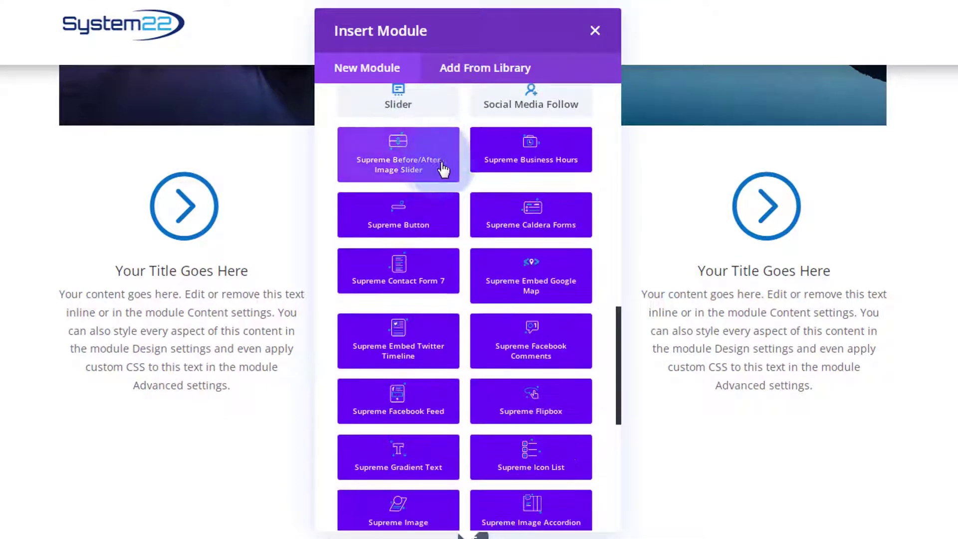
{"action": "scroll", "scroll_direction": "down", "scroll_amount": 3}
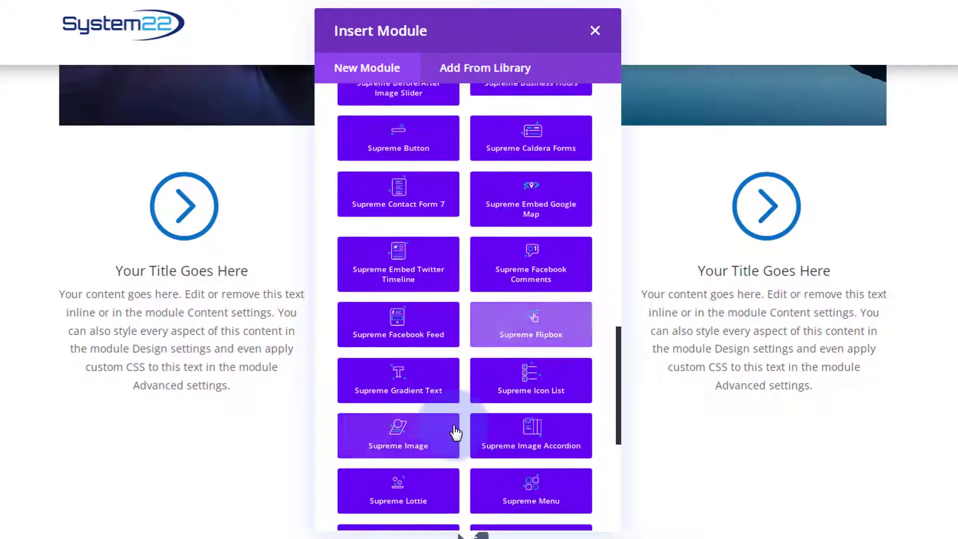
{"action": "scroll", "scroll_direction": "down", "scroll_amount": 3}
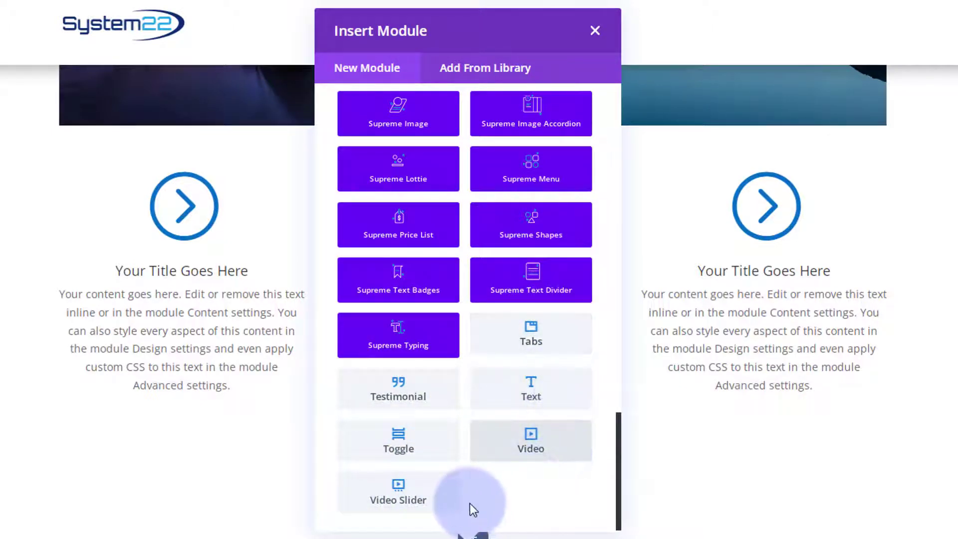
{"action": "mouse_move", "coordinate": [485, 502]}
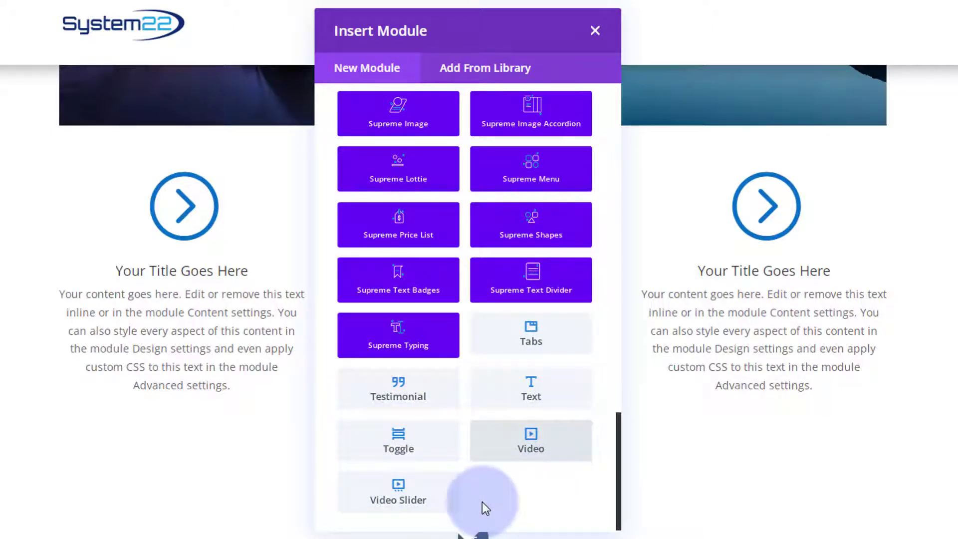
{"action": "scroll", "scroll_direction": "up", "scroll_amount": 3}
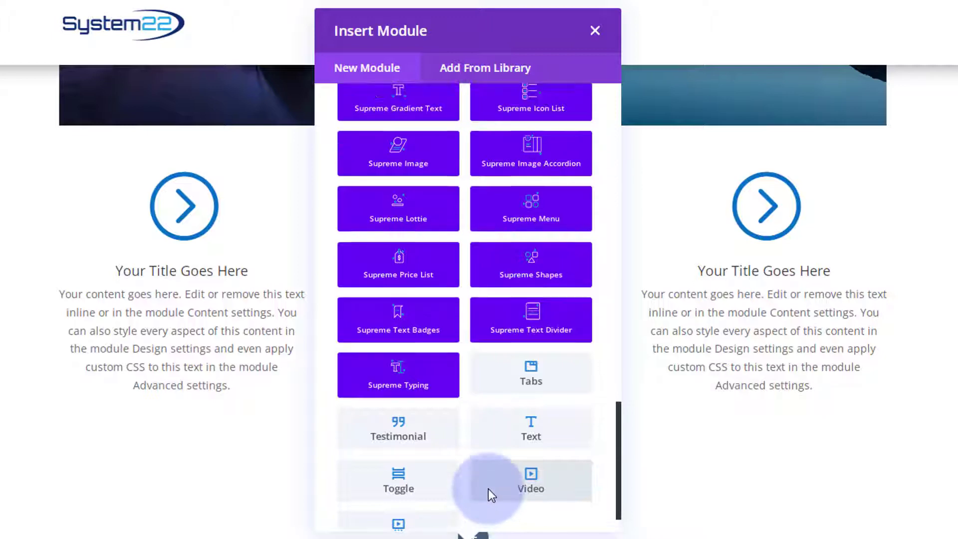
{"action": "scroll", "scroll_direction": "up", "scroll_amount": 3}
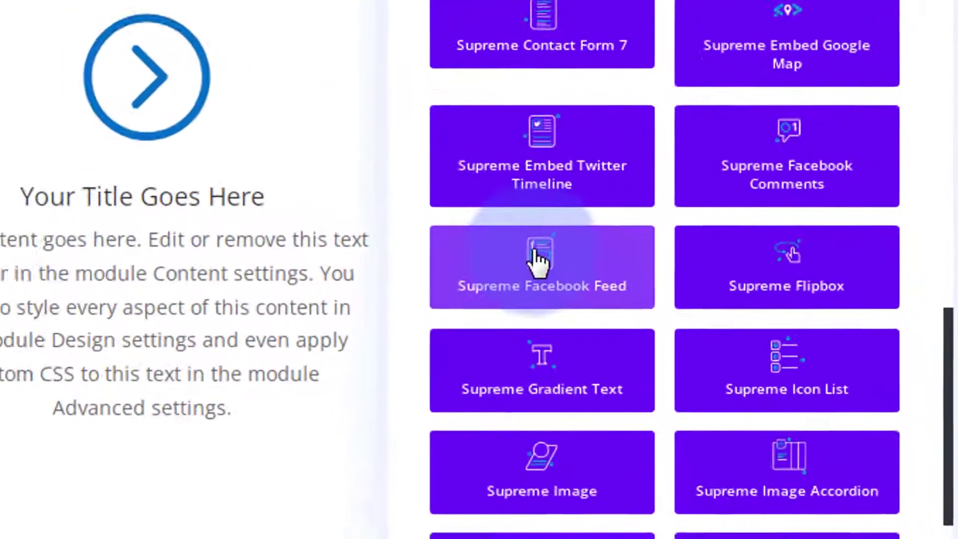
{"action": "scroll", "scroll_direction": "down", "scroll_amount": 3}
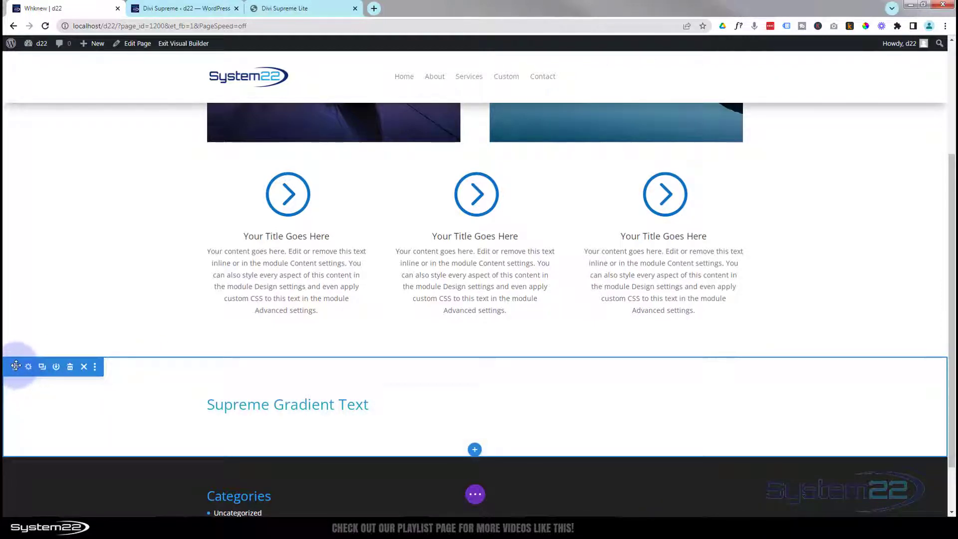
Scroll up to the top of the page, where the Gradient Text section sits above the image row
{"action": "scroll", "scroll_direction": "up", "scroll_amount": 3}
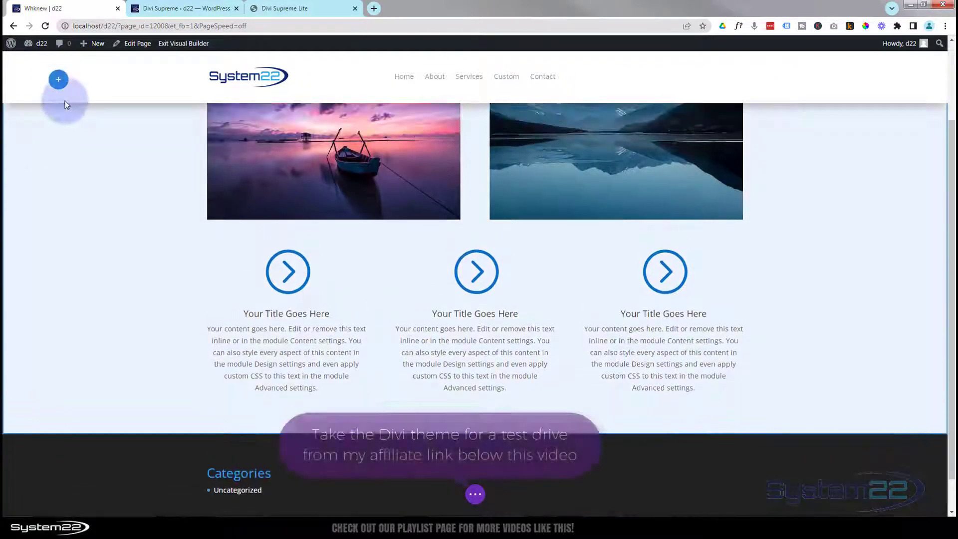
{"action": "scroll", "scroll_direction": "up", "scroll_amount": 3}
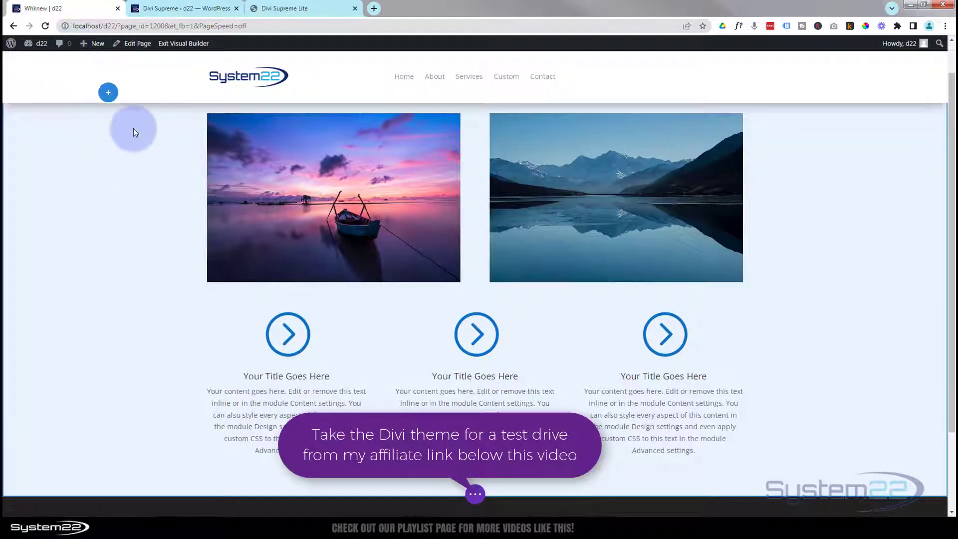
{"action": "scroll", "scroll_direction": "up", "scroll_amount": 3}
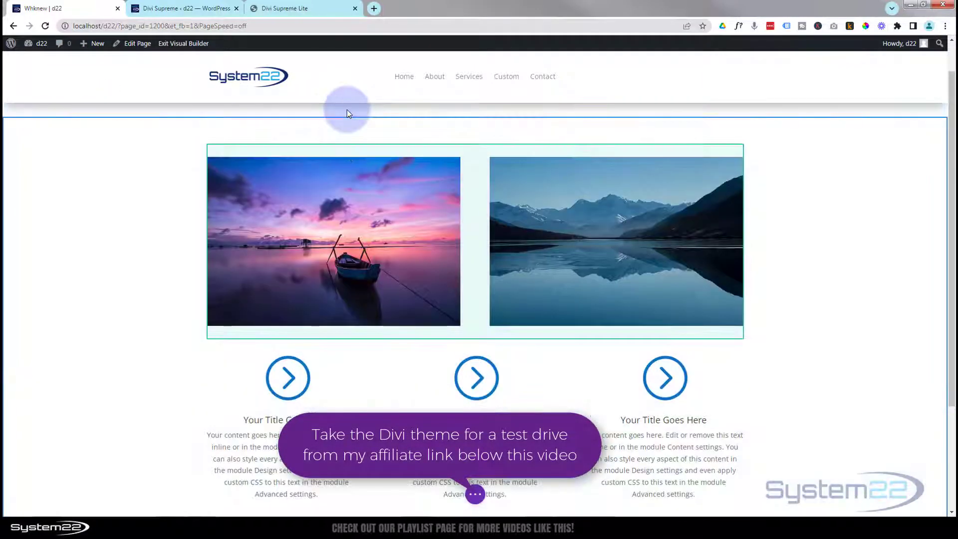
{"action": "scroll", "scroll_direction": "down", "scroll_amount": 3}
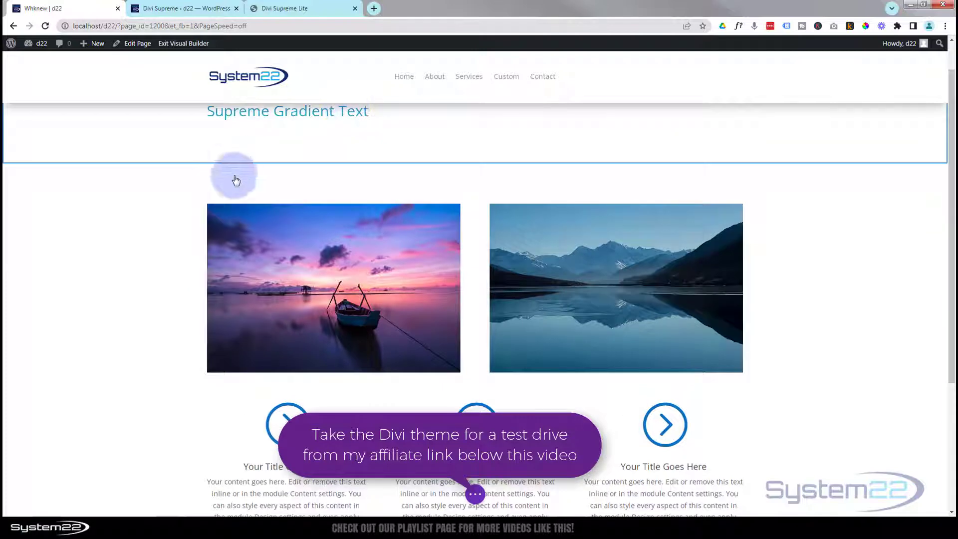
{"action": "scroll", "scroll_direction": "up", "scroll_amount": 3}
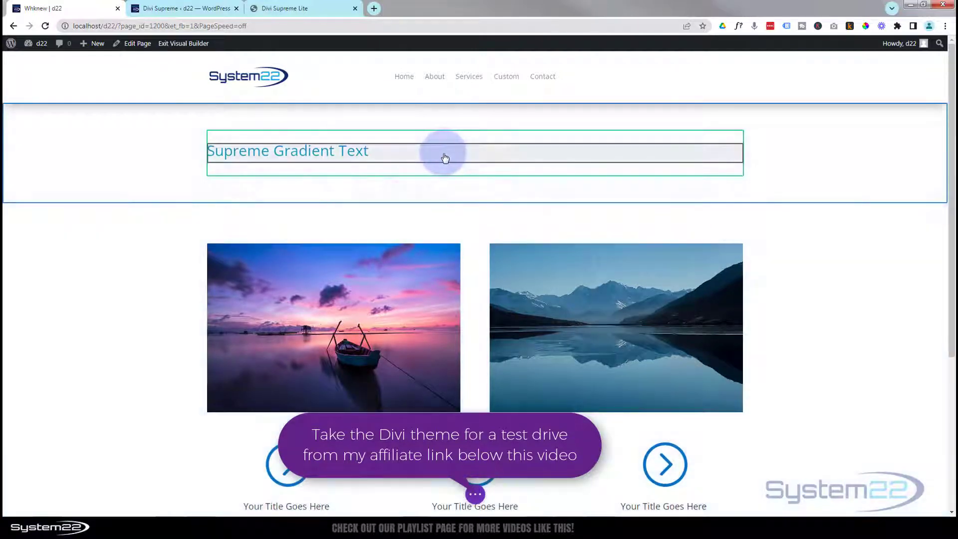
{"action": "mouse_move", "coordinate": [213, 109]}
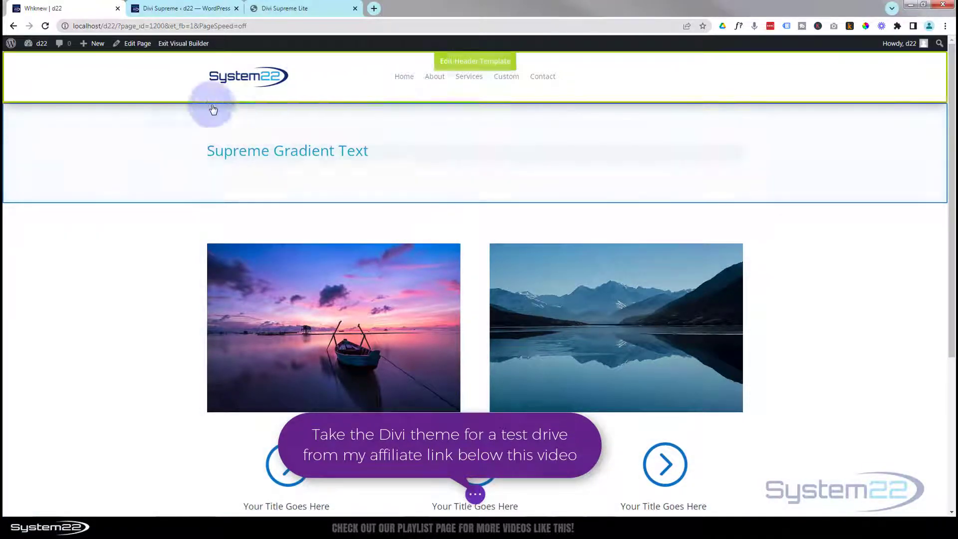
{"action": "mouse_move", "coordinate": [396, 179]}
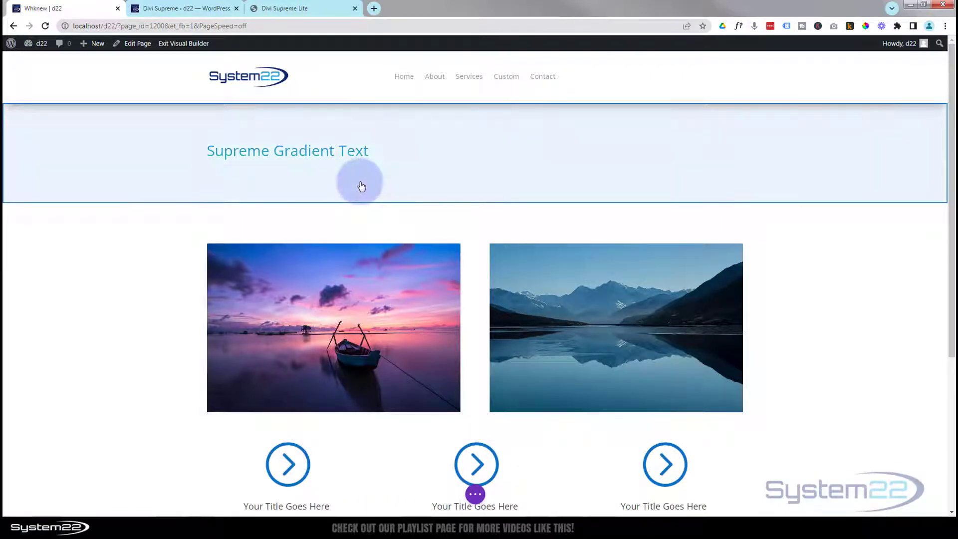
{"action": "mouse_move", "coordinate": [465, 196]}
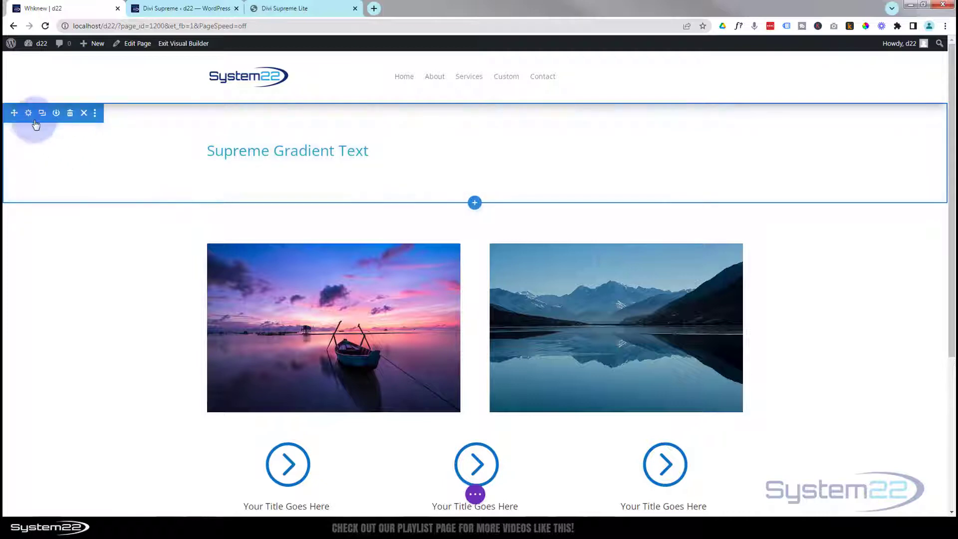
Give the headline section a gradient background with stops recoloured blue, black, white and black
{"action": "left_click", "coordinate": [28, 114]}
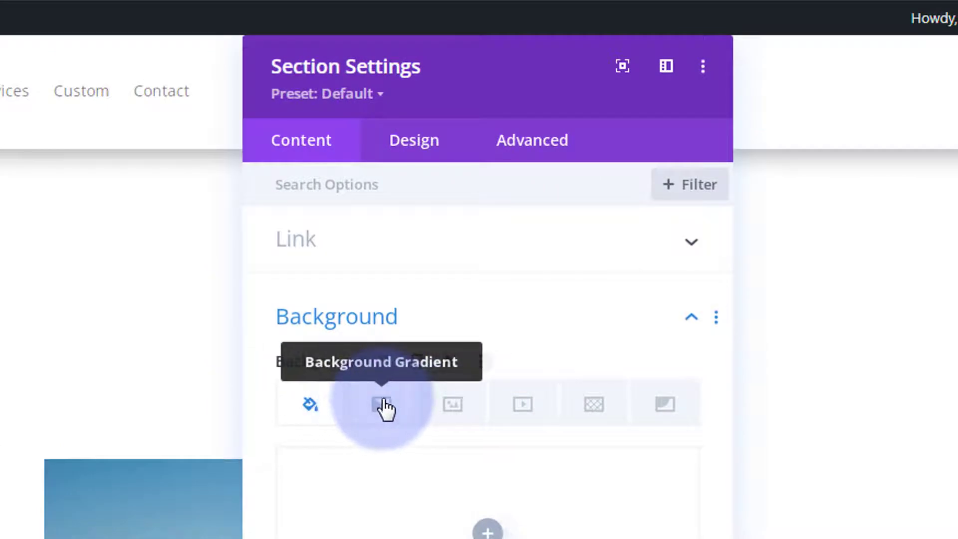
{"action": "mouse_move", "coordinate": [449, 409]}
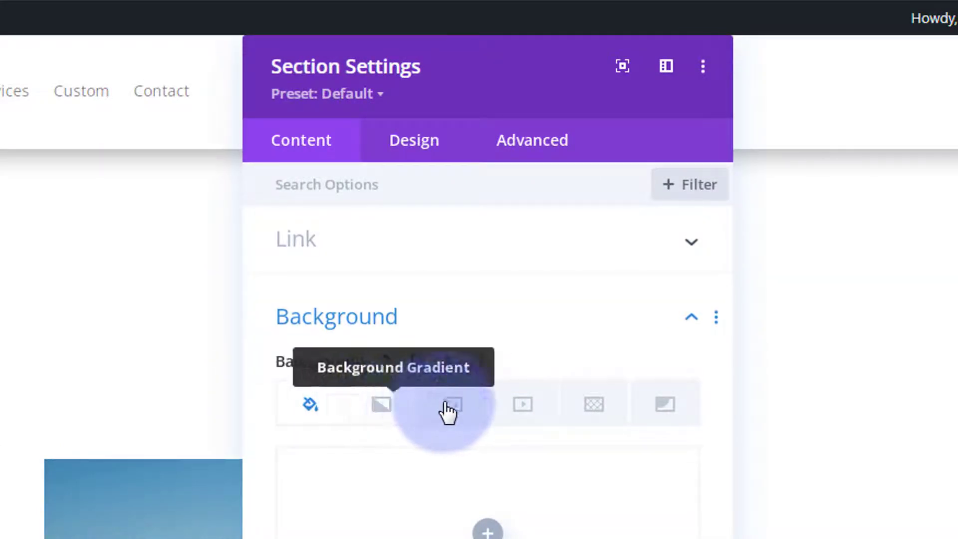
{"action": "mouse_move", "coordinate": [593, 404]}
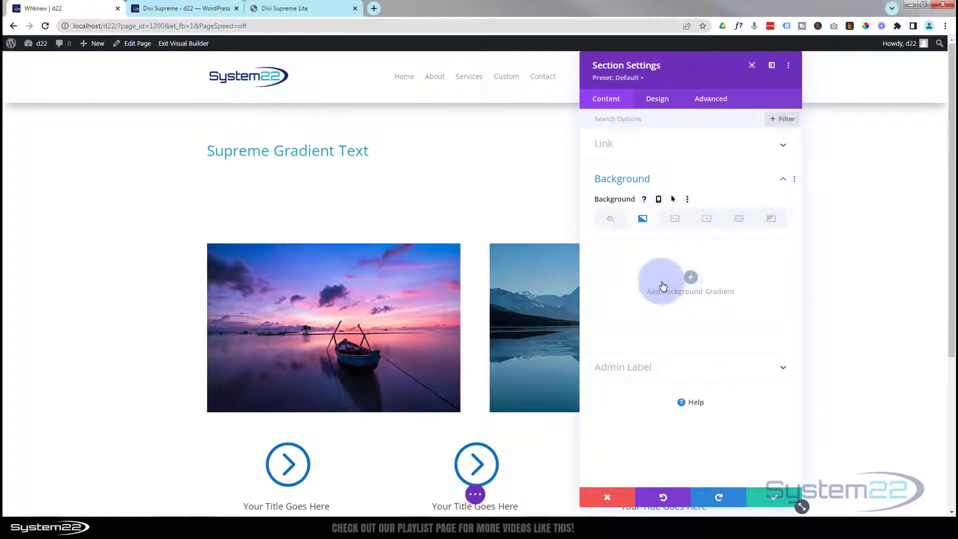
{"action": "left_click", "coordinate": [689, 281]}
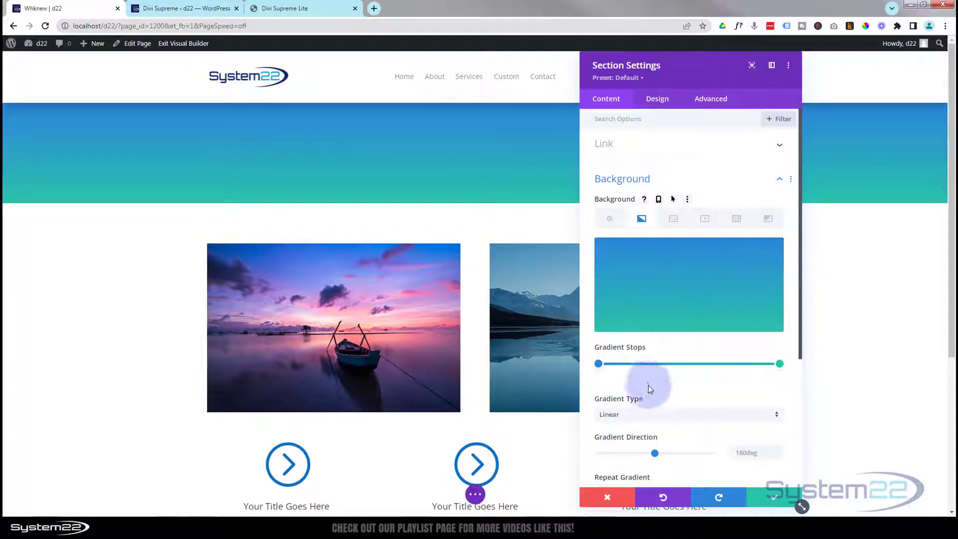
{"action": "left_click", "coordinate": [598, 364]}
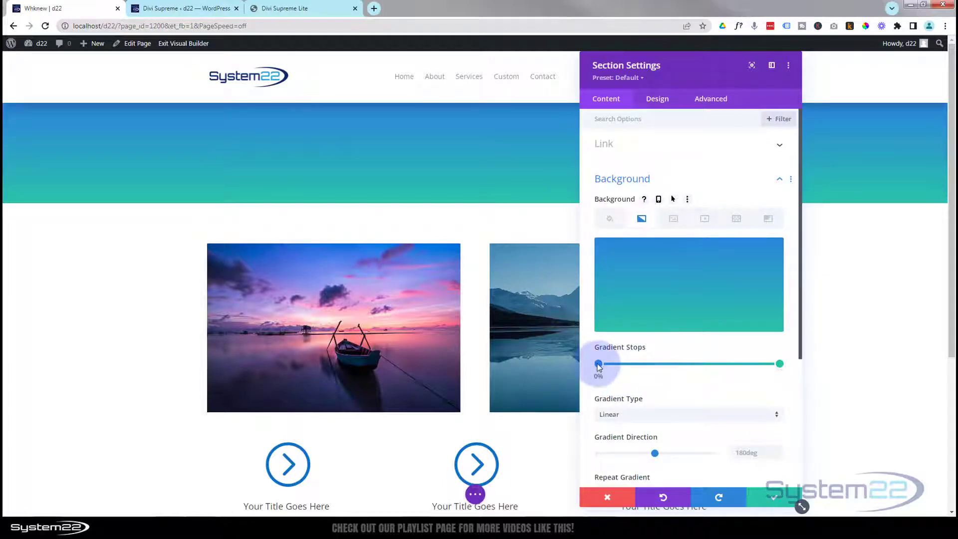
{"action": "left_click", "coordinate": [598, 363]}
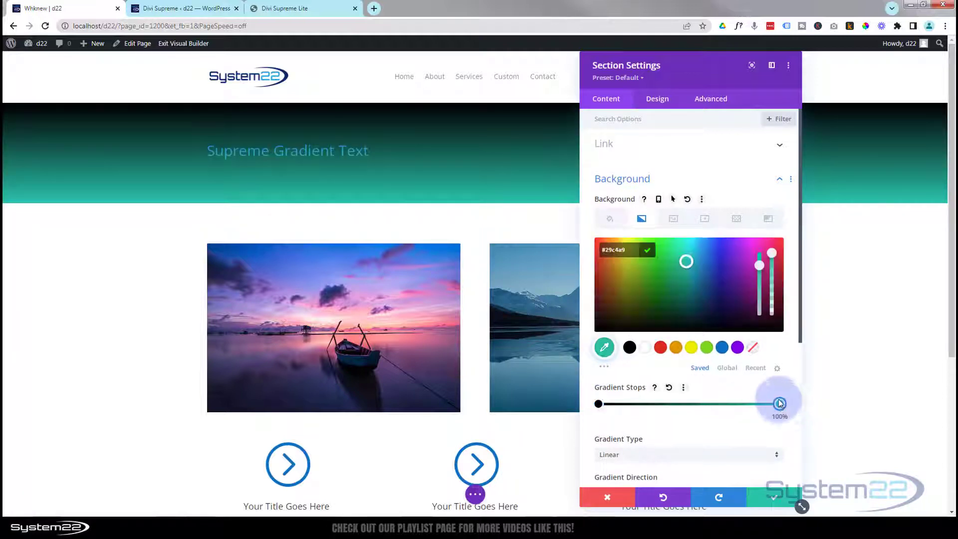
{"action": "left_click", "coordinate": [629, 347]}
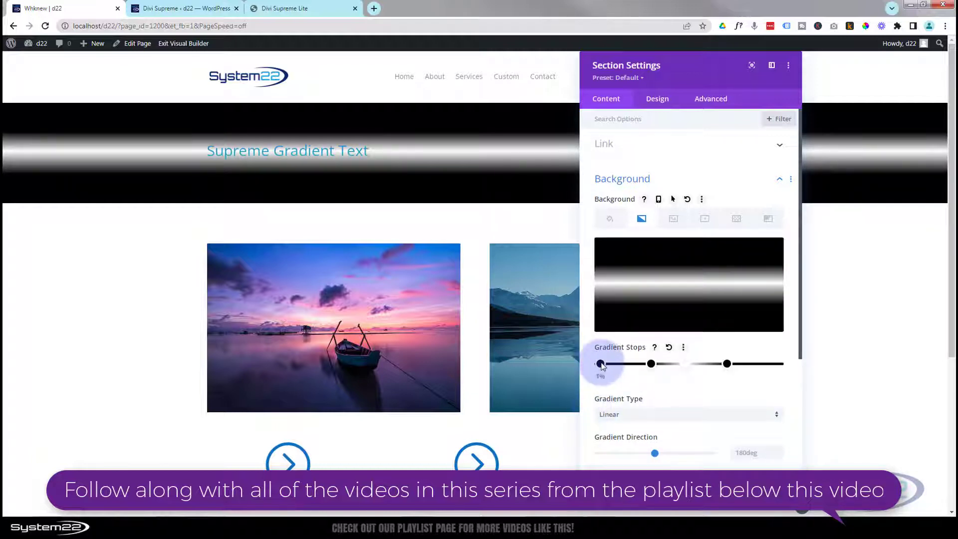
{"action": "left_click", "coordinate": [598, 364]}
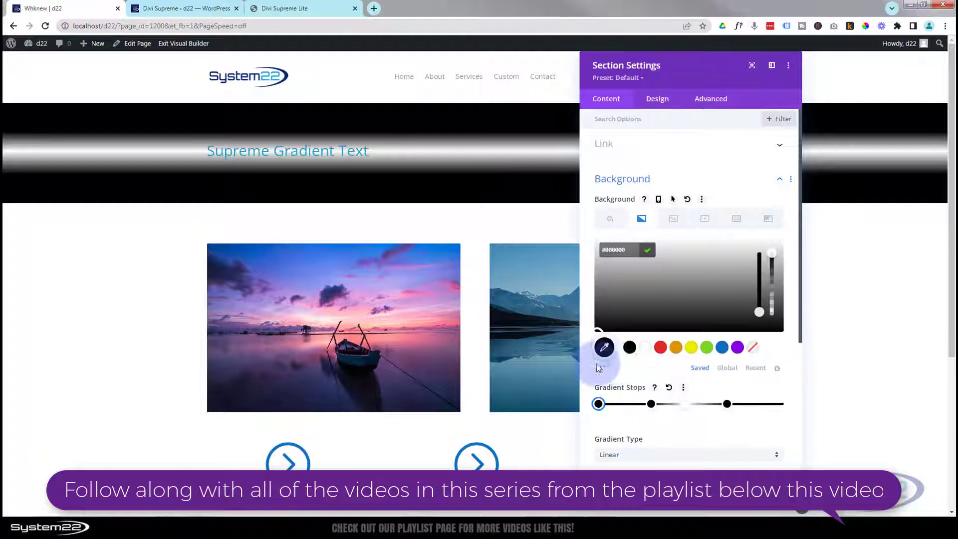
{"action": "left_click", "coordinate": [722, 347]}
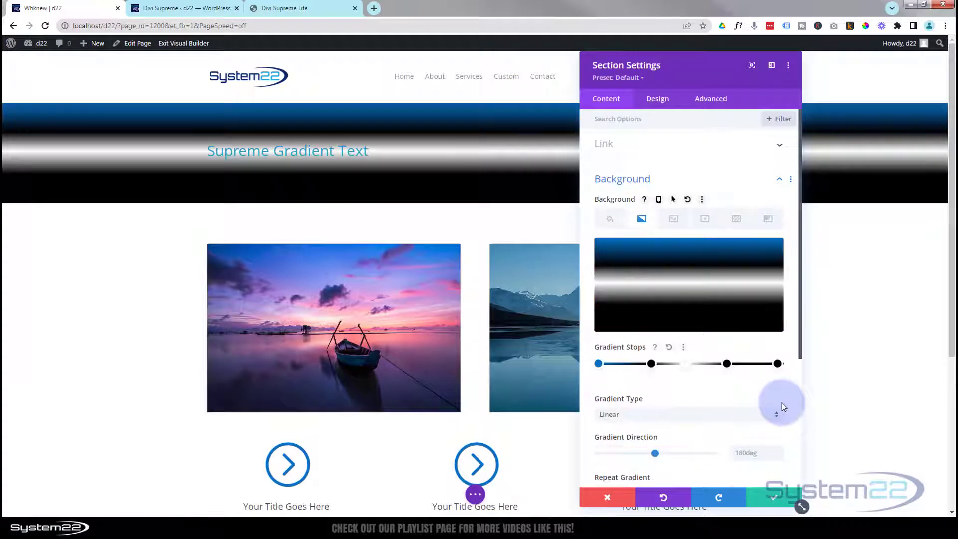
{"action": "mouse_move", "coordinate": [780, 364]}
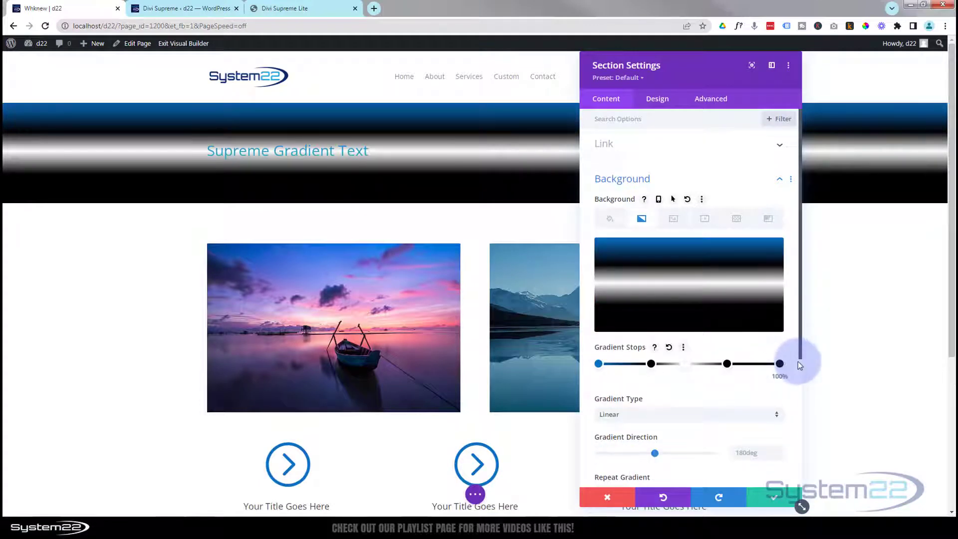
{"action": "left_click", "coordinate": [779, 363]}
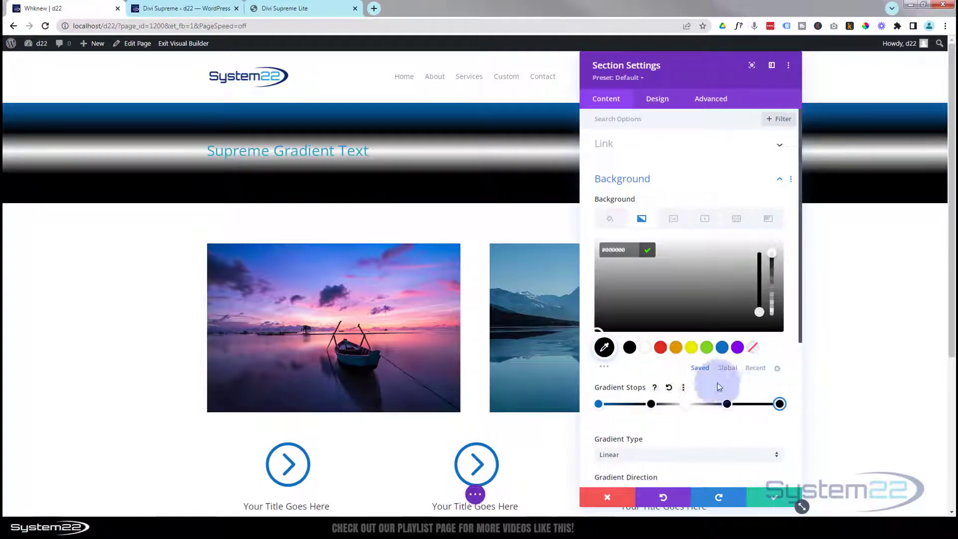
{"action": "left_click", "coordinate": [737, 347]}
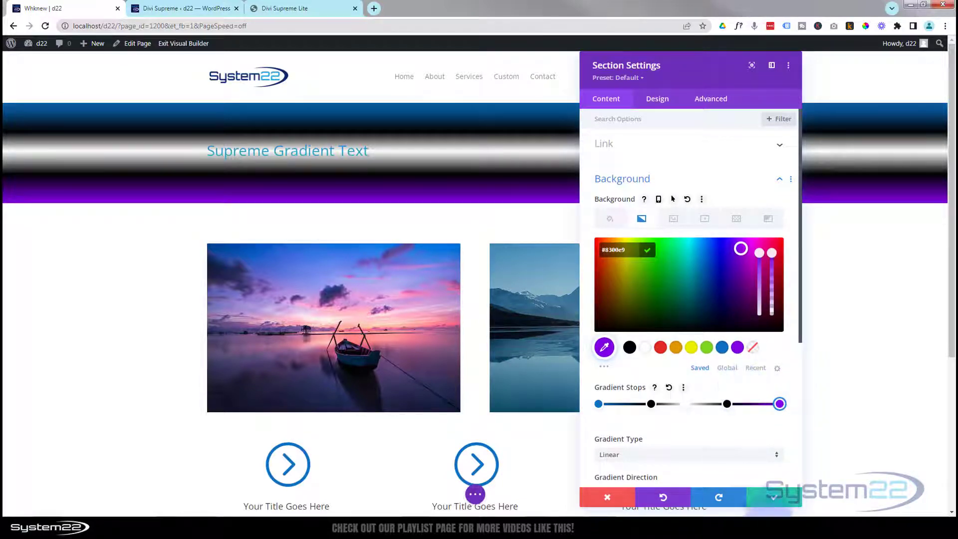
{"action": "mouse_move", "coordinate": [773, 497]}
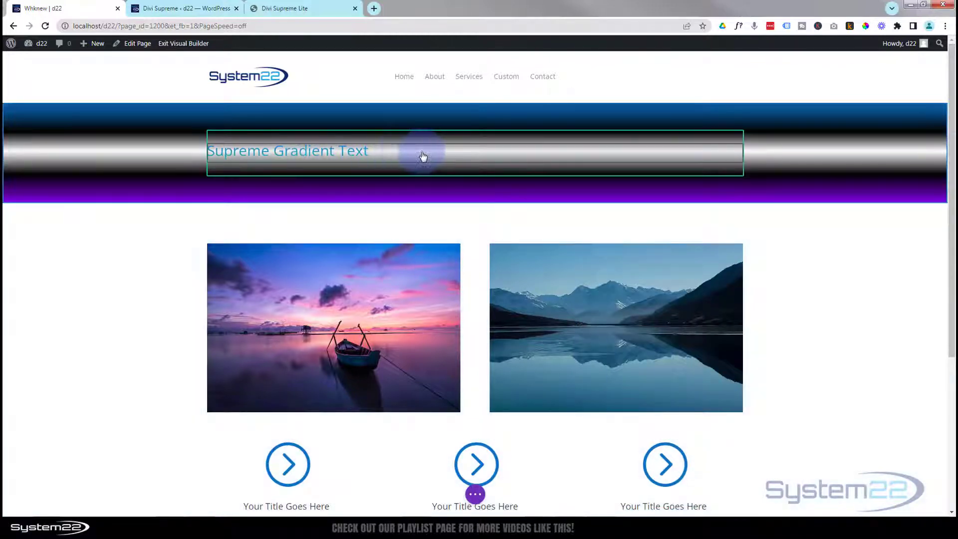
Bring up the Gradient Text module's toolbar after closing the purple-bottomed section settings
{"action": "left_click", "coordinate": [421, 151]}
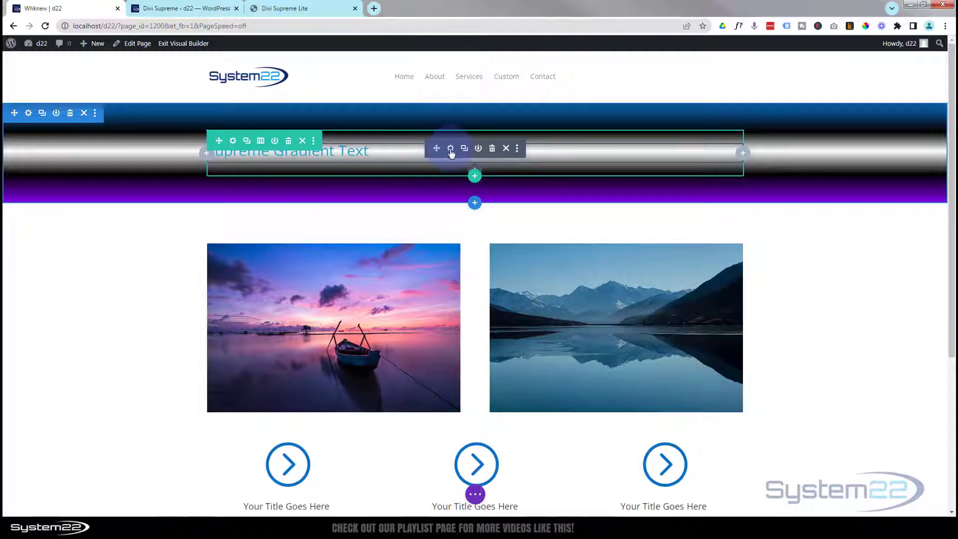
{"action": "mouse_move", "coordinate": [449, 149]}
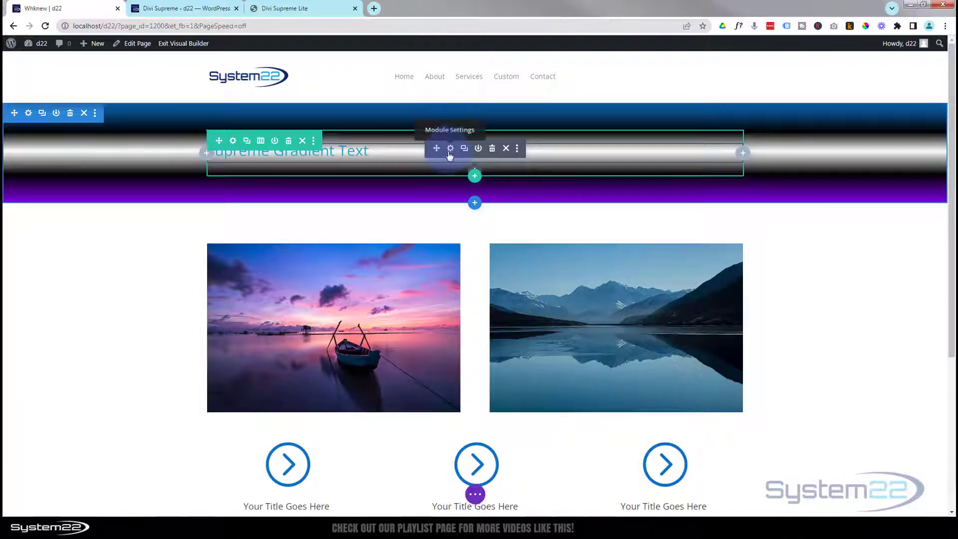
Set the headline to 'My Headline News' and keep link target In The Same Window
{"action": "left_click", "coordinate": [450, 148]}
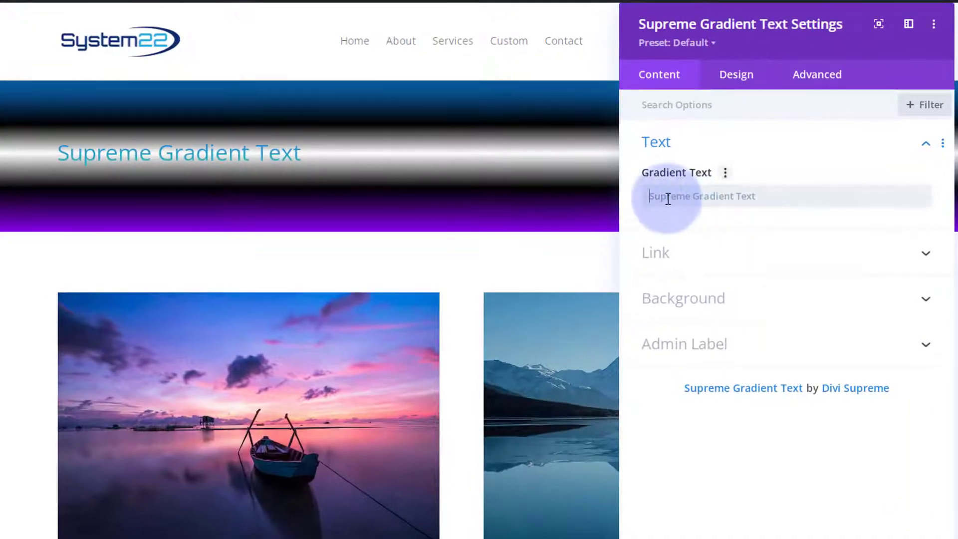
{"action": "type", "text": "My H"}
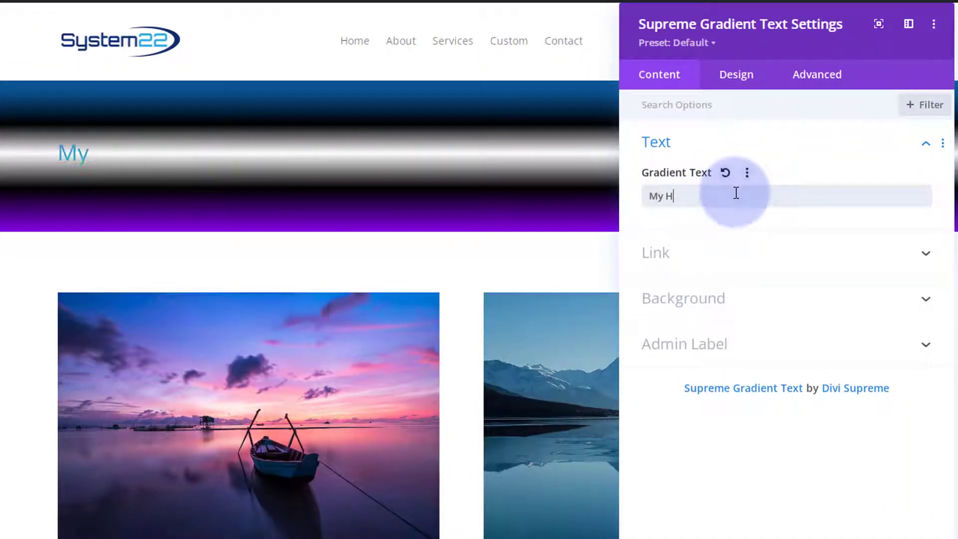
{"action": "type", "text": "eadline News"}
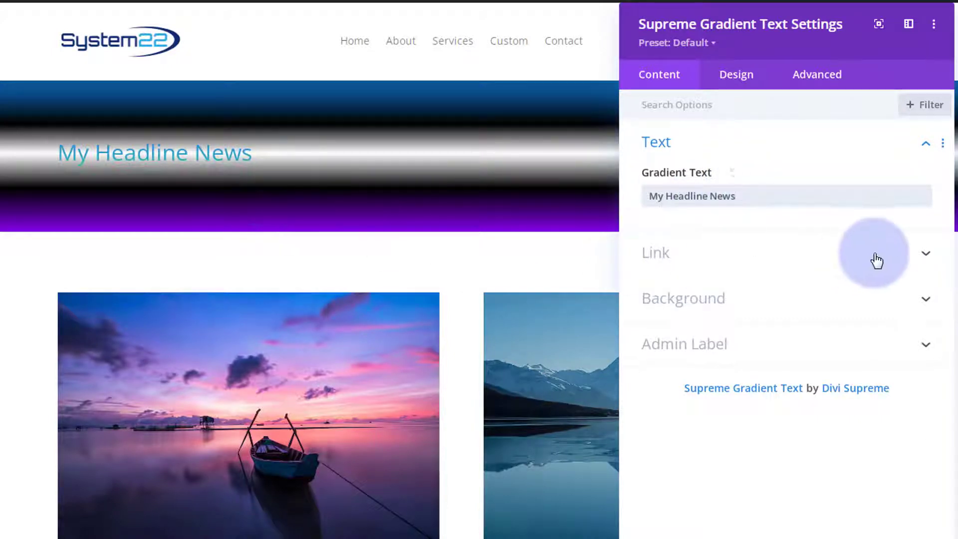
{"action": "left_click", "coordinate": [655, 252]}
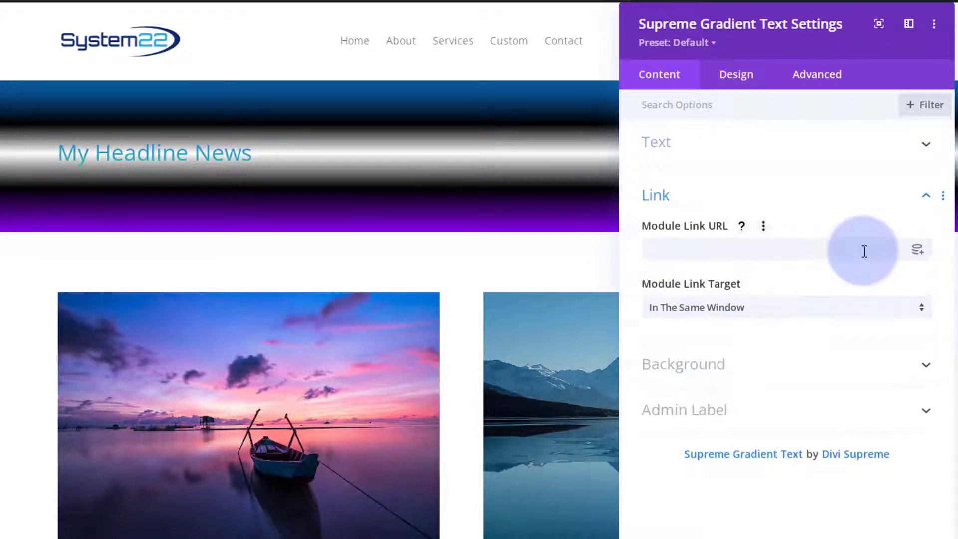
{"action": "mouse_move", "coordinate": [240, 182]}
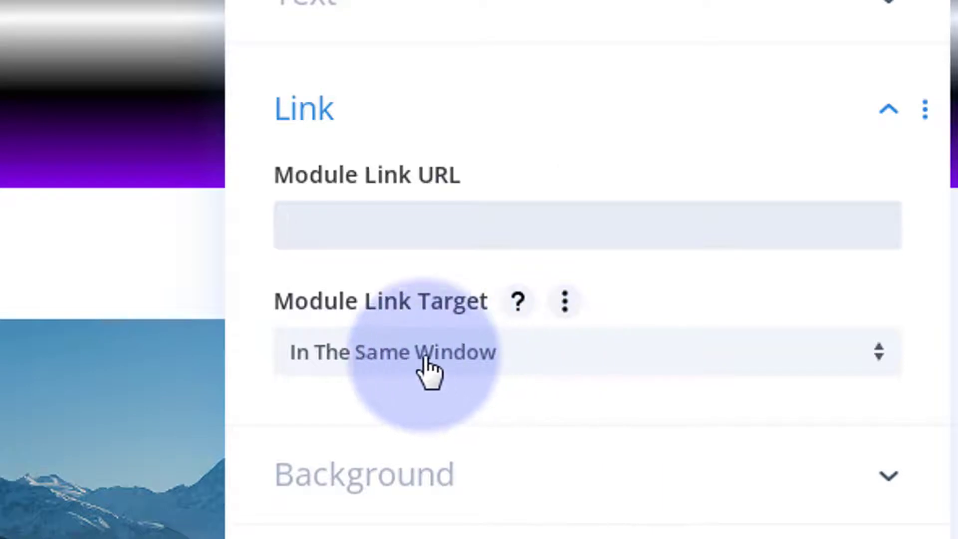
{"action": "mouse_move", "coordinate": [678, 367]}
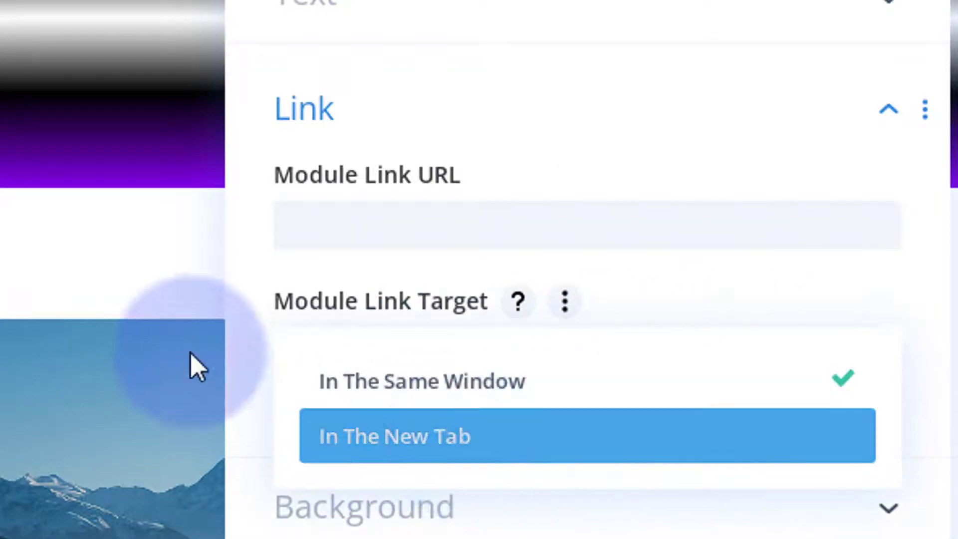
{"action": "left_click", "coordinate": [422, 381]}
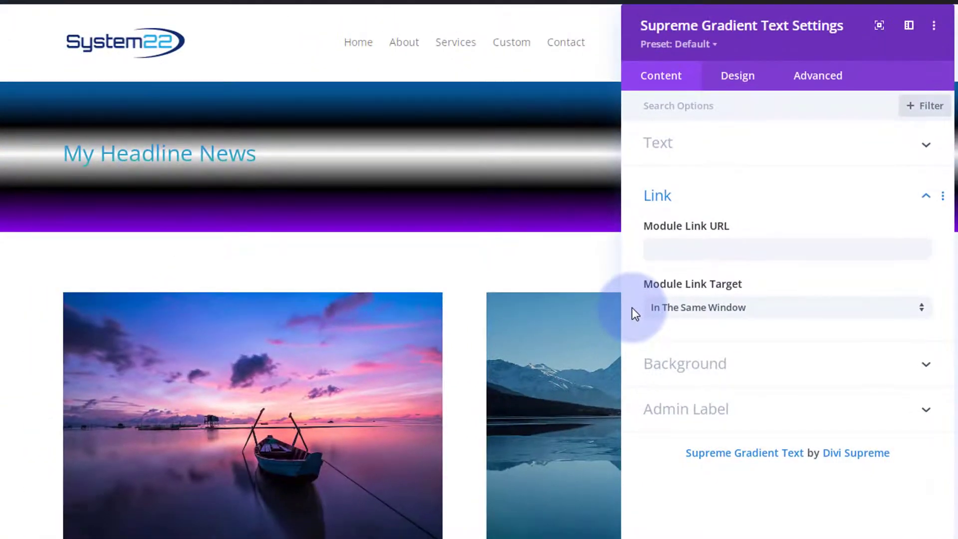
{"action": "mouse_move", "coordinate": [771, 384]}
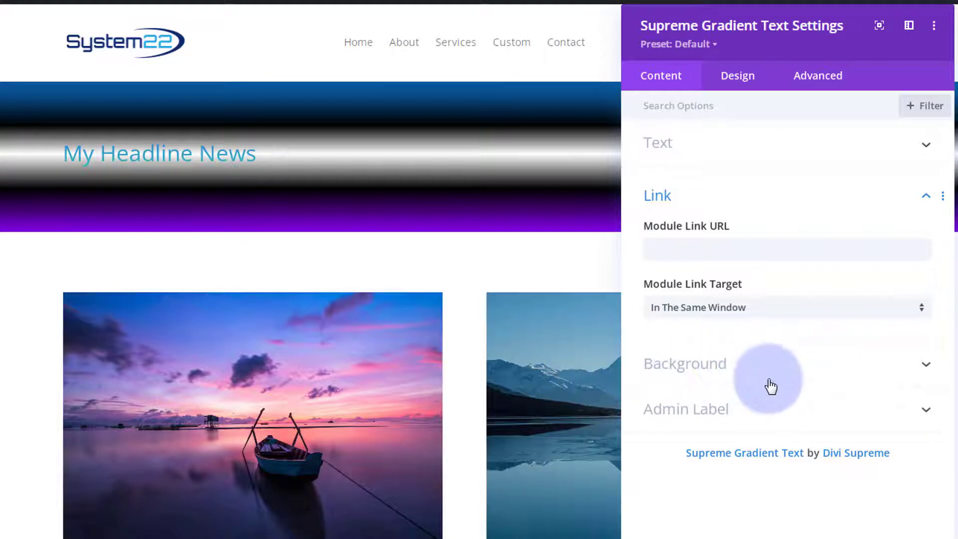
Add the default blue-to-green background gradient to the headline module
{"action": "left_click", "coordinate": [684, 364]}
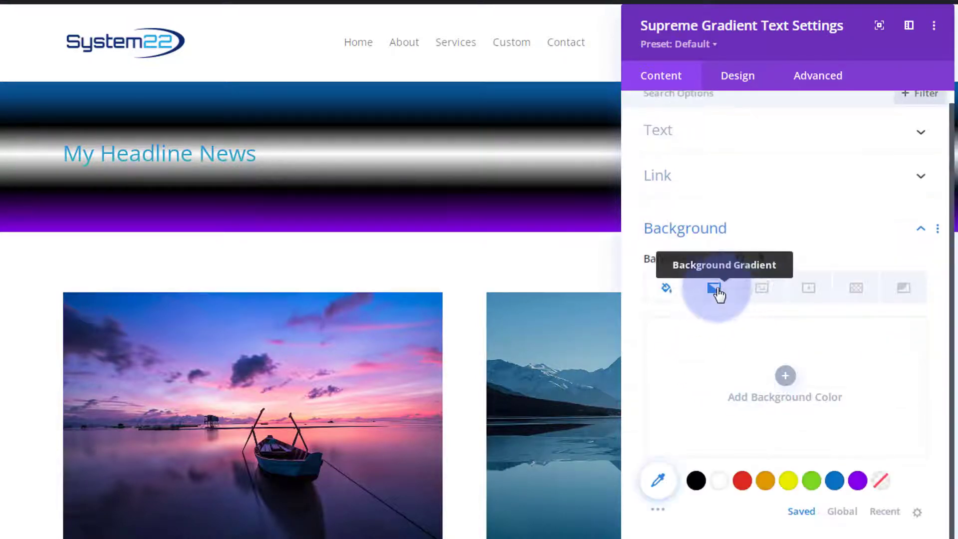
{"action": "left_click", "coordinate": [713, 287]}
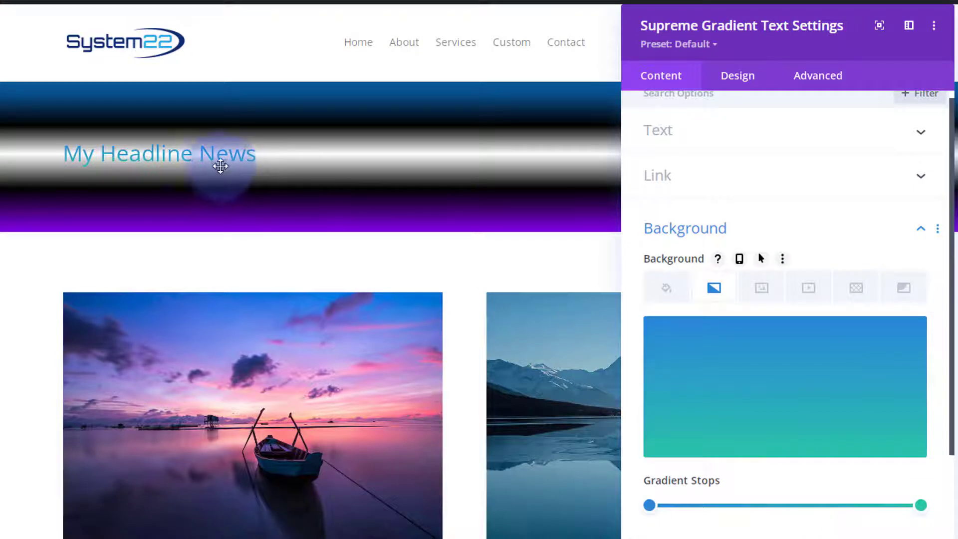
{"action": "mouse_move", "coordinate": [133, 154]}
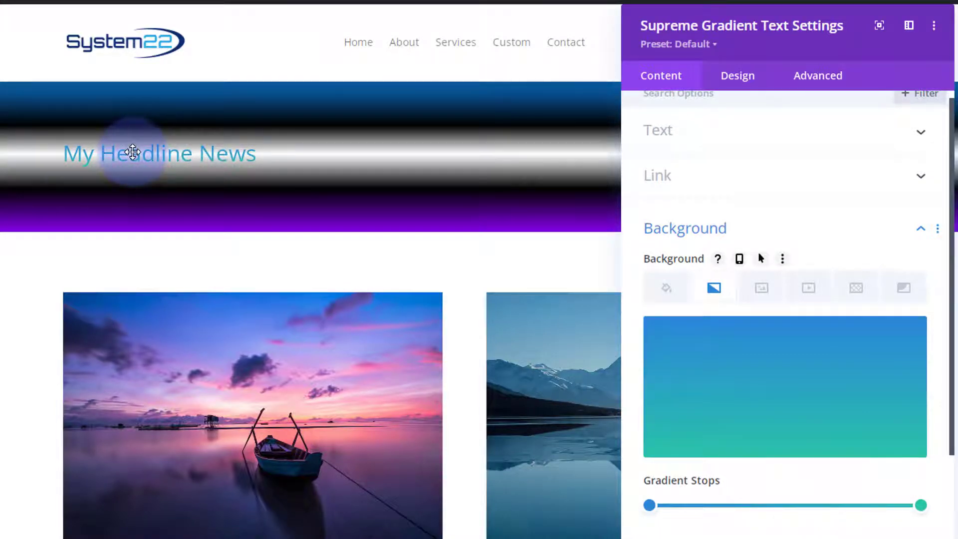
{"action": "mouse_move", "coordinate": [754, 120]}
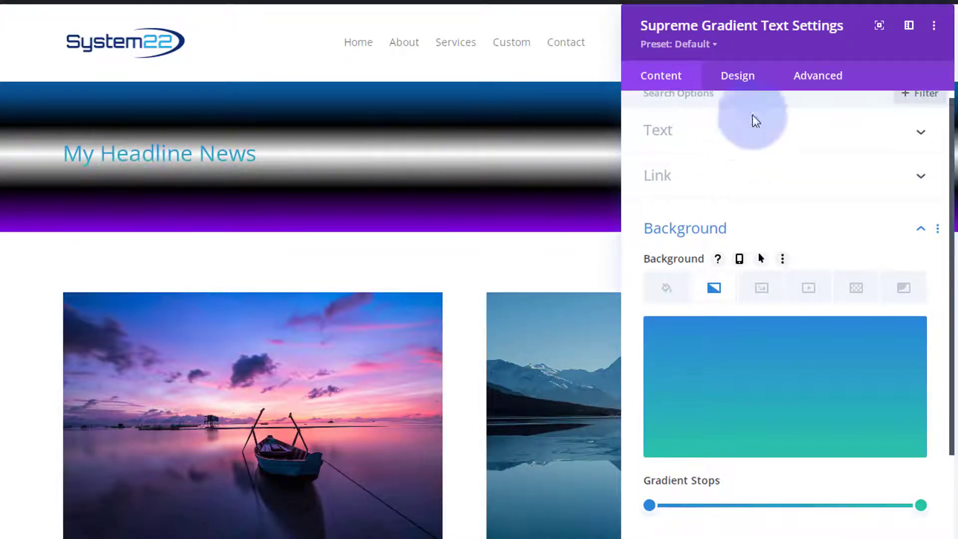
Centre the title text, make it uppercase, and set its font to Anton
{"action": "left_click", "coordinate": [737, 75]}
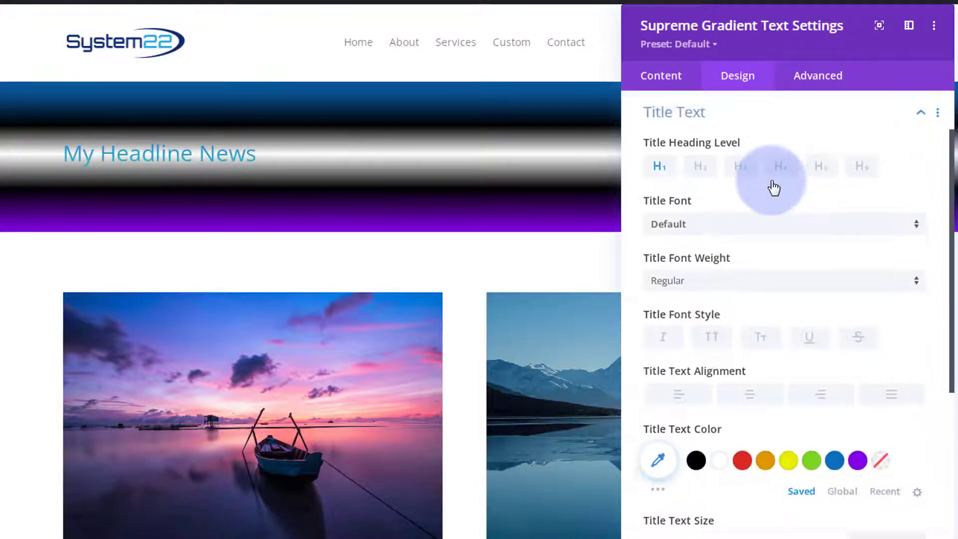
{"action": "mouse_move", "coordinate": [783, 408]}
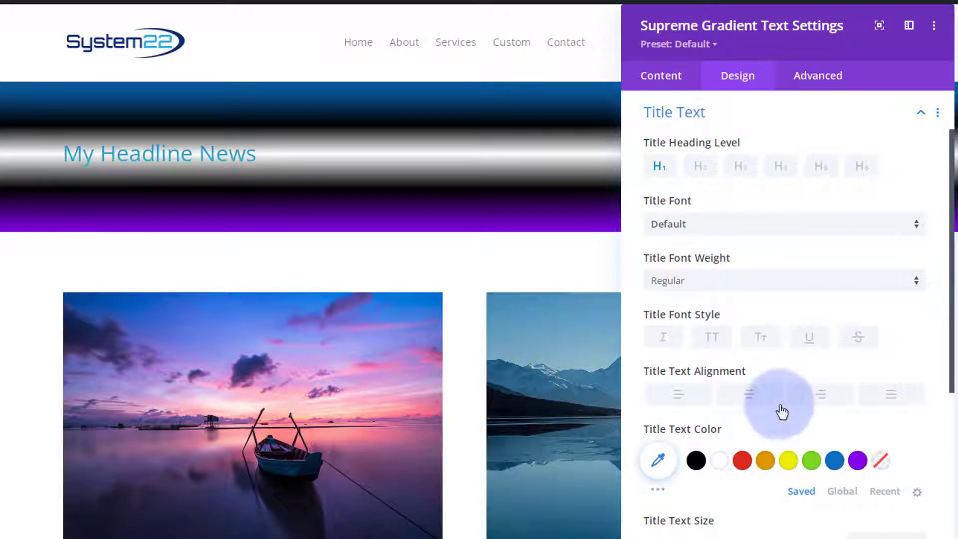
{"action": "left_click", "coordinate": [748, 394]}
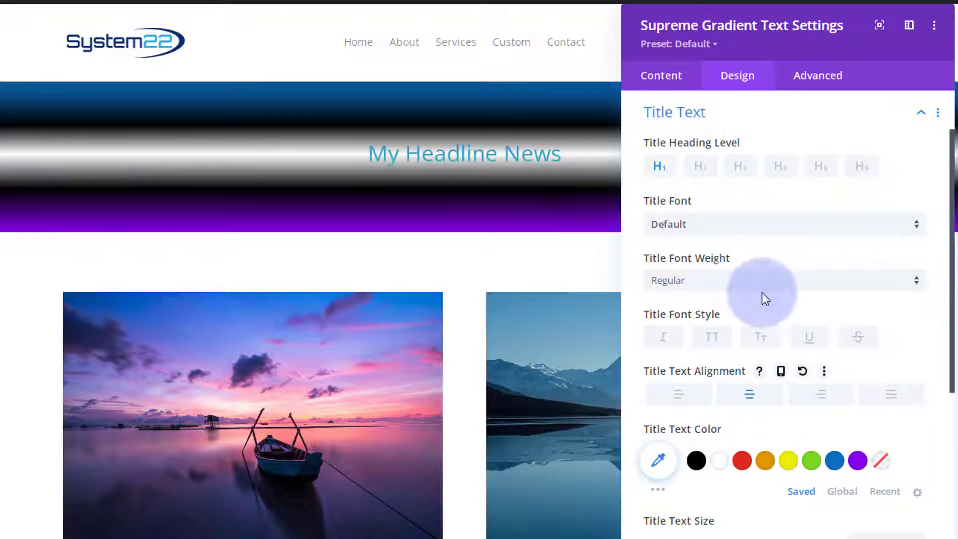
{"action": "mouse_move", "coordinate": [712, 337]}
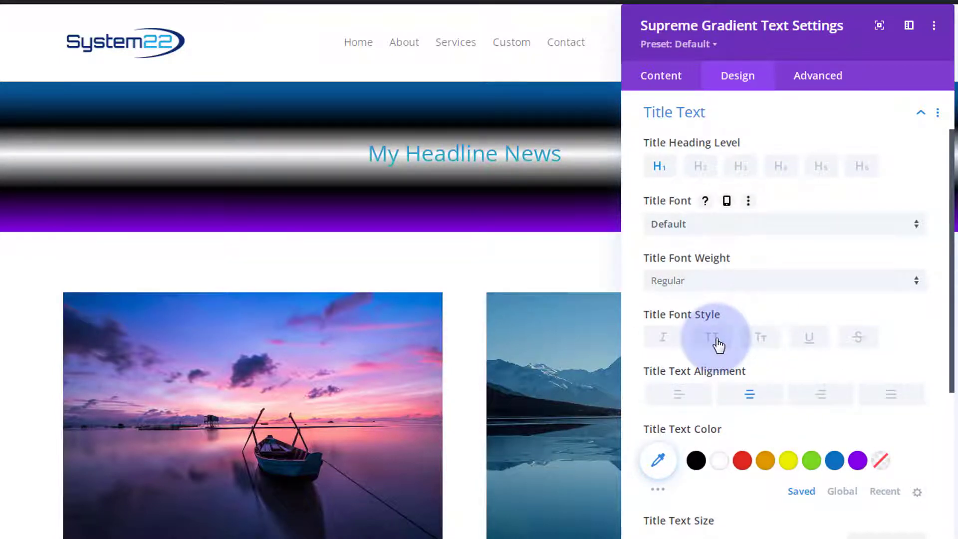
{"action": "left_click", "coordinate": [712, 337]}
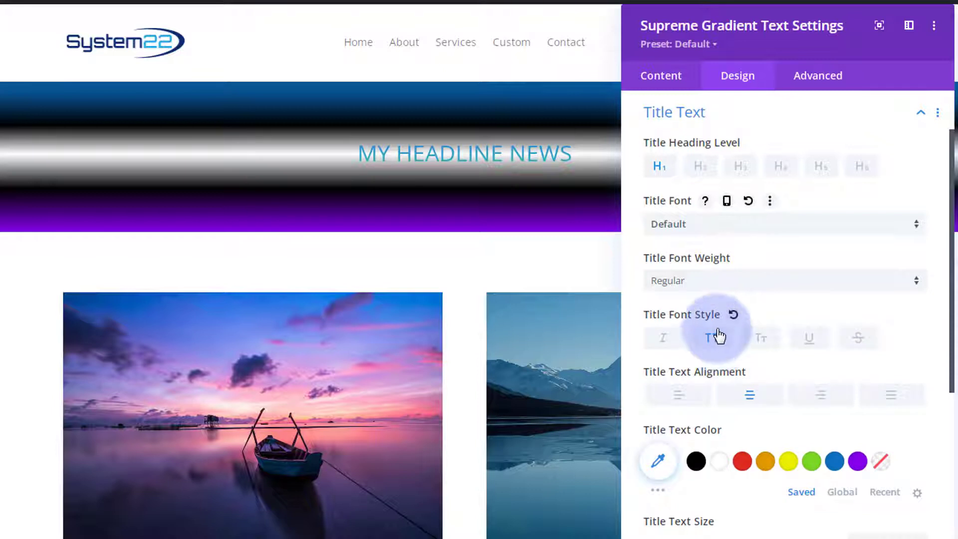
{"action": "left_click", "coordinate": [711, 337]}
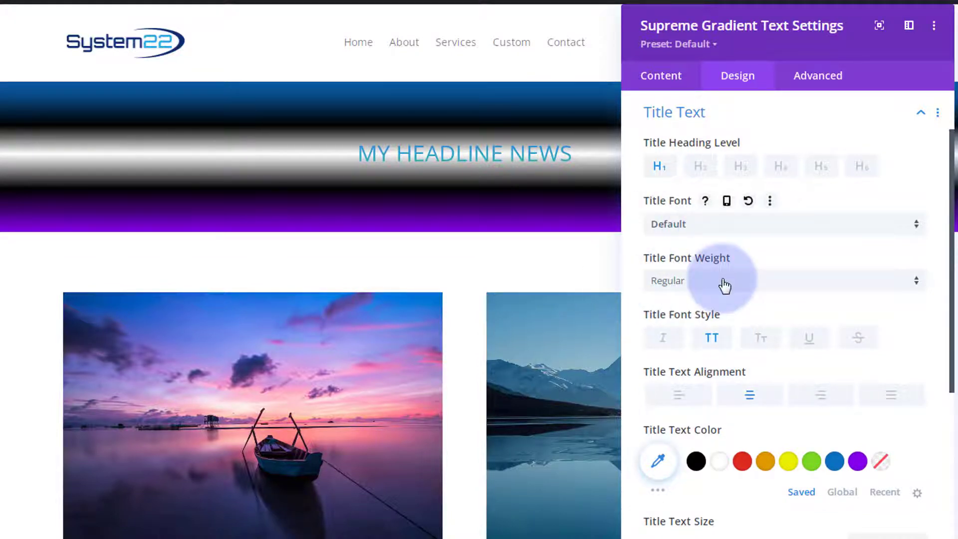
{"action": "mouse_move", "coordinate": [718, 228]}
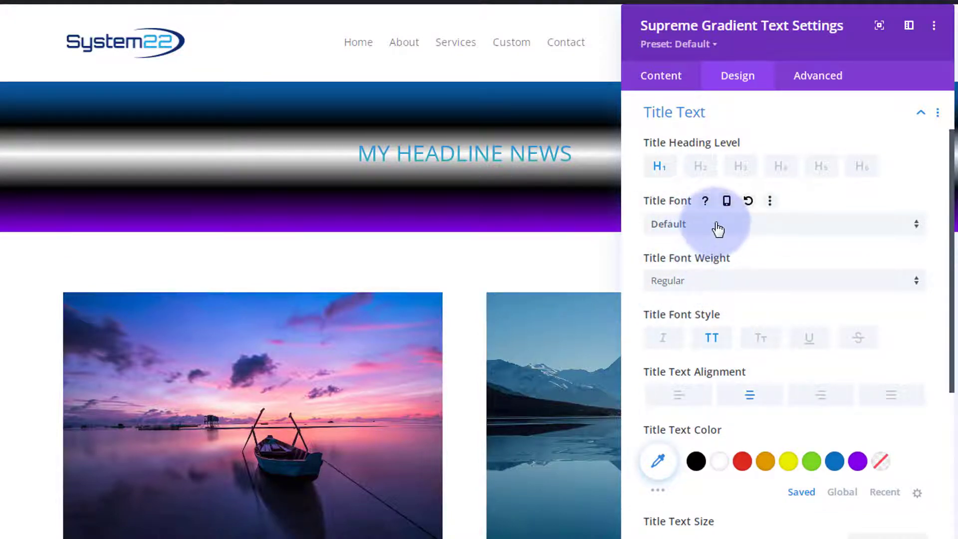
{"action": "left_click", "coordinate": [718, 224]}
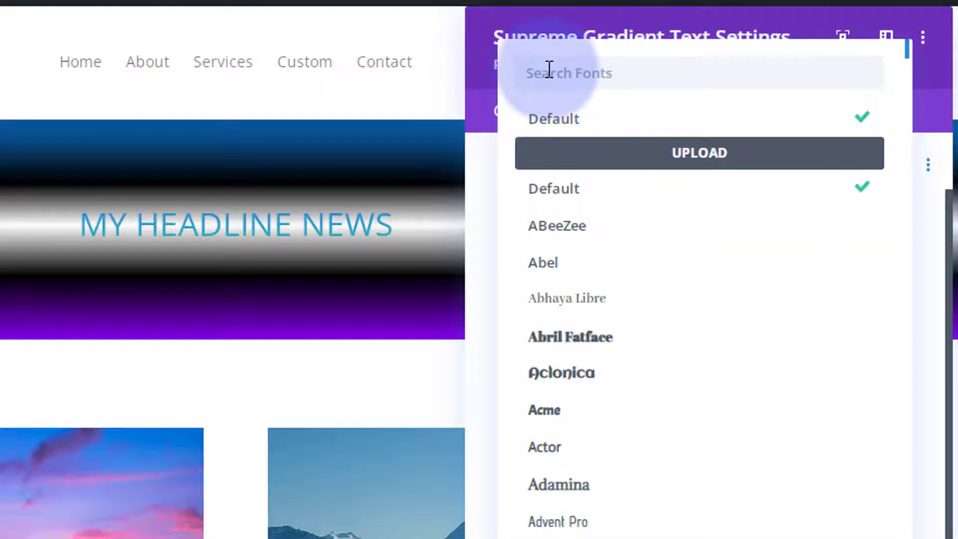
{"action": "type", "text": "an"}
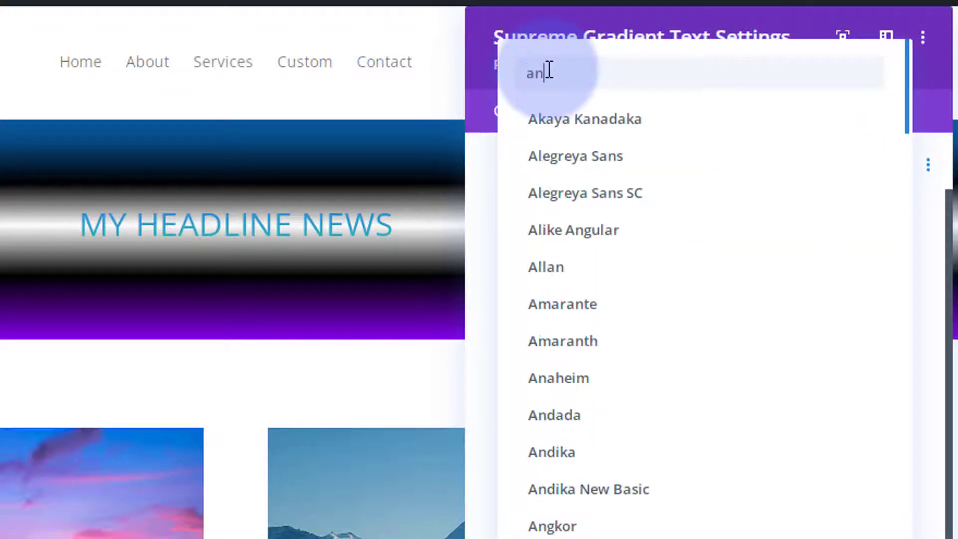
{"action": "type", "text": "ton"}
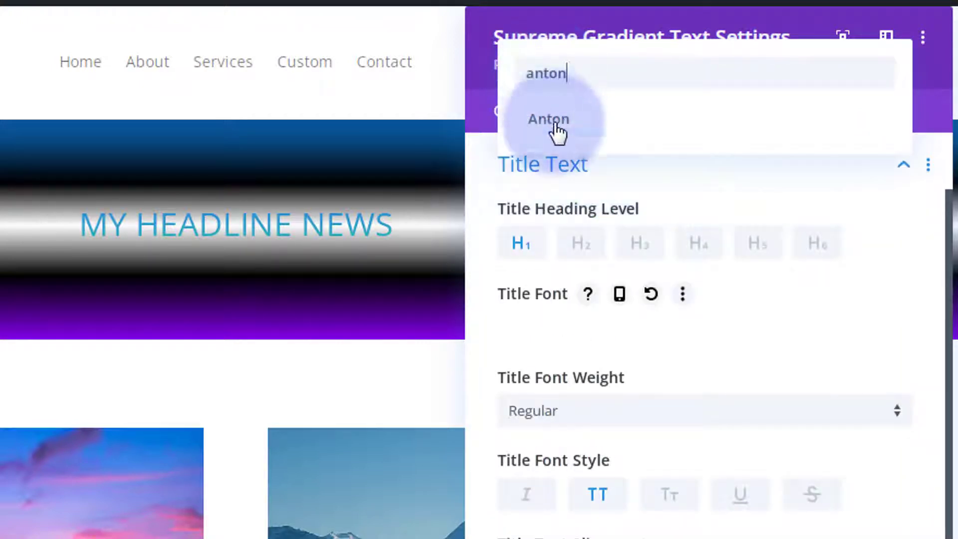
{"action": "left_click", "coordinate": [547, 118]}
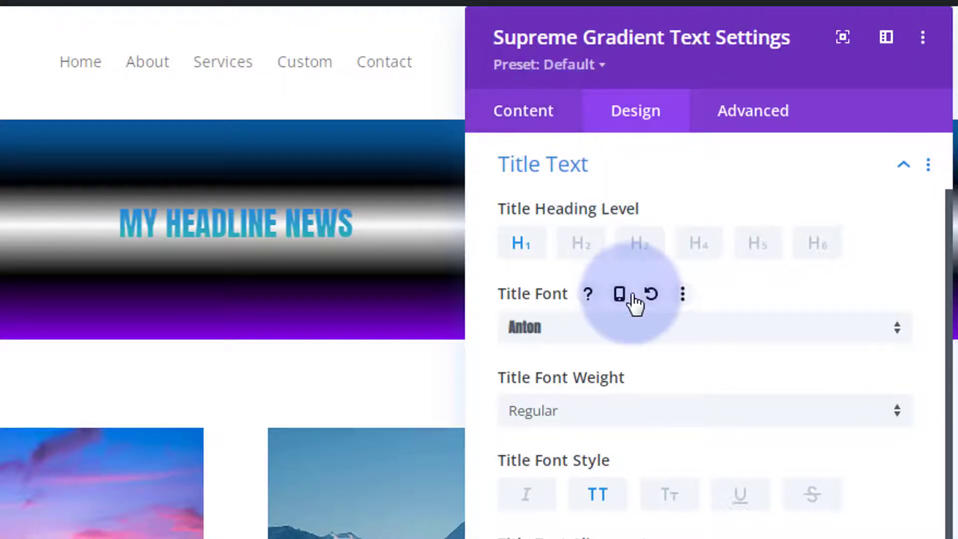
{"action": "mouse_move", "coordinate": [702, 372]}
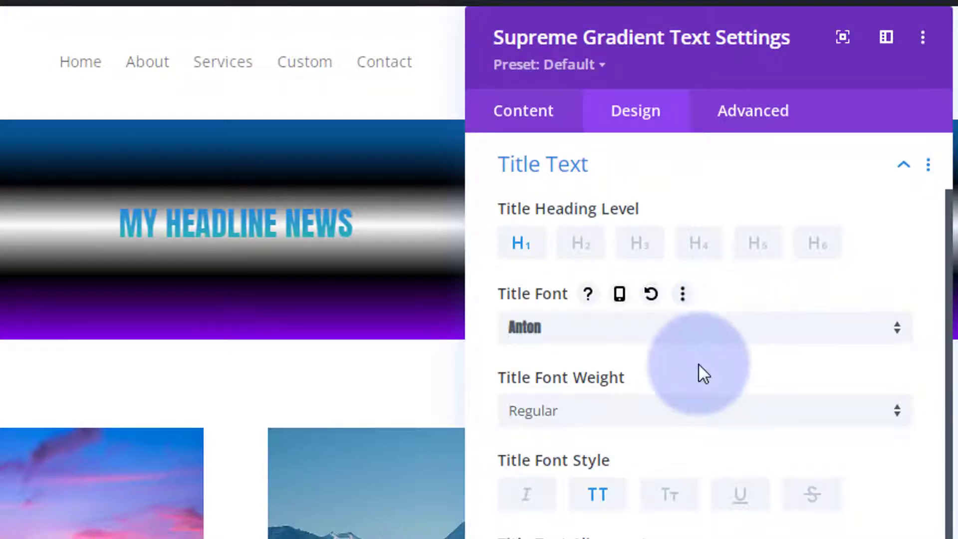
Raise the Anton headline's Title Text Size to 120px
{"action": "scroll", "scroll_direction": "down", "scroll_amount": 3}
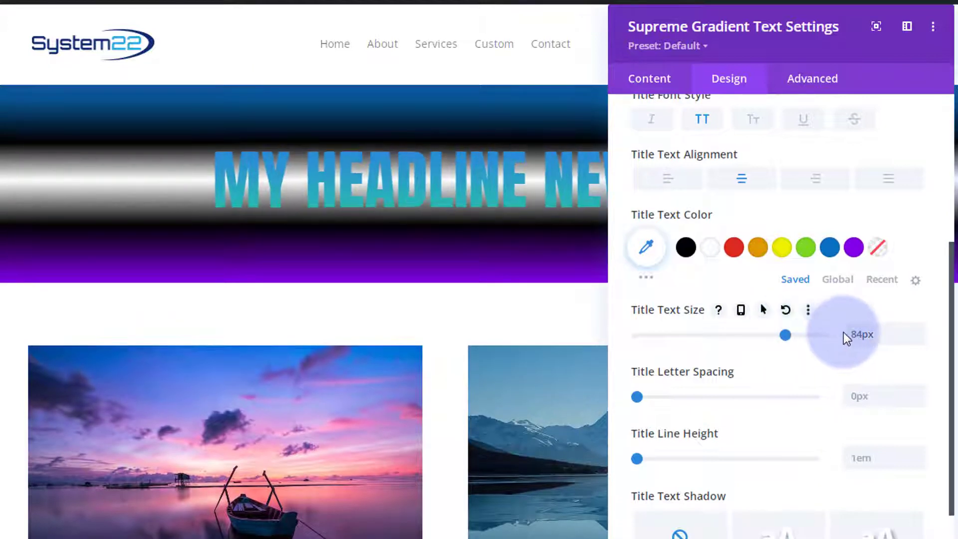
{"action": "left_click", "coordinate": [861, 334]}
{"action": "type", "text": "120"}
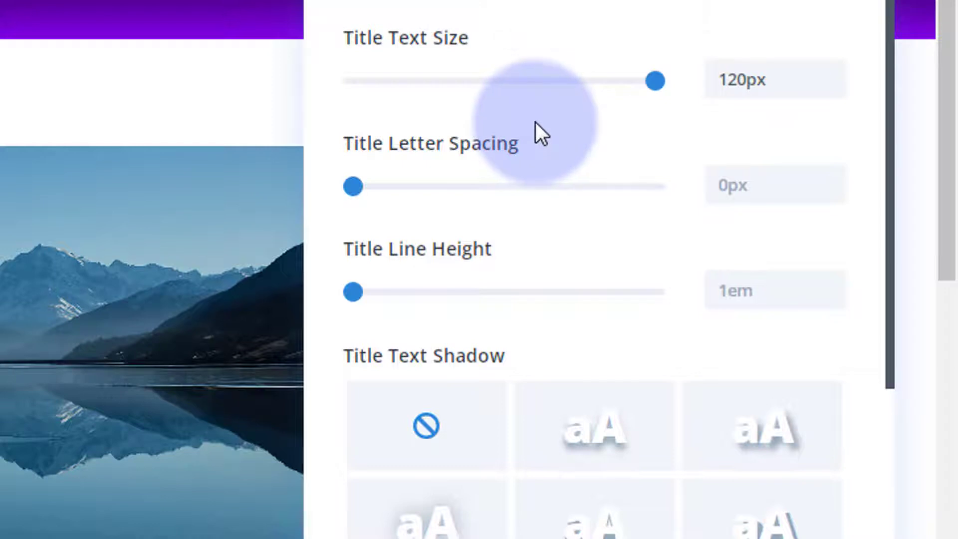
{"action": "mouse_move", "coordinate": [351, 253]}
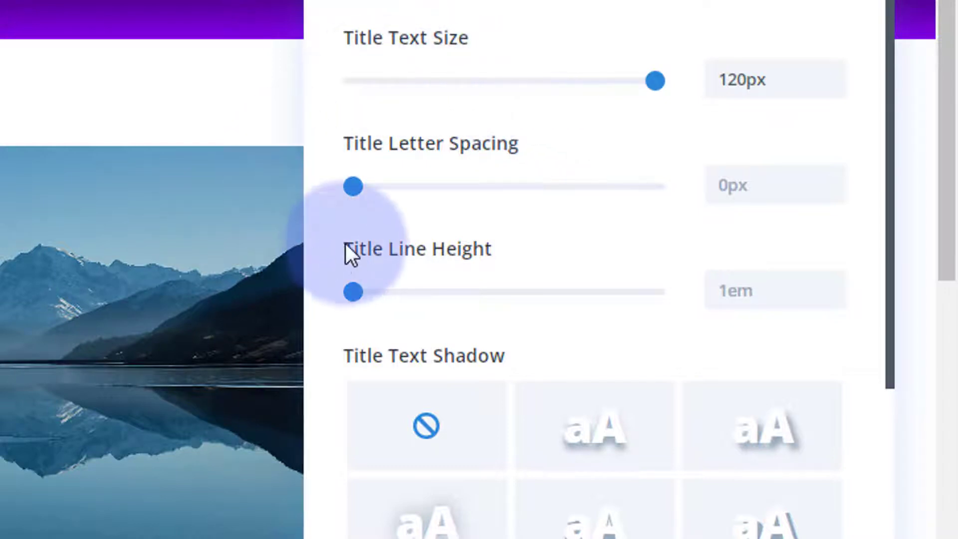
{"action": "mouse_move", "coordinate": [397, 263]}
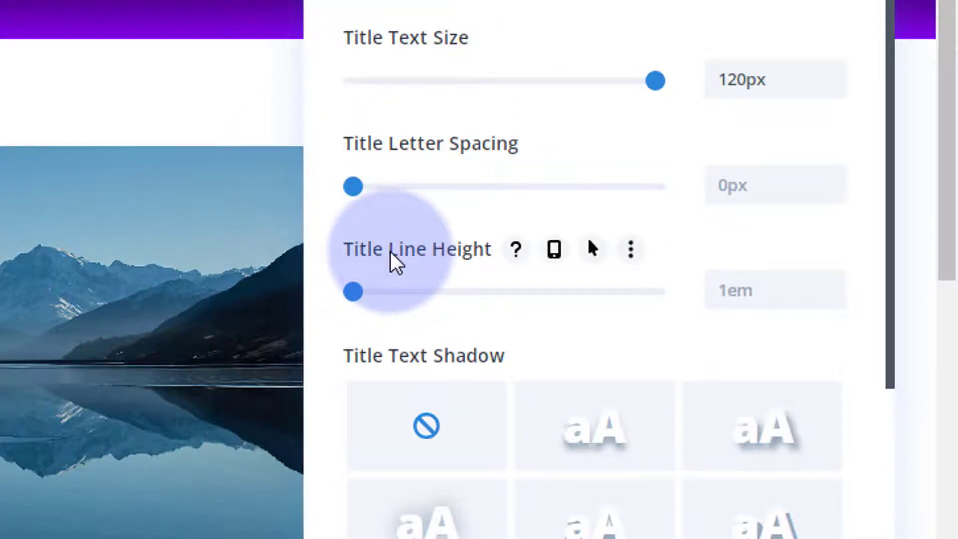
{"action": "mouse_move", "coordinate": [400, 147]}
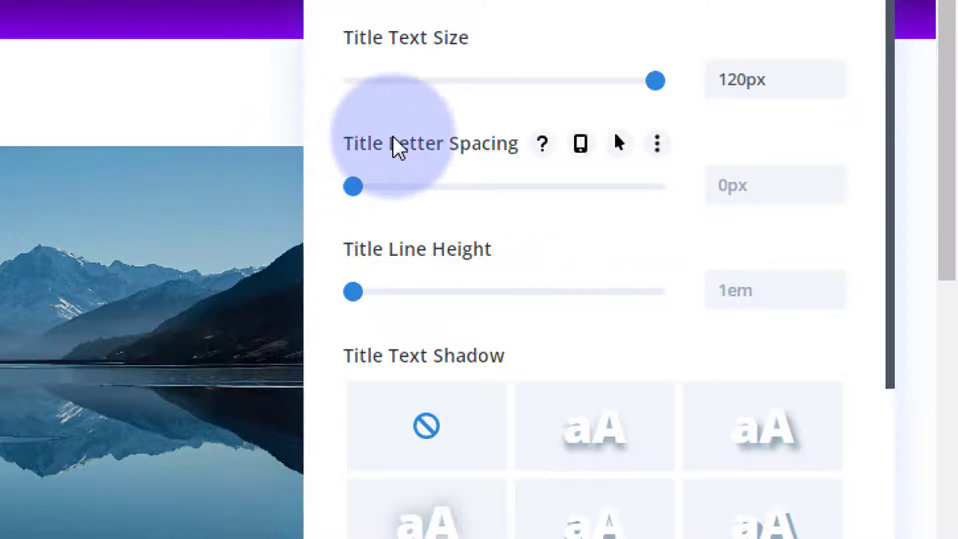
{"action": "mouse_move", "coordinate": [366, 46]}
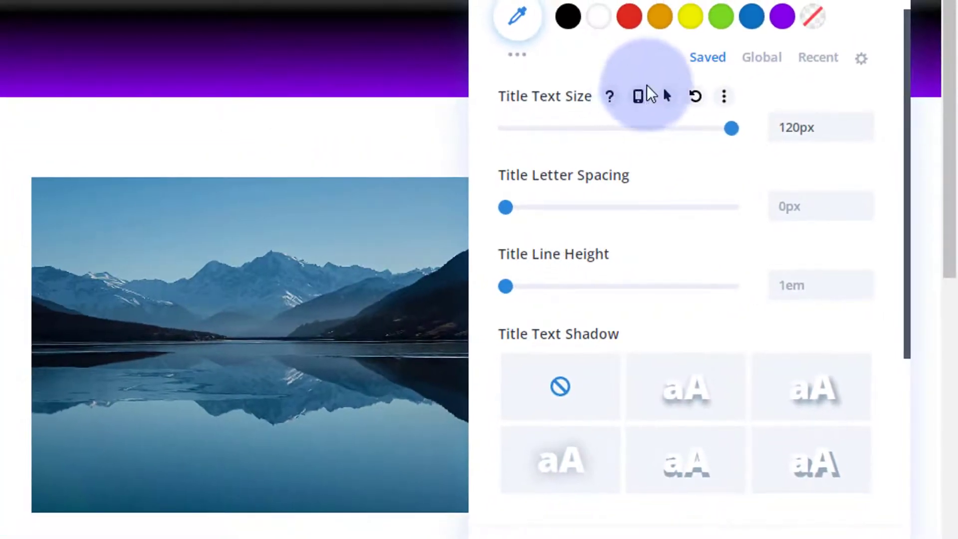
{"action": "mouse_move", "coordinate": [629, 119]}
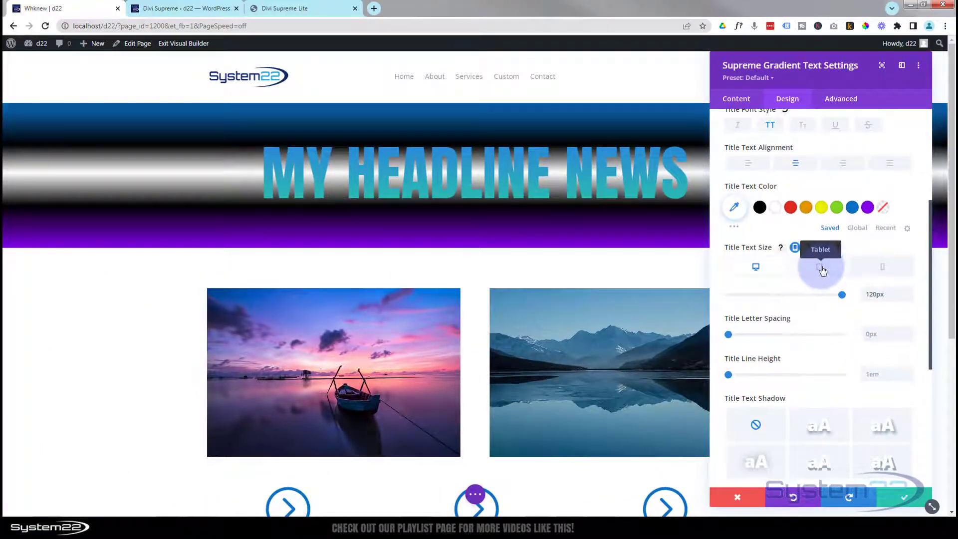
Preview the headline's title size at tablet and phone widths, then return to desktop
{"action": "left_click", "coordinate": [823, 270]}
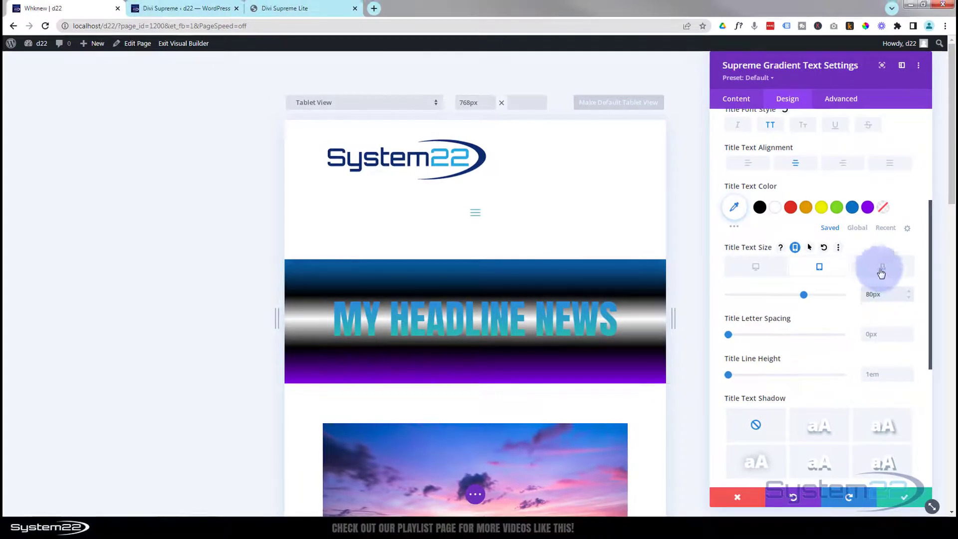
{"action": "mouse_move", "coordinate": [881, 271]}
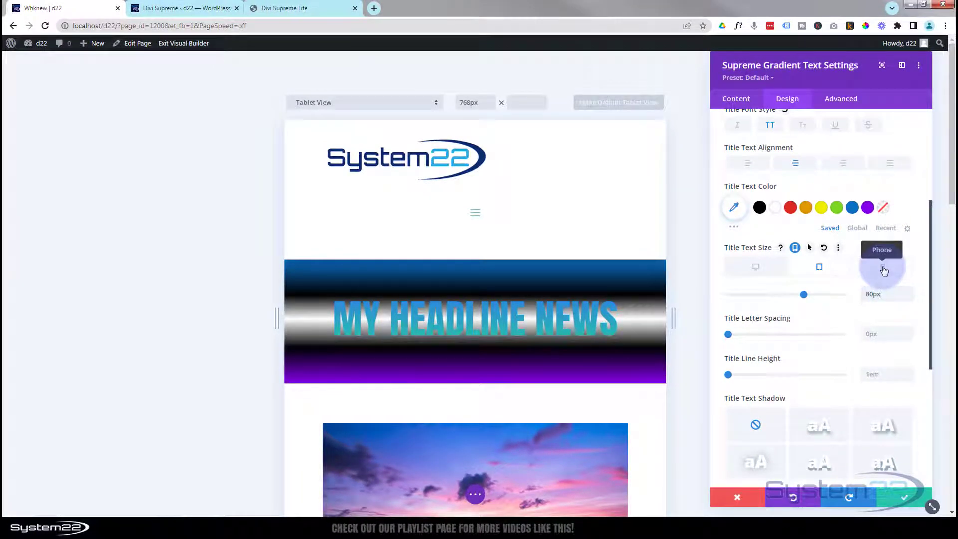
{"action": "left_click", "coordinate": [881, 266]}
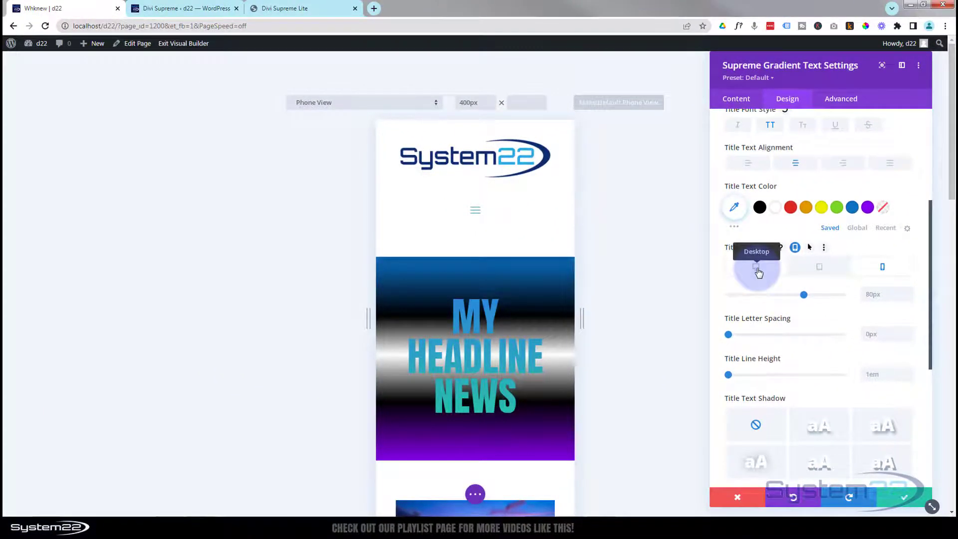
{"action": "left_click", "coordinate": [756, 267]}
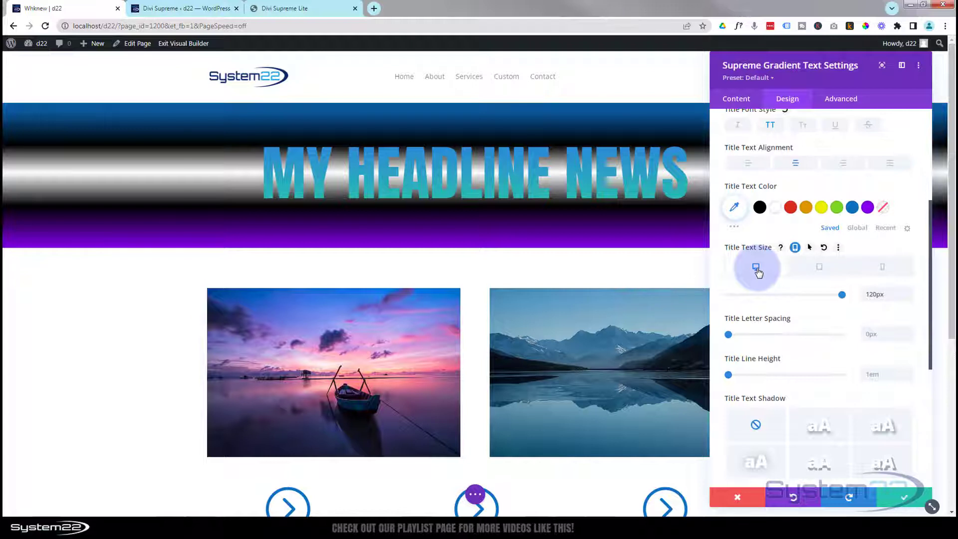
{"action": "scroll", "scroll_direction": "up", "scroll_amount": 3}
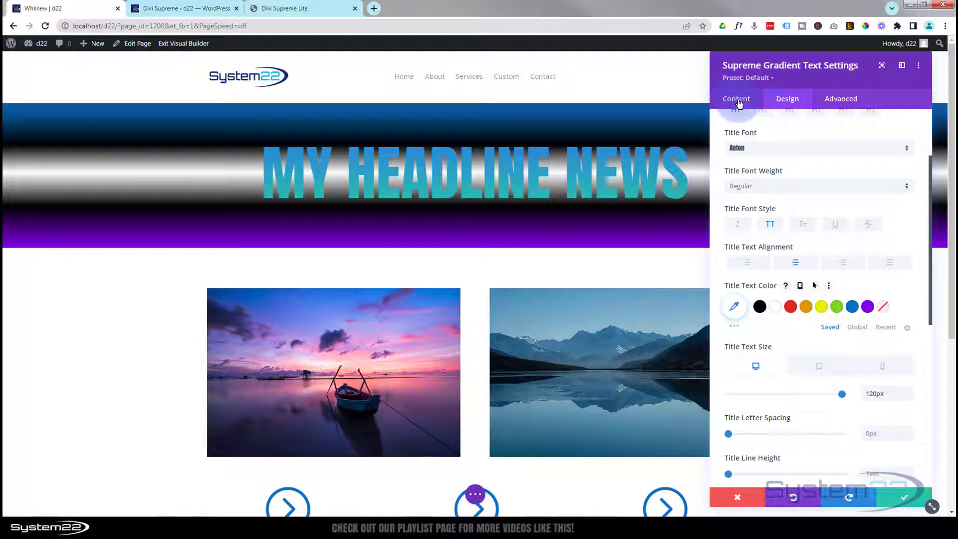
Give the headline a Background Gradient with a purple end stop and a white middle stop
{"action": "left_click", "coordinate": [735, 99]}
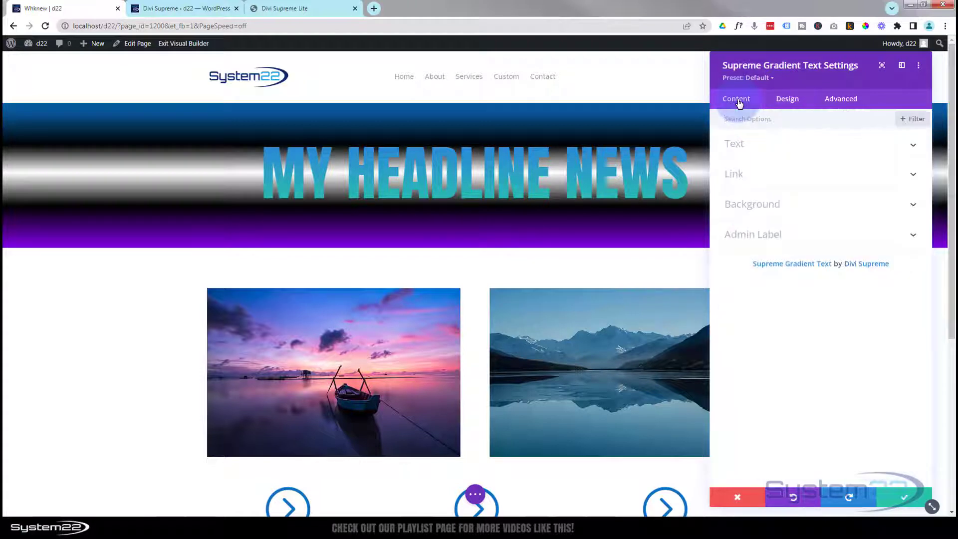
{"action": "mouse_move", "coordinate": [788, 207]}
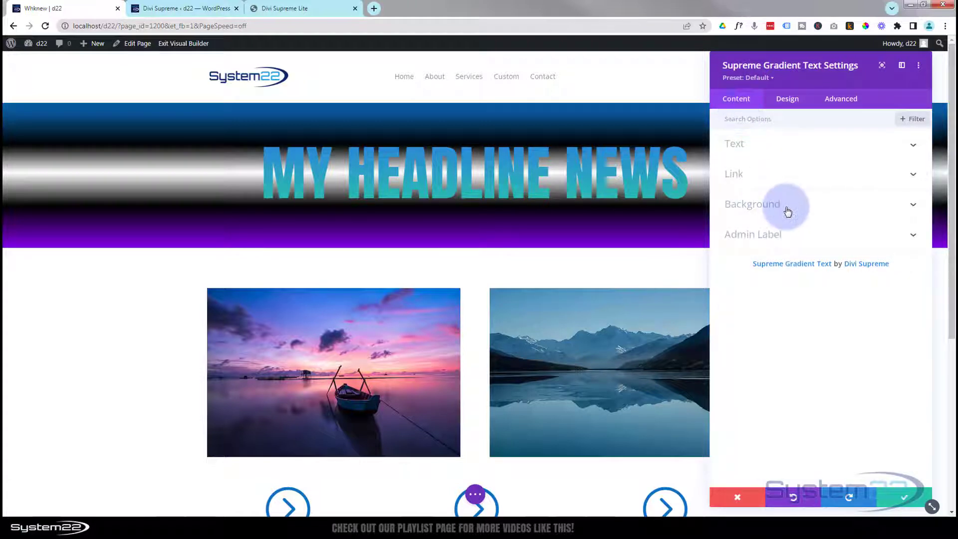
{"action": "left_click", "coordinate": [751, 204]}
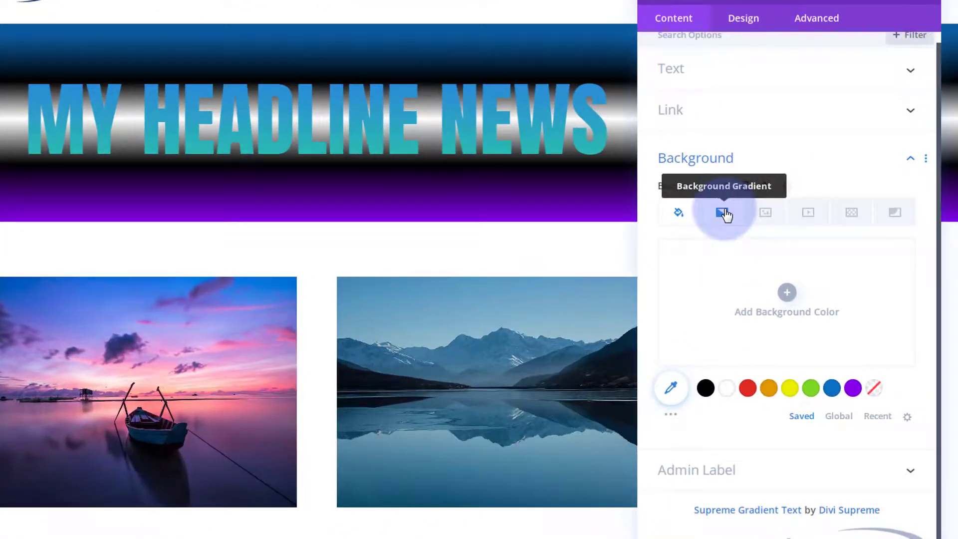
{"action": "left_click", "coordinate": [724, 212]}
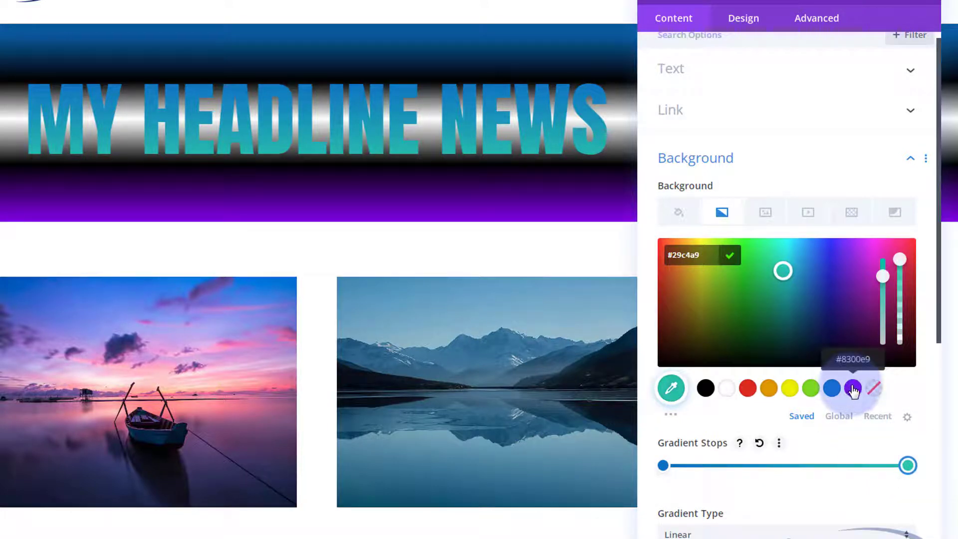
{"action": "left_click", "coordinate": [852, 388]}
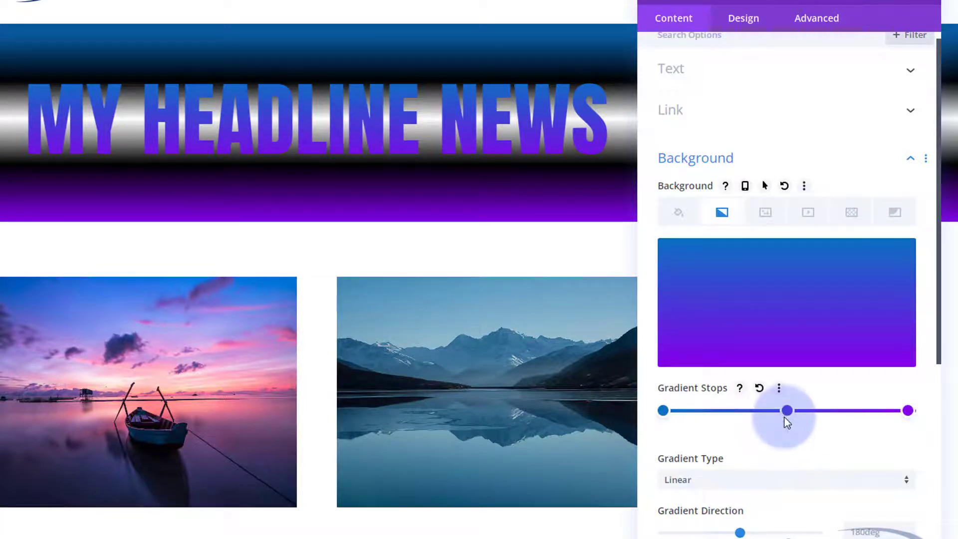
{"action": "left_click", "coordinate": [787, 410]}
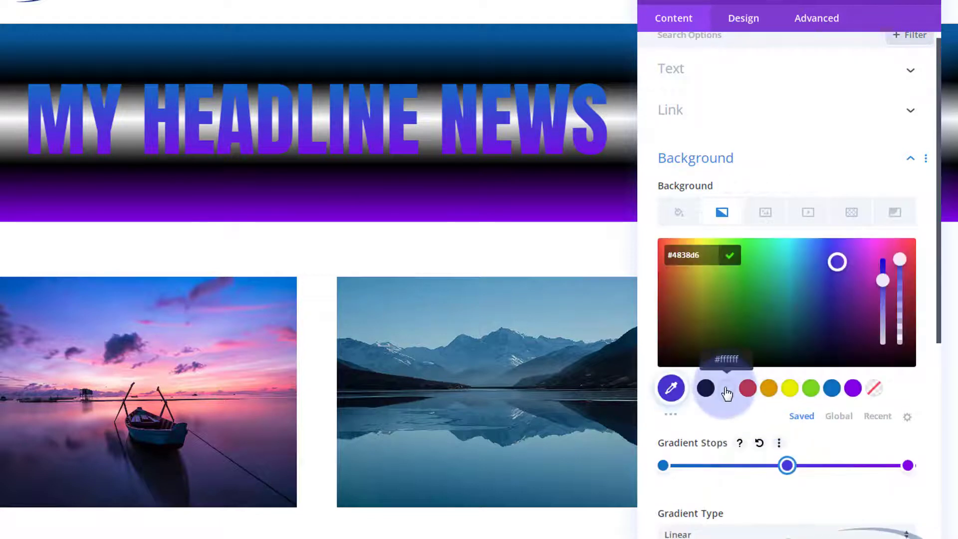
{"action": "left_click", "coordinate": [727, 389]}
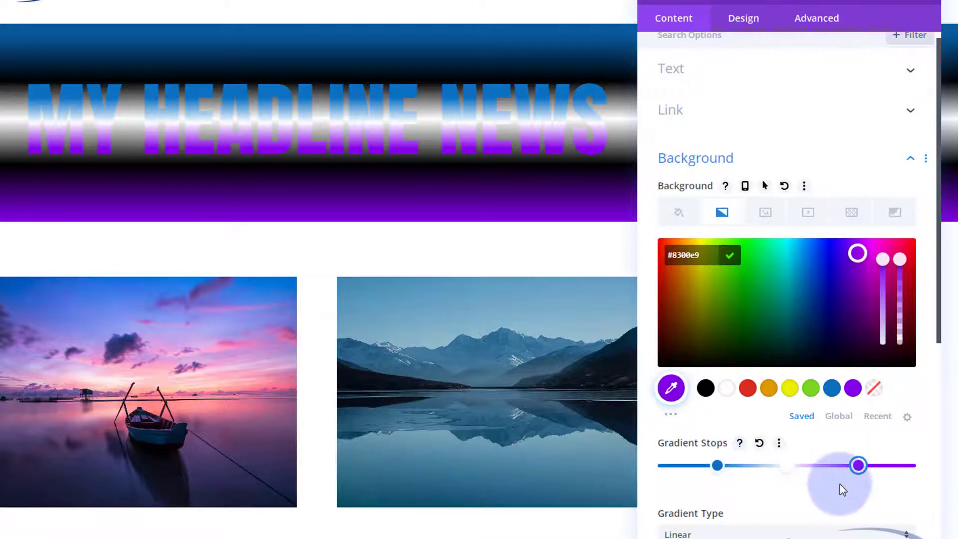
{"action": "scroll", "scroll_direction": "down", "scroll_amount": 3}
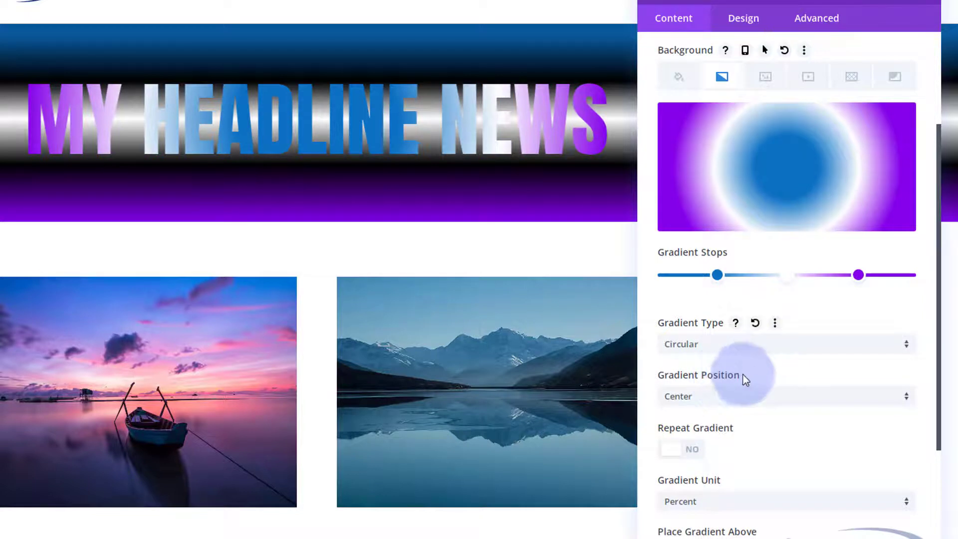
Switch the gradient type to Elliptical, then Conical, then back to Linear
{"action": "left_click", "coordinate": [785, 344]}
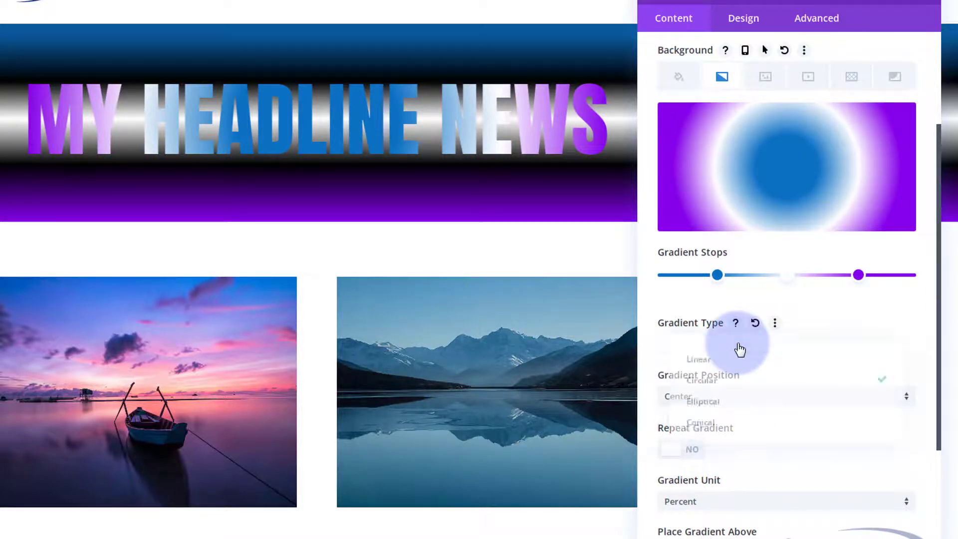
{"action": "left_click", "coordinate": [702, 401]}
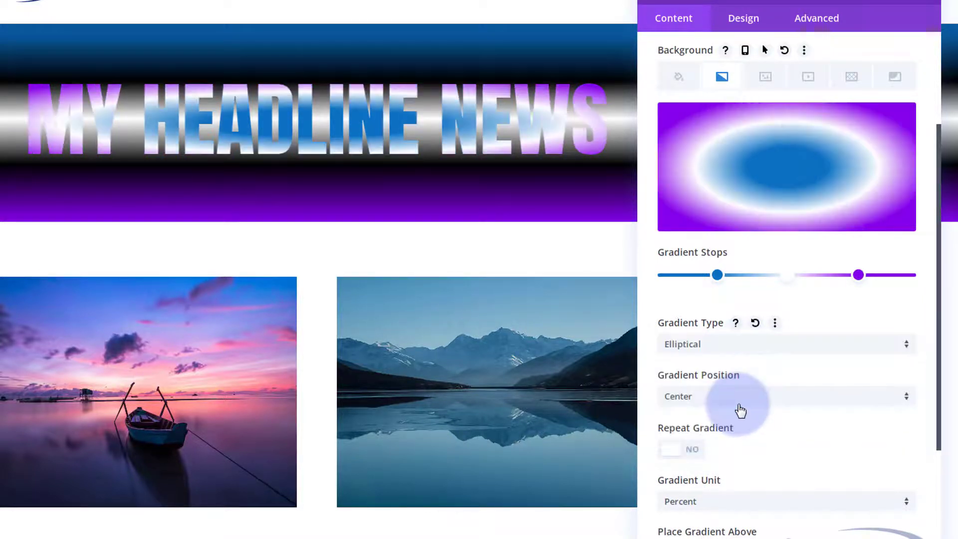
{"action": "left_click", "coordinate": [786, 344]}
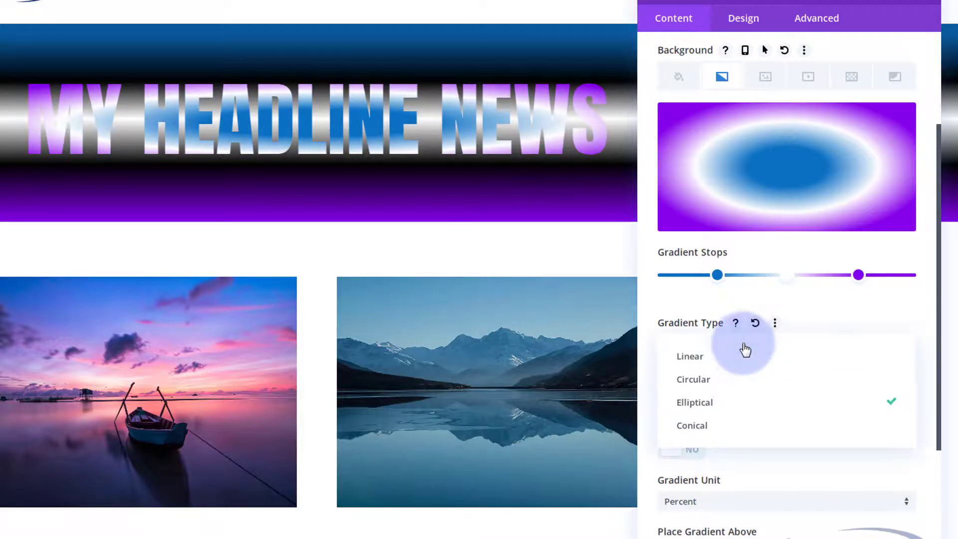
{"action": "left_click", "coordinate": [692, 425]}
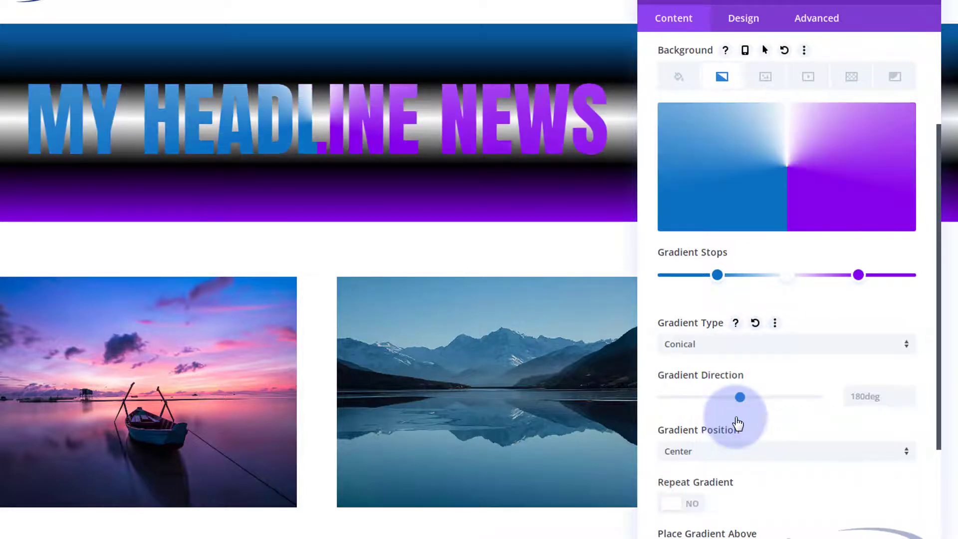
{"action": "left_click", "coordinate": [784, 344]}
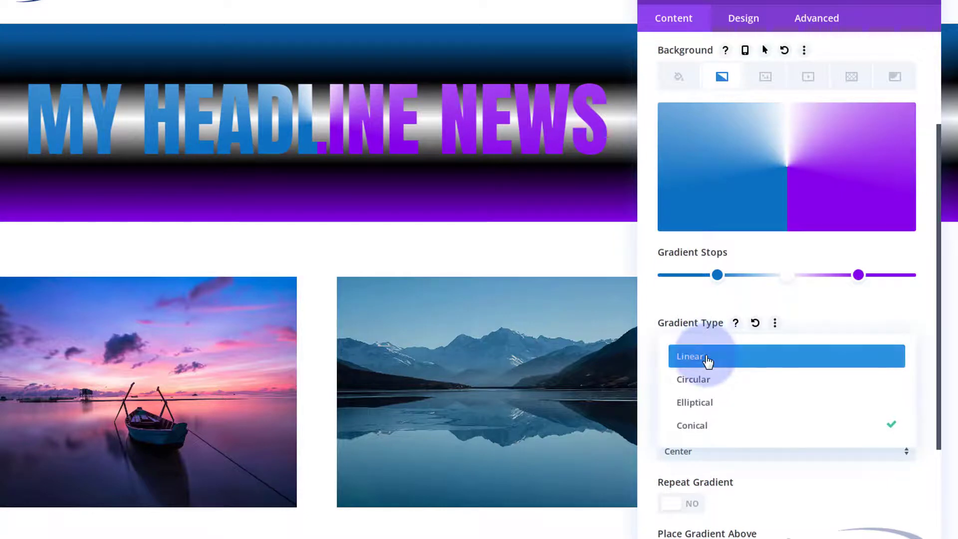
{"action": "left_click", "coordinate": [690, 356]}
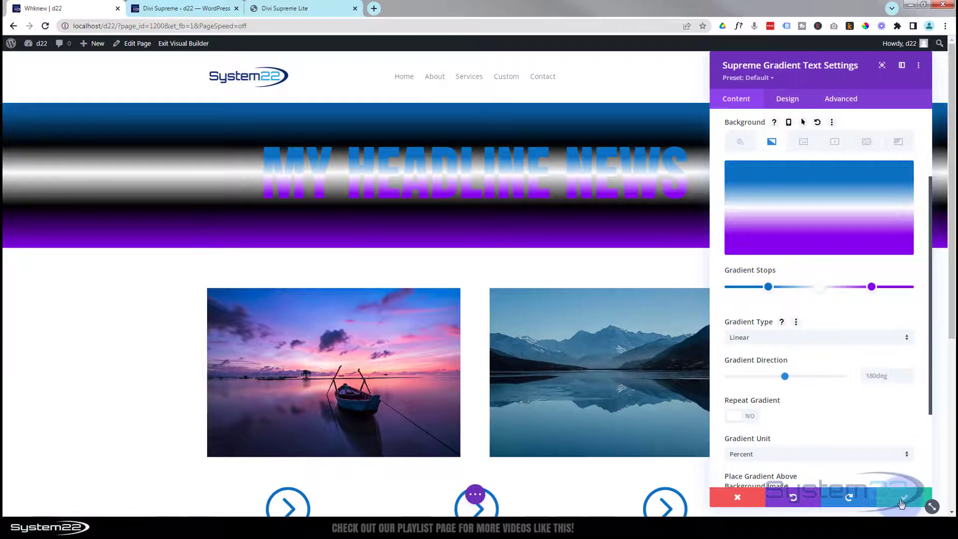
Save the headline module and open the hero section's background settings
{"action": "left_click", "coordinate": [737, 497]}
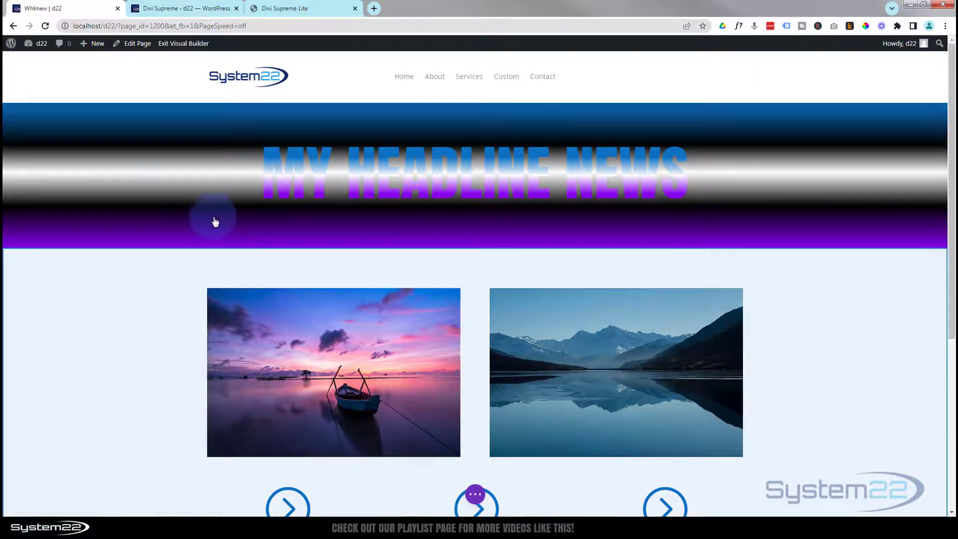
{"action": "mouse_move", "coordinate": [203, 164]}
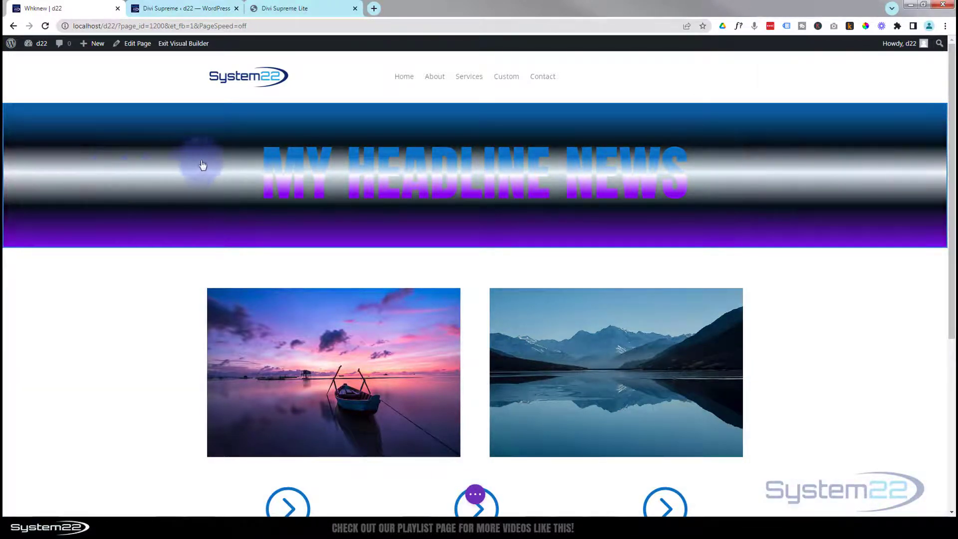
{"action": "mouse_move", "coordinate": [204, 194]}
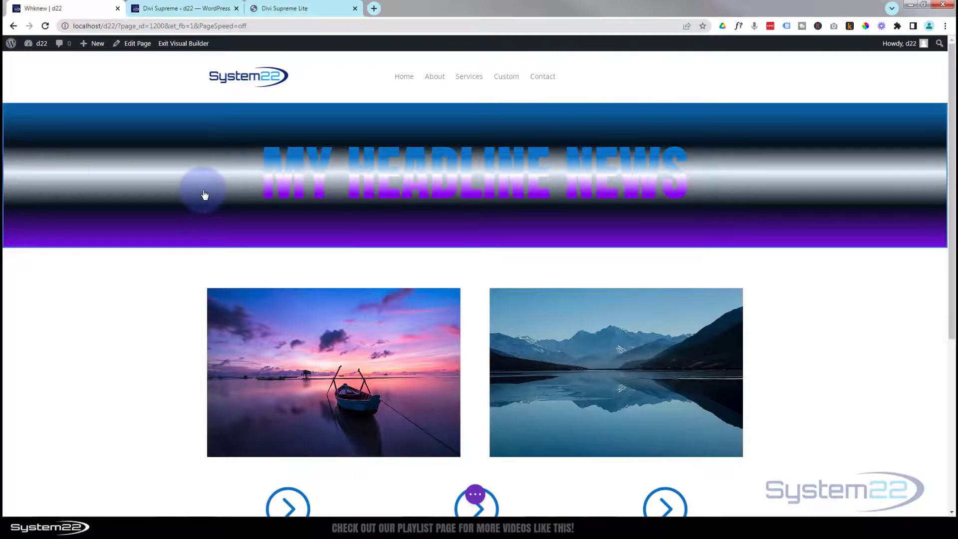
{"action": "mouse_move", "coordinate": [204, 188]}
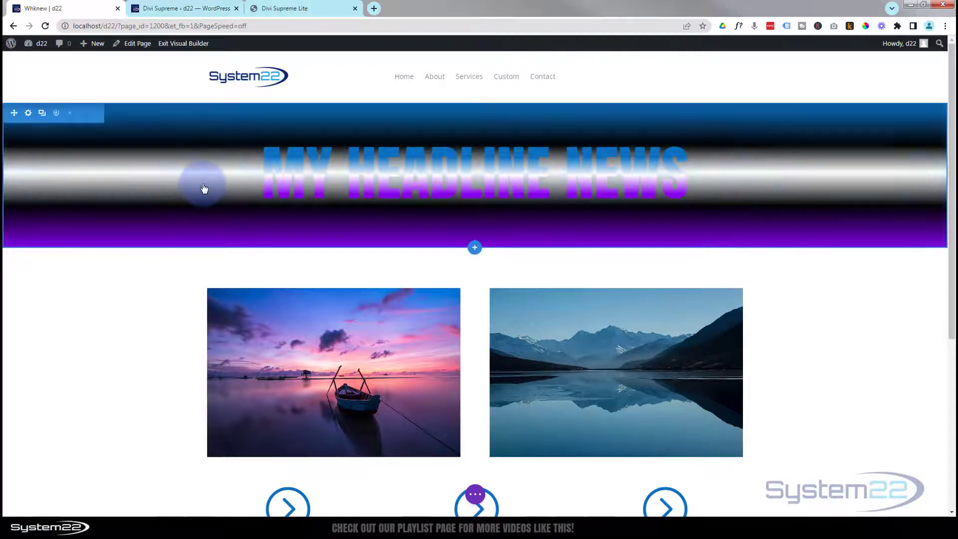
{"action": "left_click", "coordinate": [28, 113]}
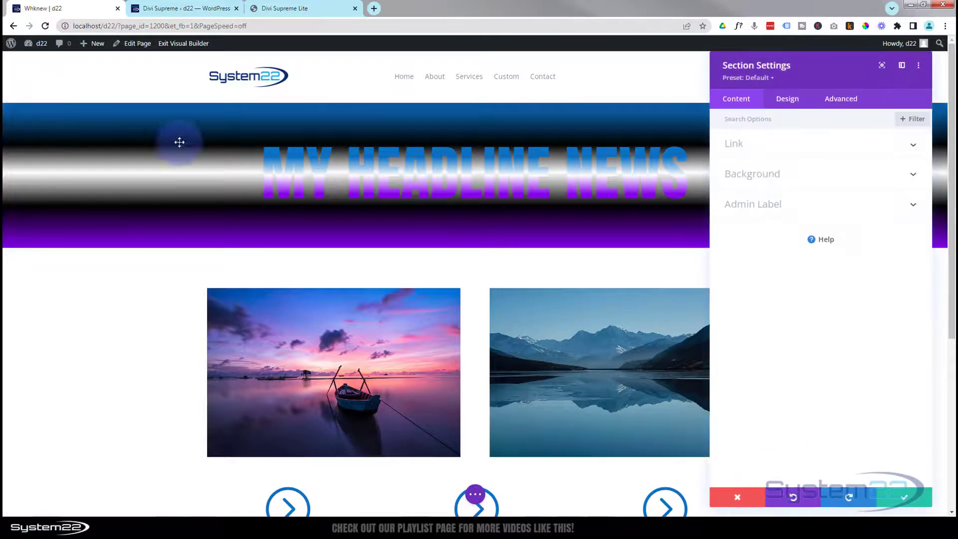
{"action": "left_click", "coordinate": [749, 174]}
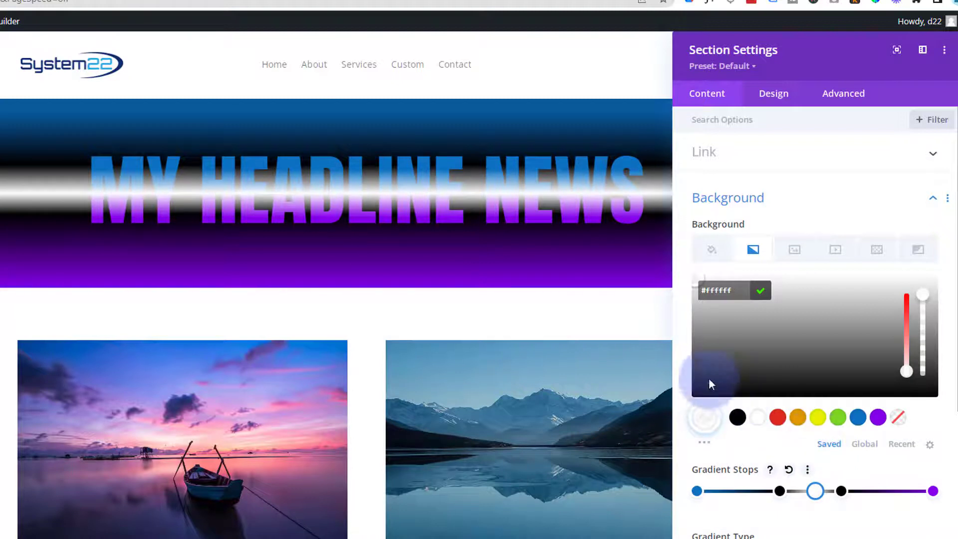
{"action": "mouse_move", "coordinate": [698, 322]}
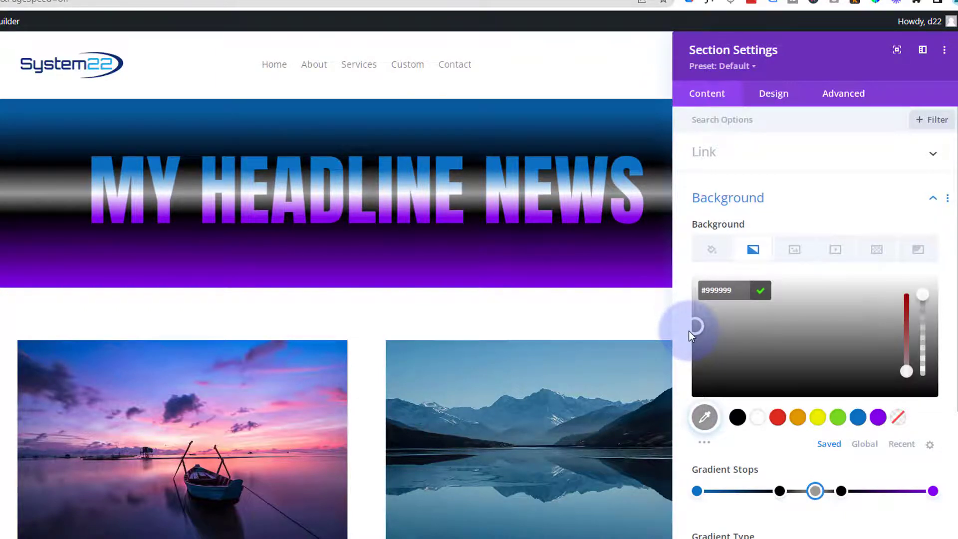
{"action": "mouse_move", "coordinate": [834, 250]}
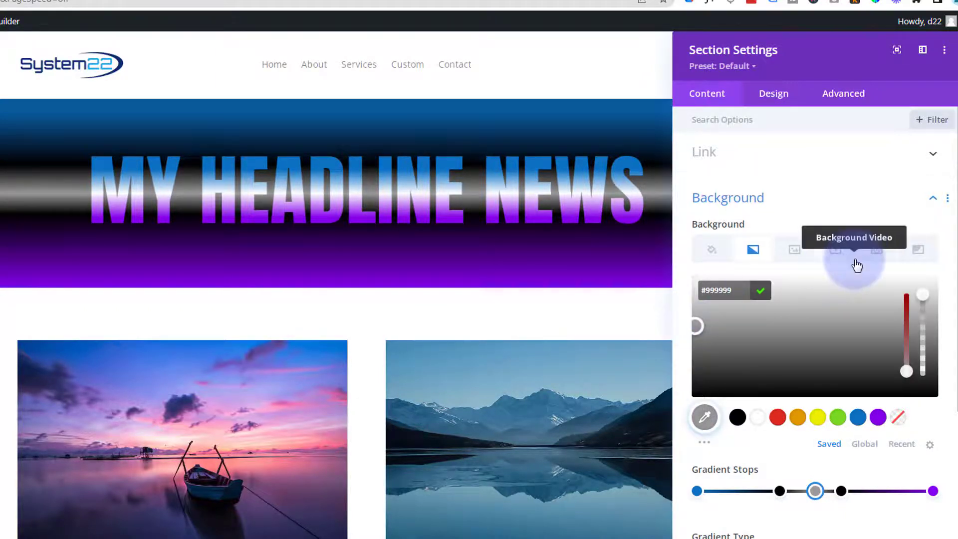
Add a white Tufted background pattern at 0.24 opacity to the section and save
{"action": "left_click", "coordinate": [879, 250]}
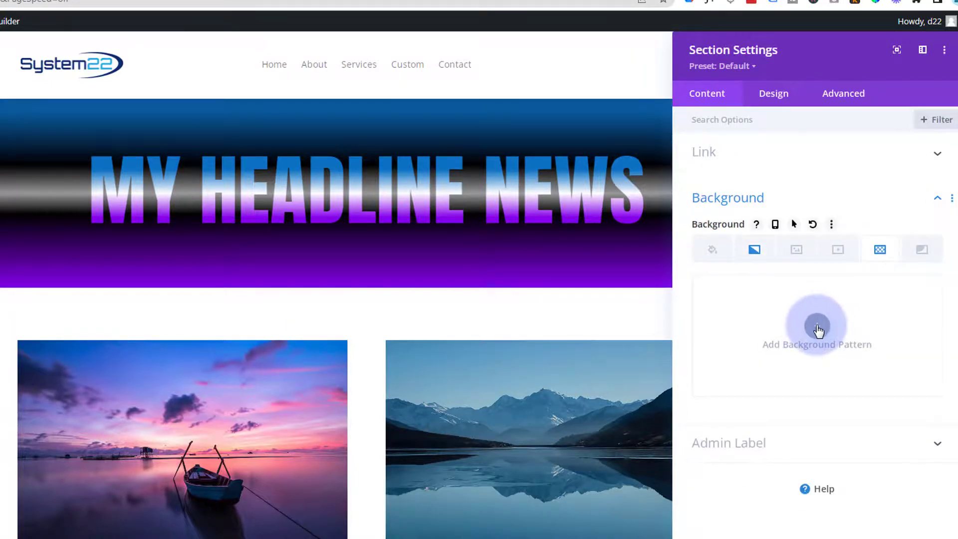
{"action": "left_click", "coordinate": [816, 324]}
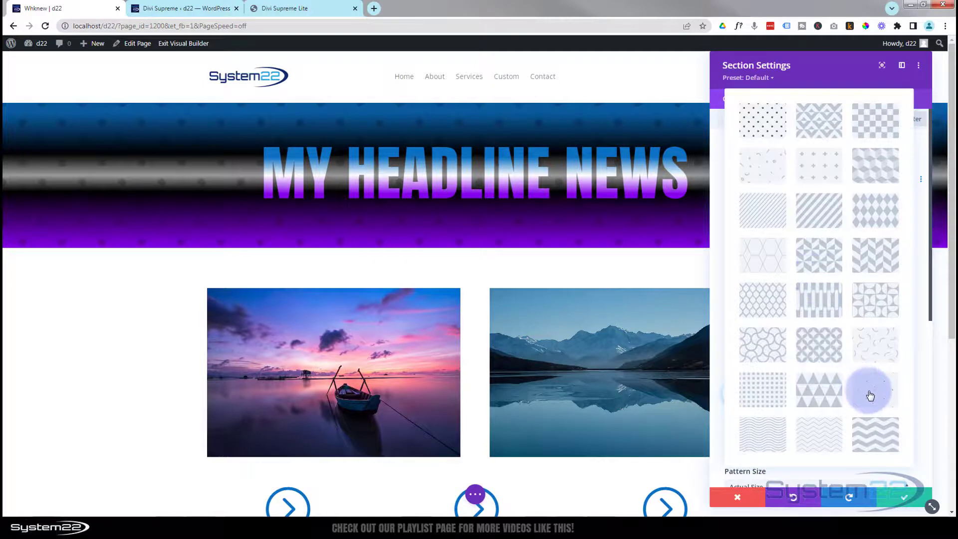
{"action": "left_click", "coordinate": [874, 389]}
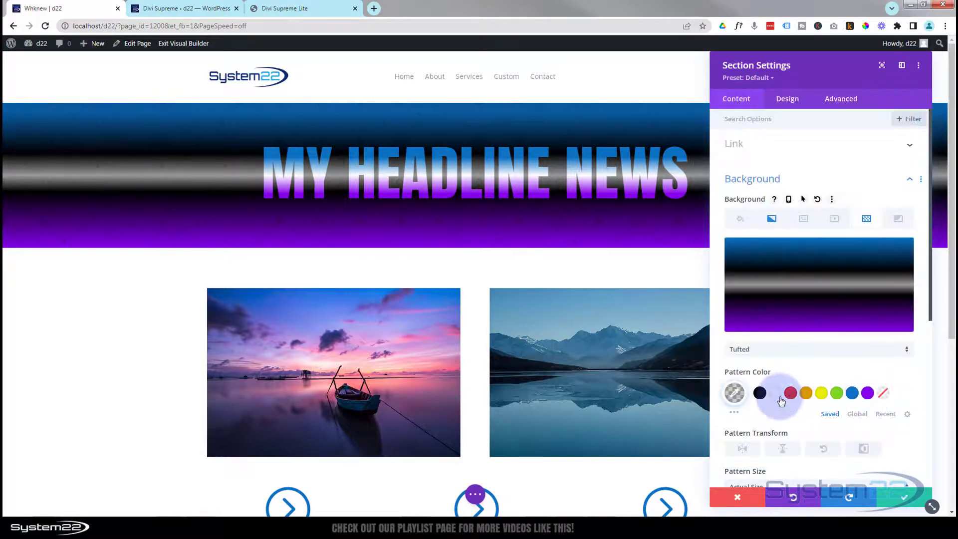
{"action": "left_click", "coordinate": [759, 393]}
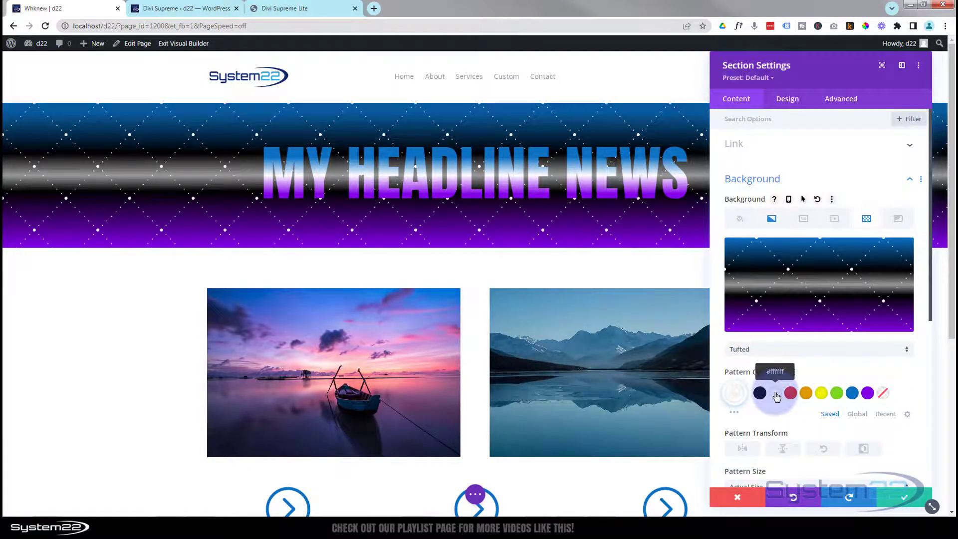
{"action": "left_click", "coordinate": [733, 393]}
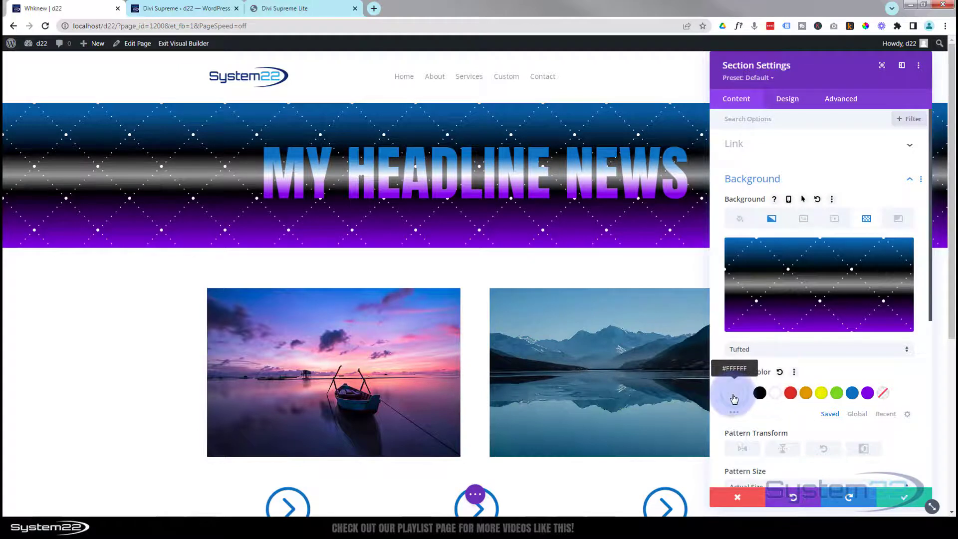
{"action": "left_click", "coordinate": [733, 392]}
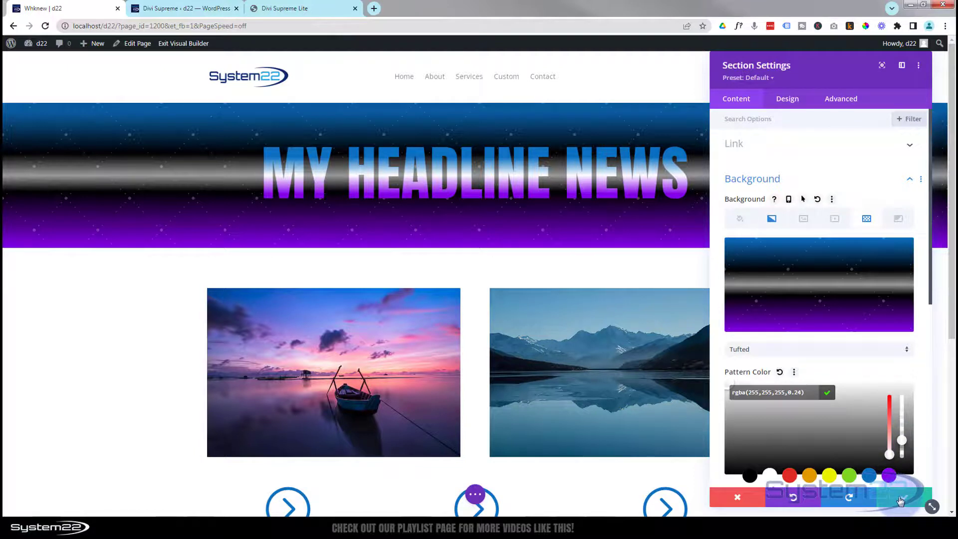
{"action": "left_click", "coordinate": [737, 496]}
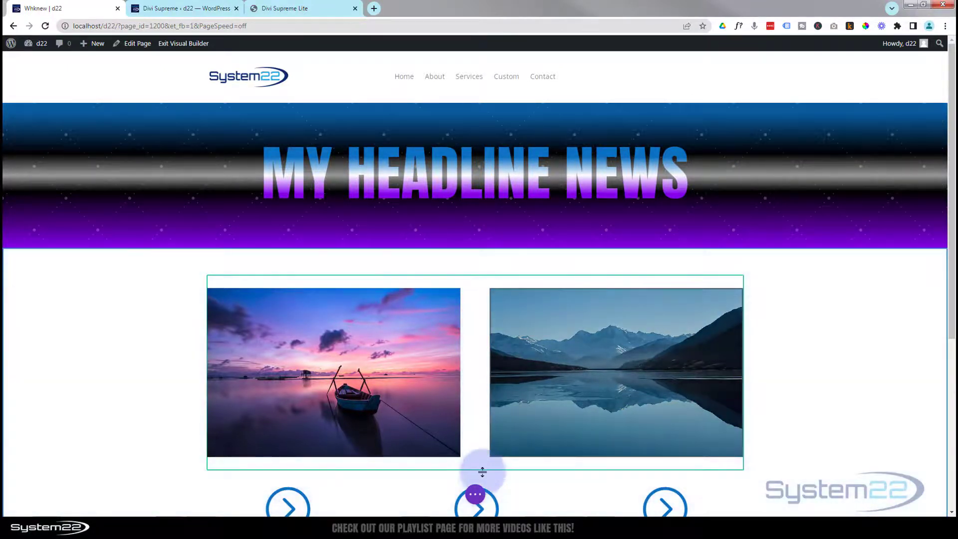
Save the page from the bottom bar and exit the Visual Builder
{"action": "left_click", "coordinate": [475, 493]}
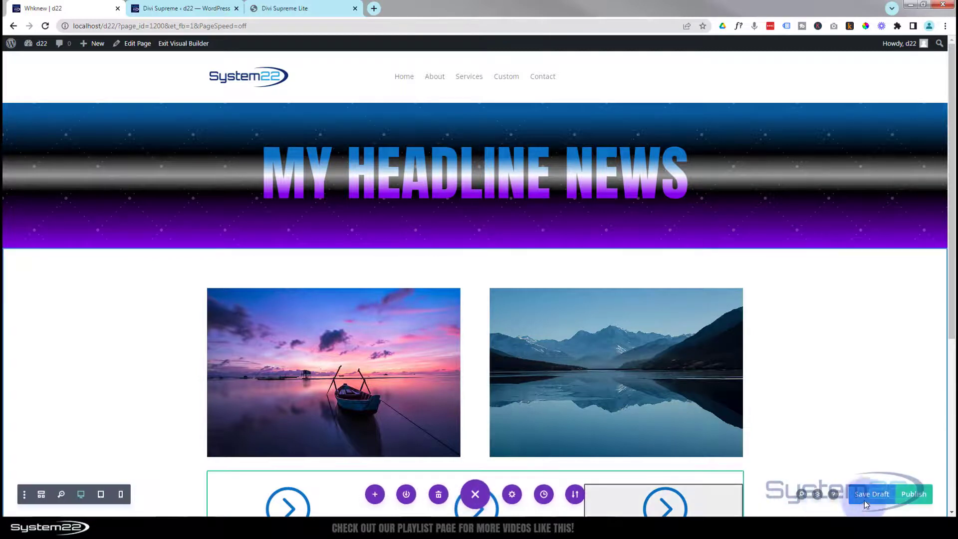
{"action": "left_click", "coordinate": [871, 493]}
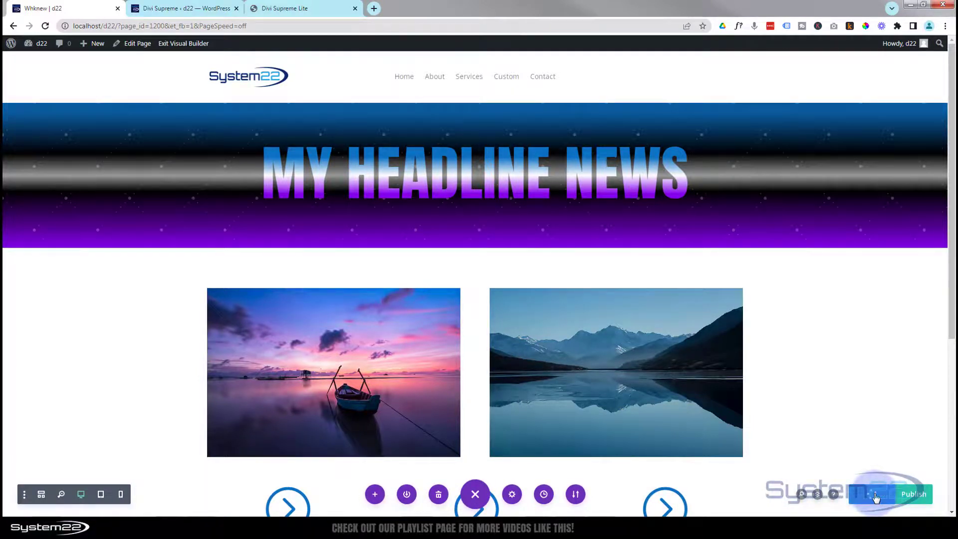
{"action": "left_click", "coordinate": [913, 493]}
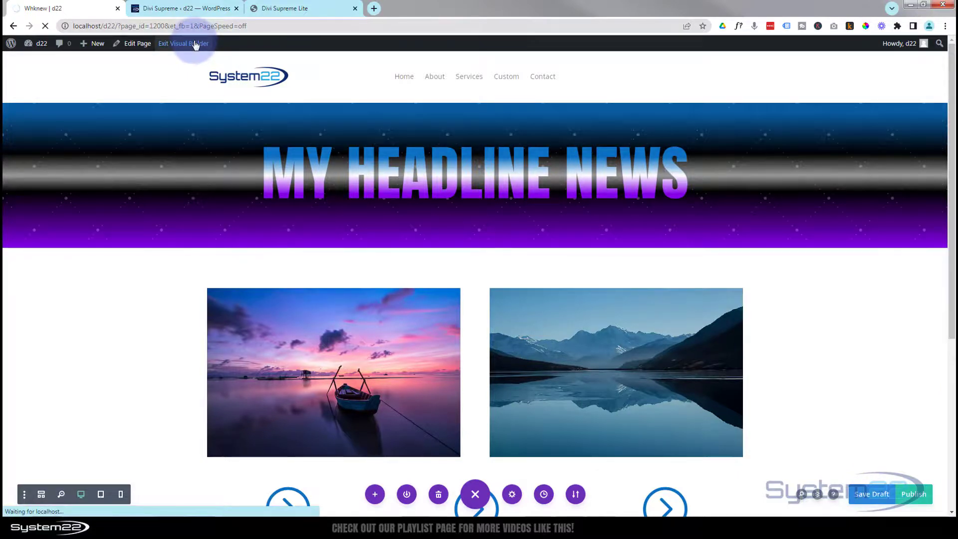
{"action": "left_click", "coordinate": [183, 43]}
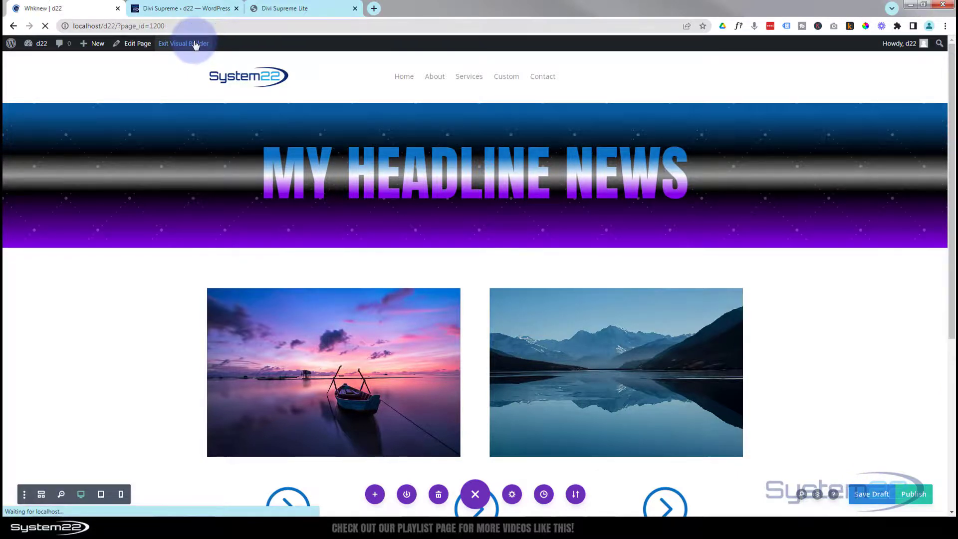
{"action": "left_click", "coordinate": [183, 44]}
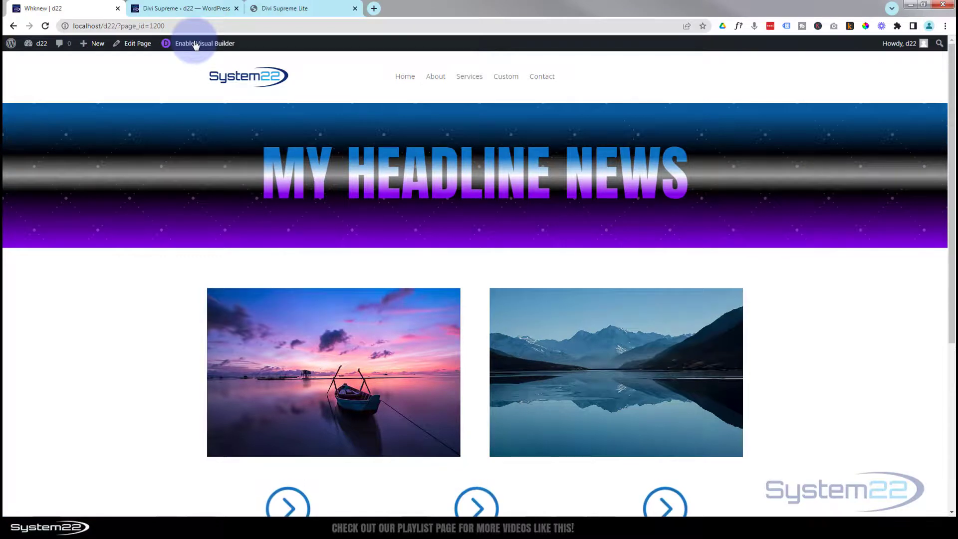
{"action": "mouse_move", "coordinate": [66, 368]}
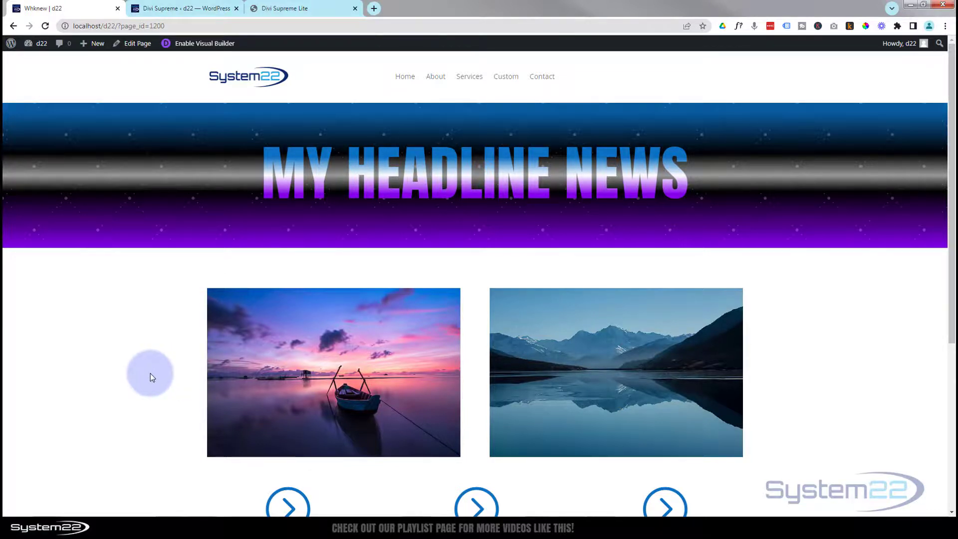
{"action": "mouse_move", "coordinate": [152, 371]}
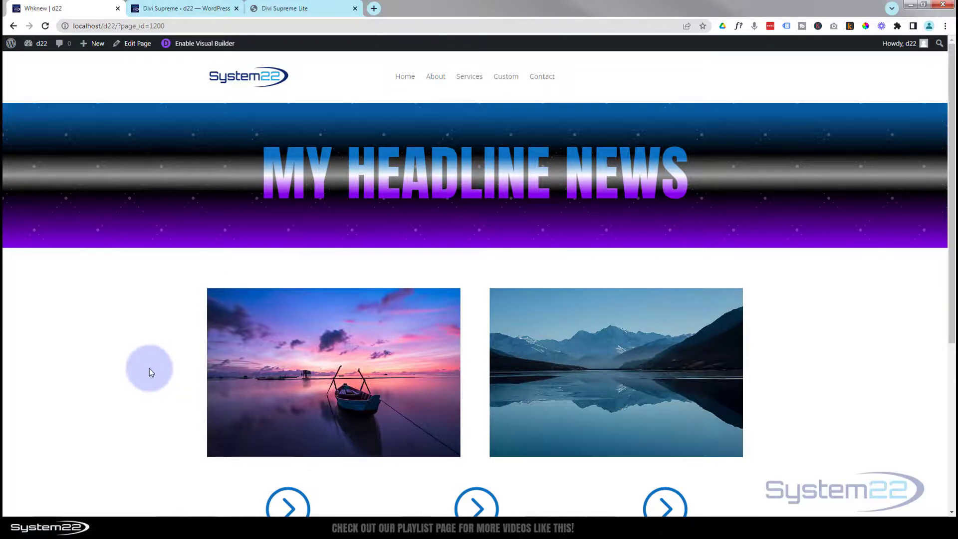
{"action": "mouse_move", "coordinate": [152, 366]}
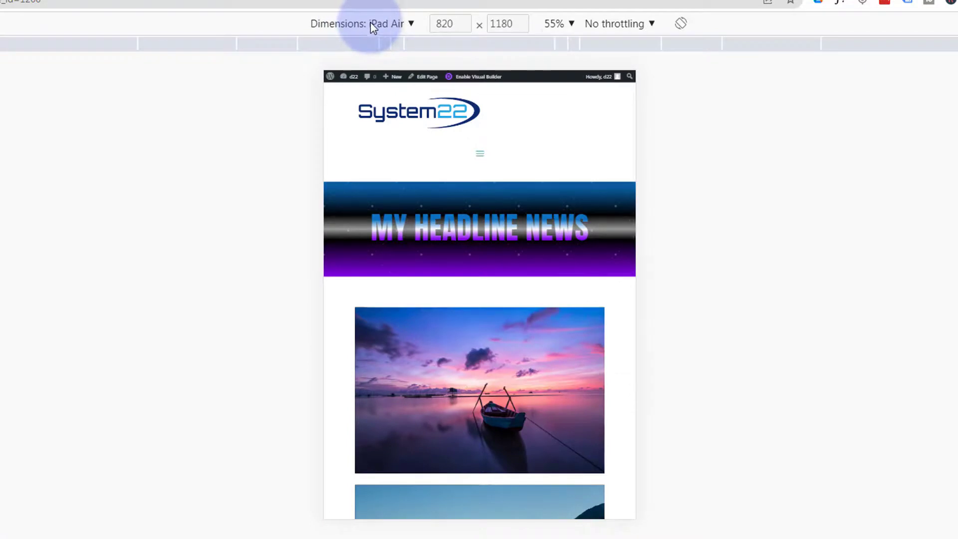
Preview the live hero on iPad Air at 100% zoom, then on iPhone 12 Pro
{"action": "left_click", "coordinate": [554, 23]}
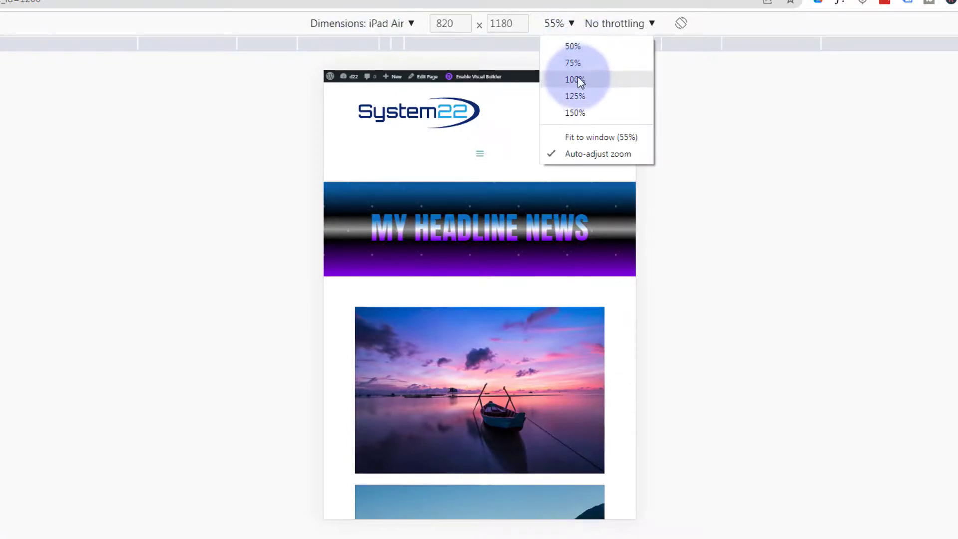
{"action": "left_click", "coordinate": [571, 80]}
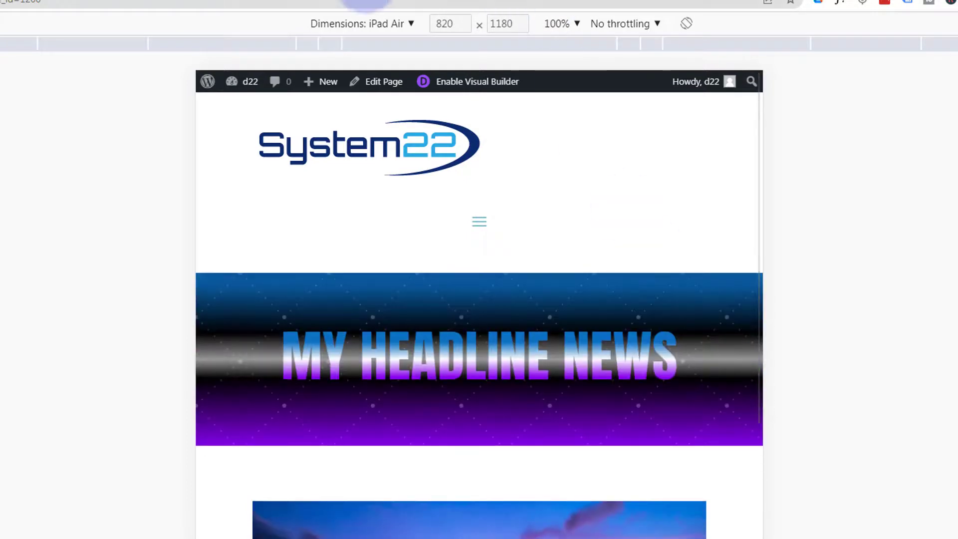
{"action": "left_click", "coordinate": [396, 24]}
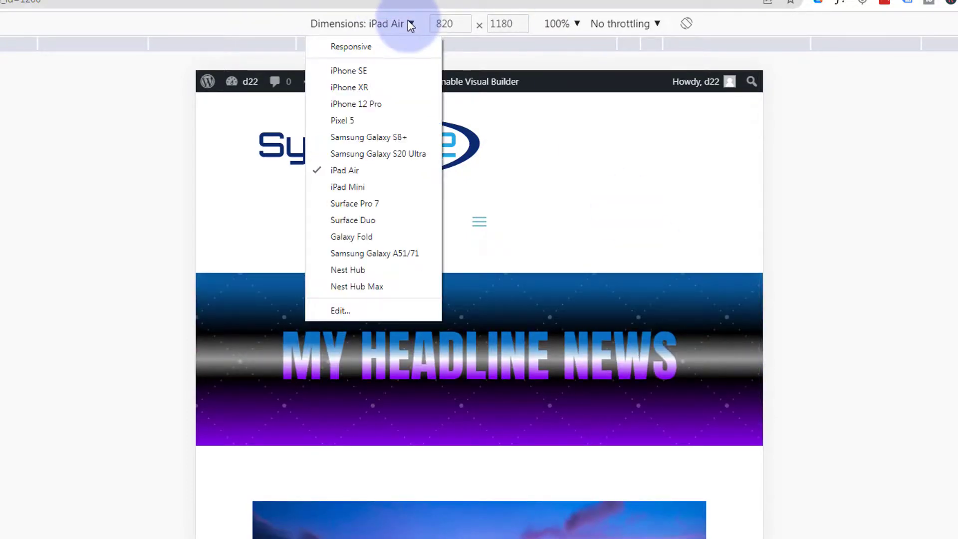
{"action": "left_click", "coordinate": [356, 104]}
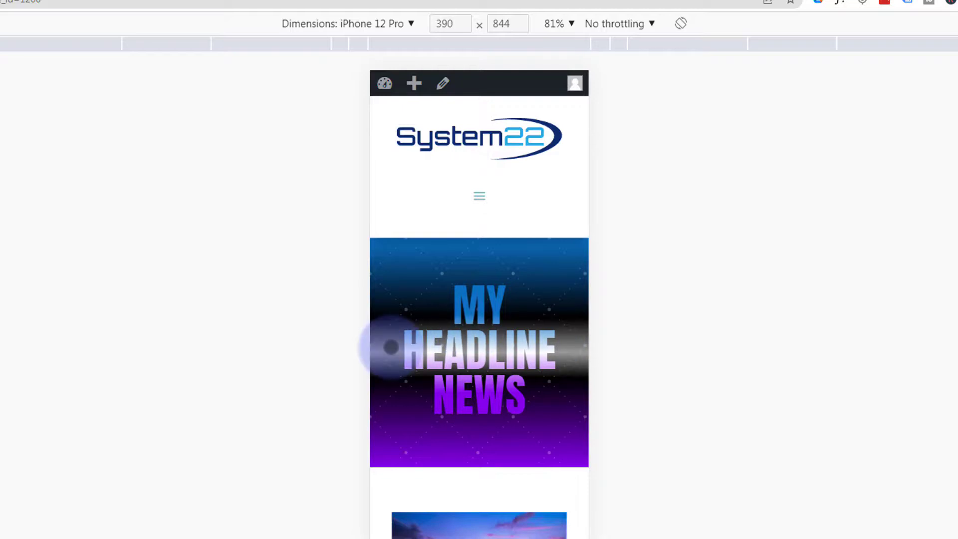
{"action": "scroll", "scroll_direction": "down", "scroll_amount": 3}
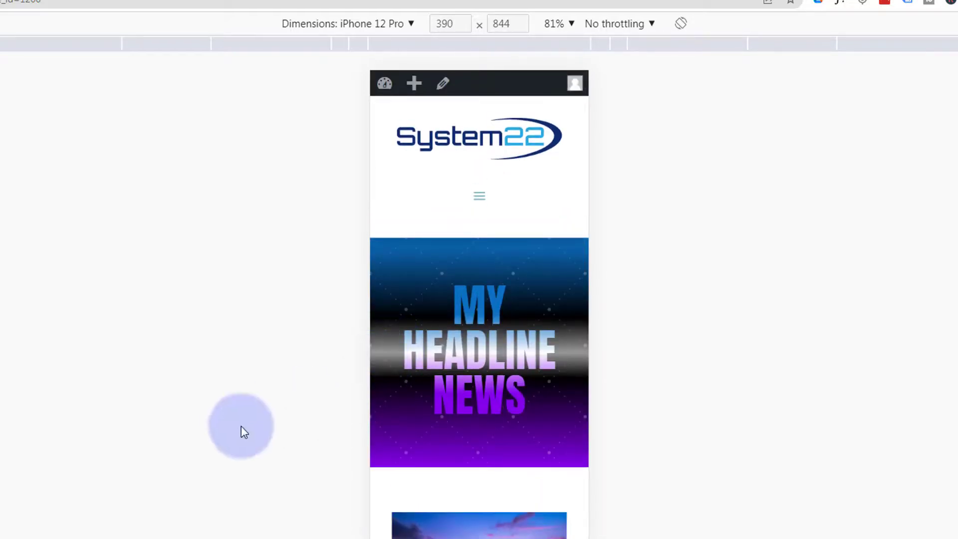
{"action": "key", "text": "F12"}
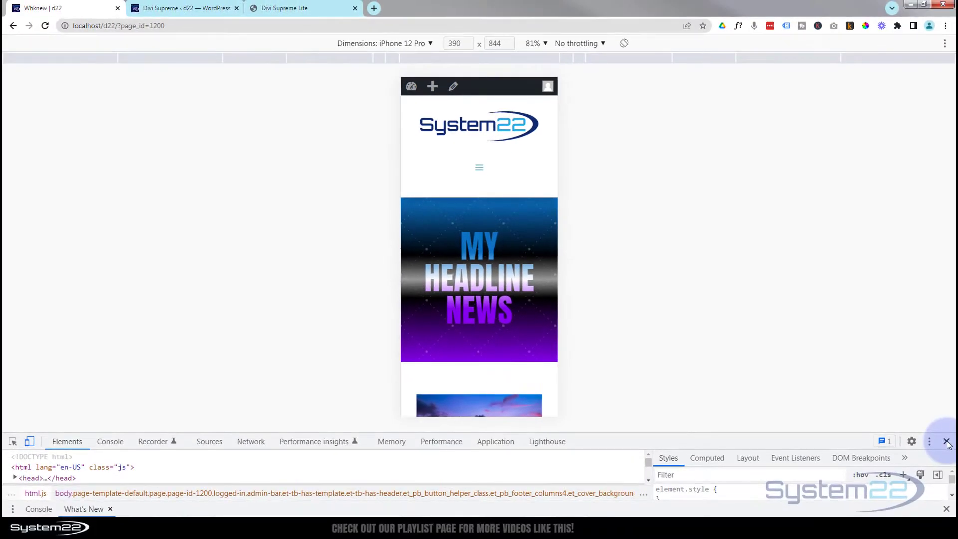
Close DevTools, browse the Supreme Modules Lite site, then return to Divi Supreme settings
{"action": "left_click", "coordinate": [946, 441]}
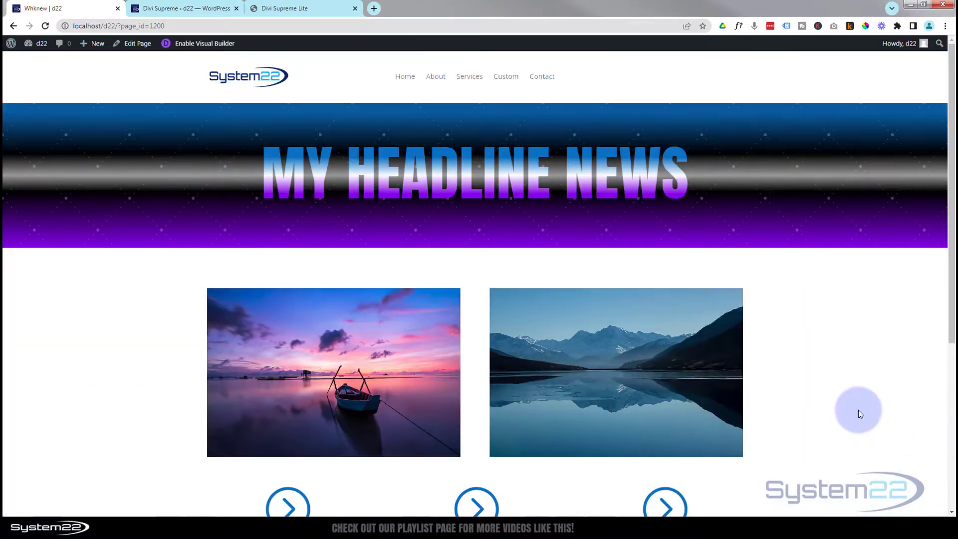
{"action": "mouse_move", "coordinate": [860, 403]}
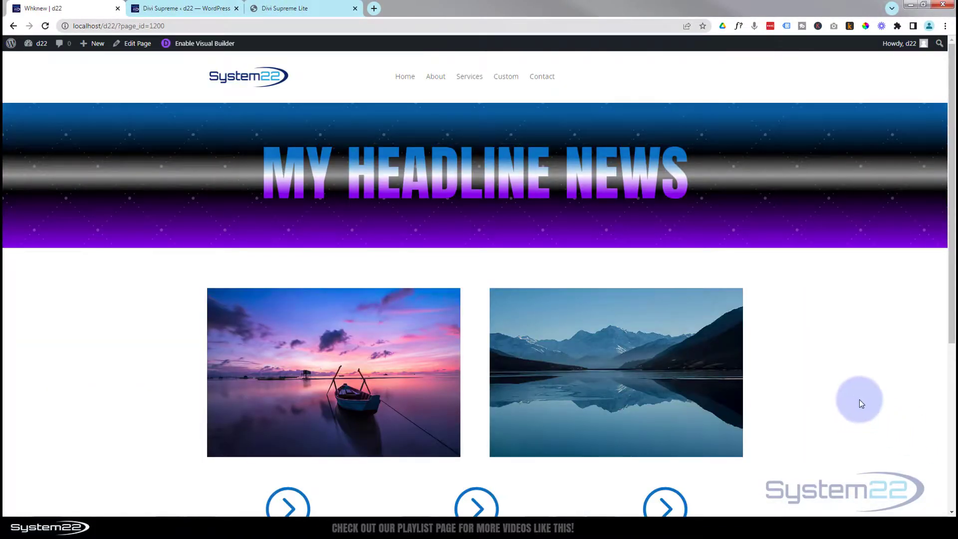
{"action": "mouse_move", "coordinate": [90, 338]}
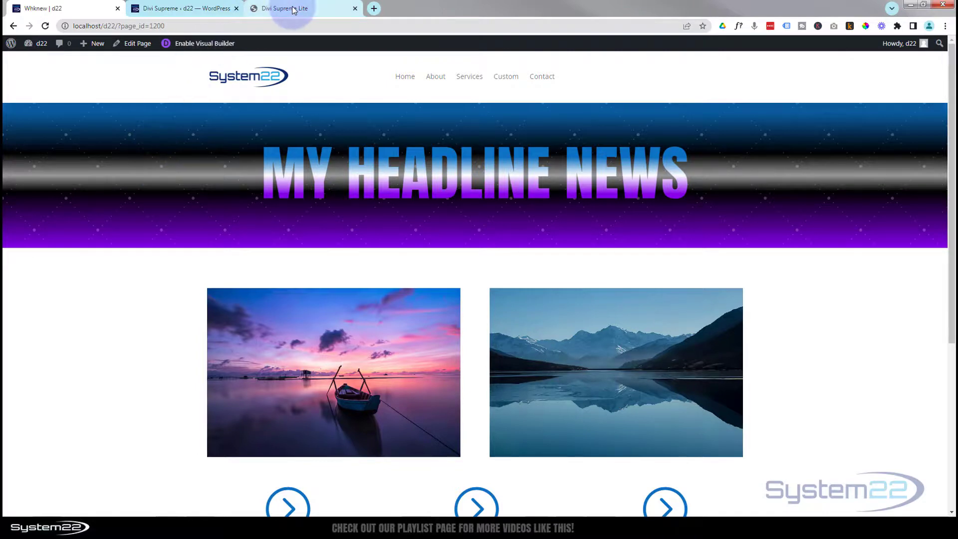
{"action": "left_click", "coordinate": [284, 8]}
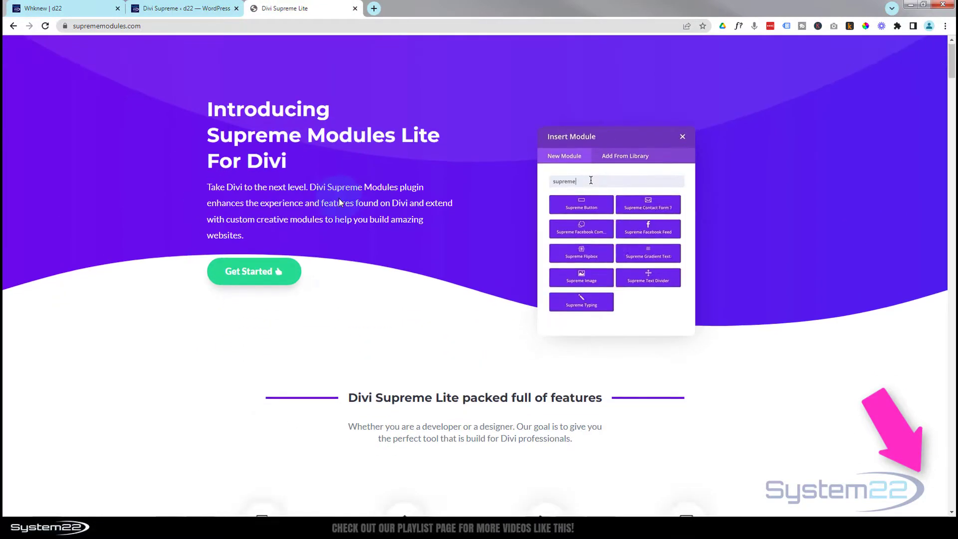
{"action": "scroll", "scroll_direction": "down", "scroll_amount": 3}
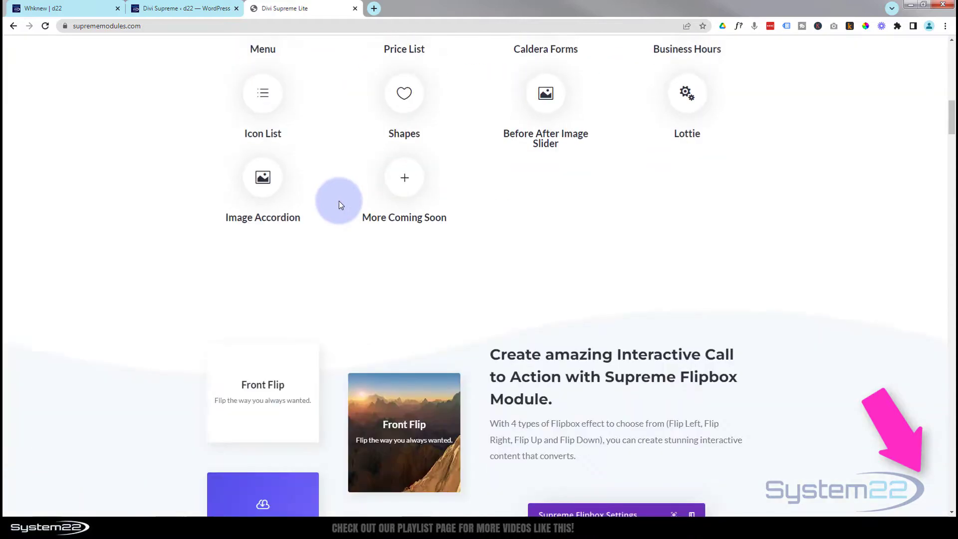
{"action": "left_click", "coordinate": [183, 8]}
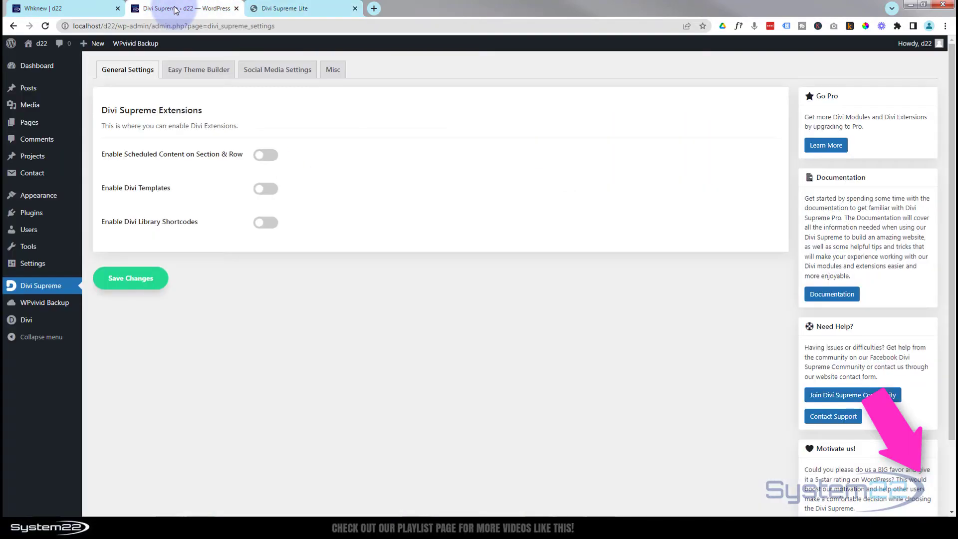